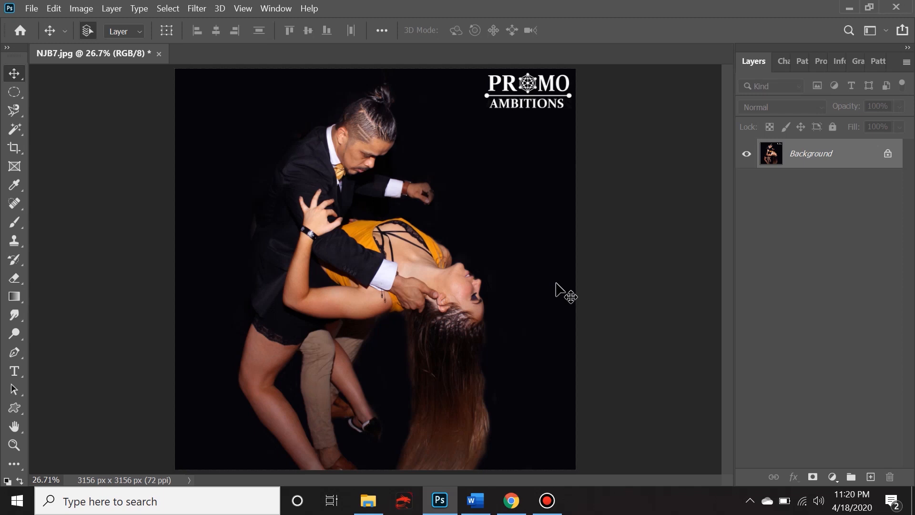
mouse_move(461, 187)
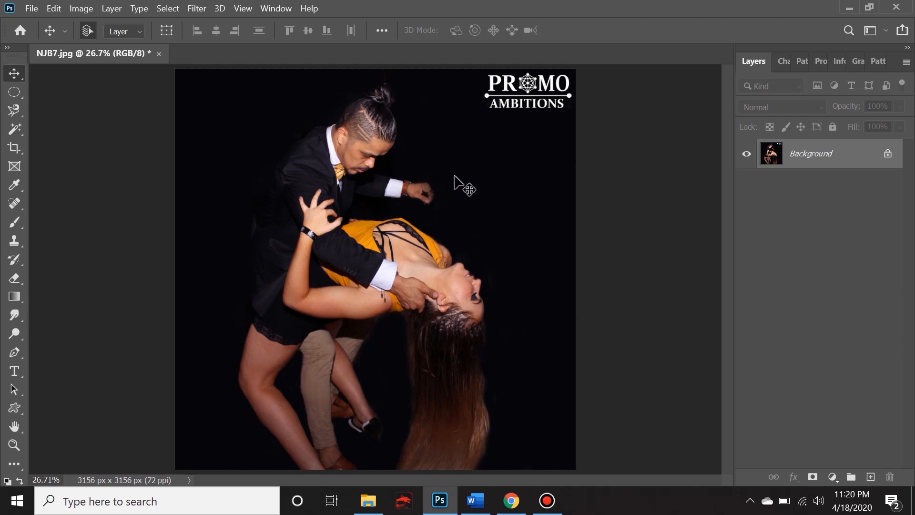
mouse_move(225, 170)
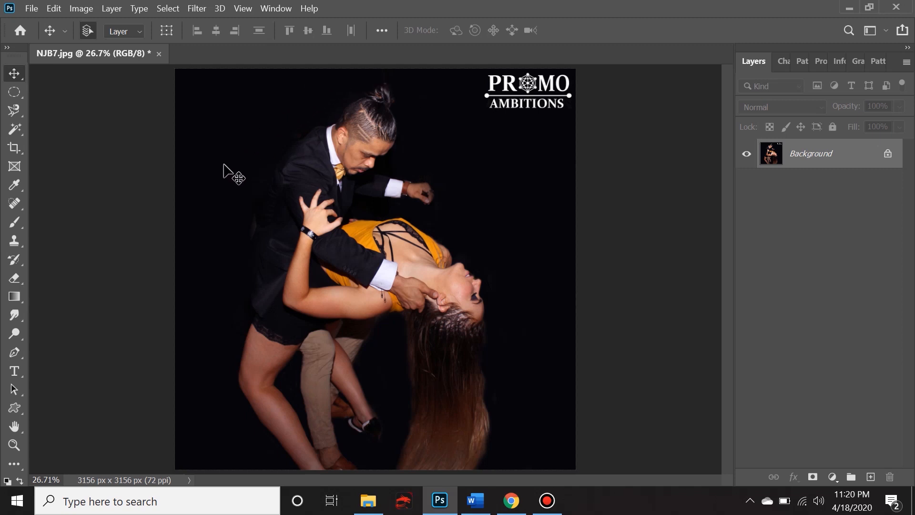
mouse_move(223, 188)
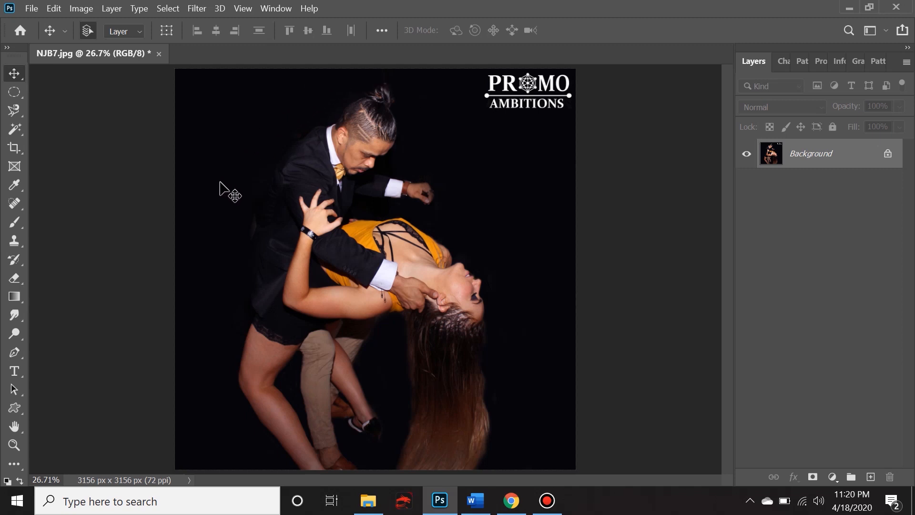
mouse_move(327, 99)
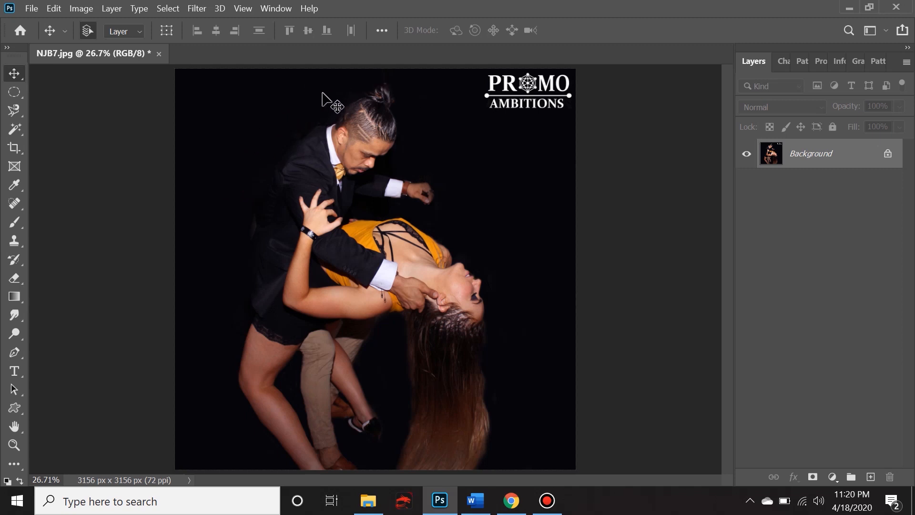
mouse_move(296, 95)
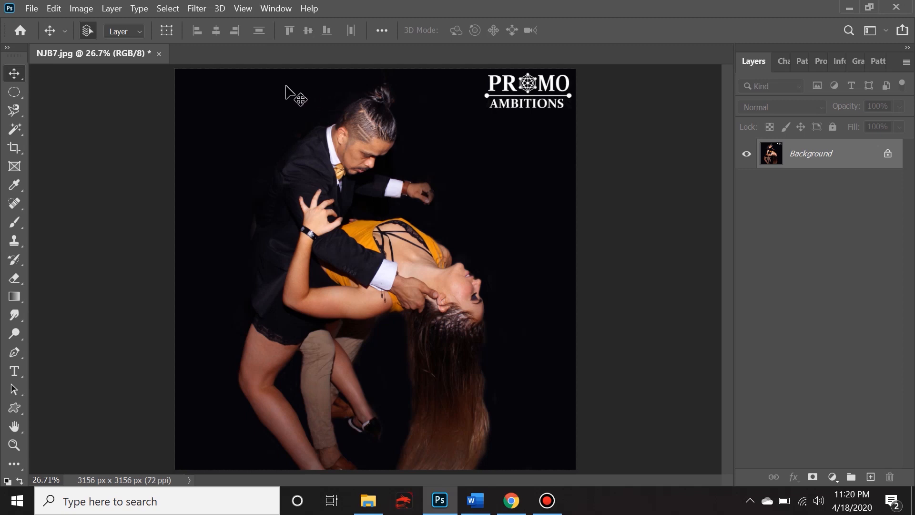
mouse_move(449, 152)
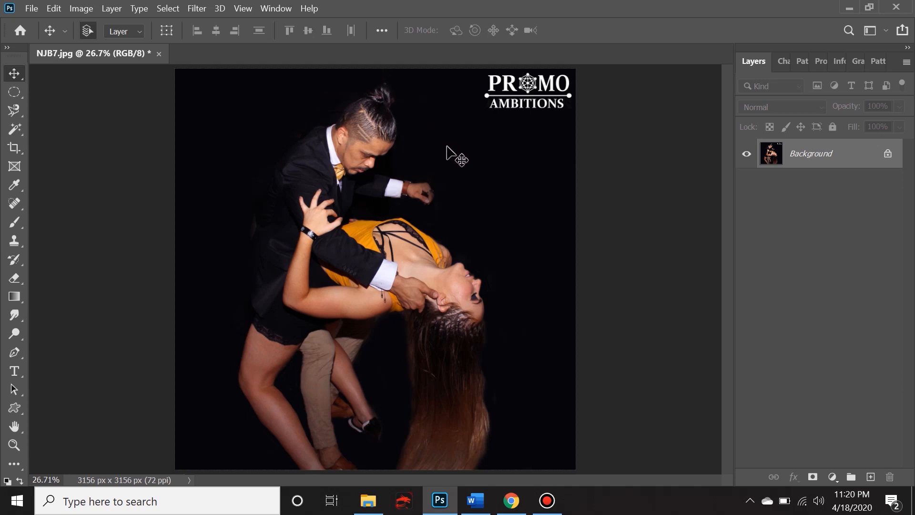
mouse_move(487, 253)
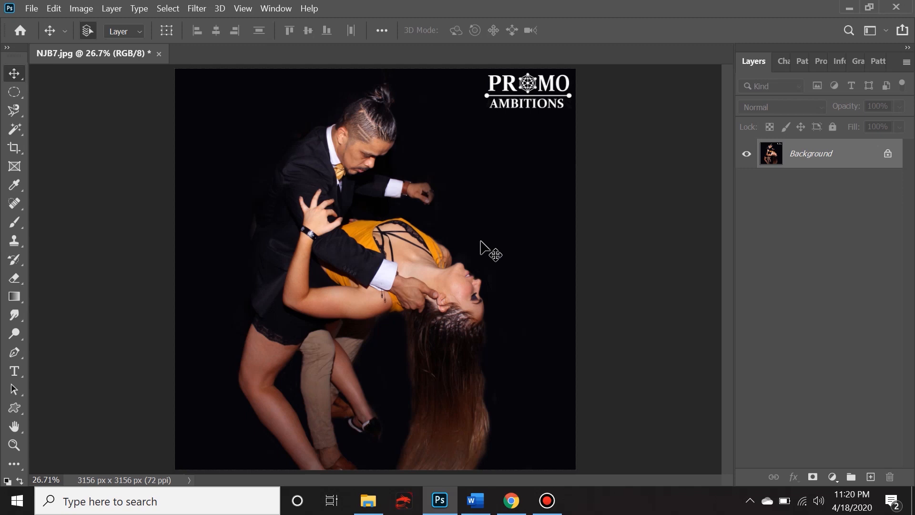
mouse_move(485, 239)
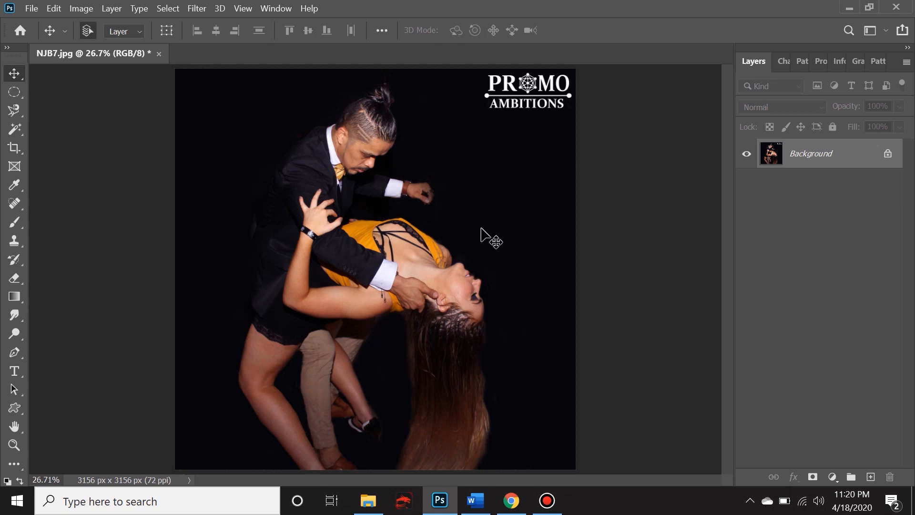
mouse_move(230, 89)
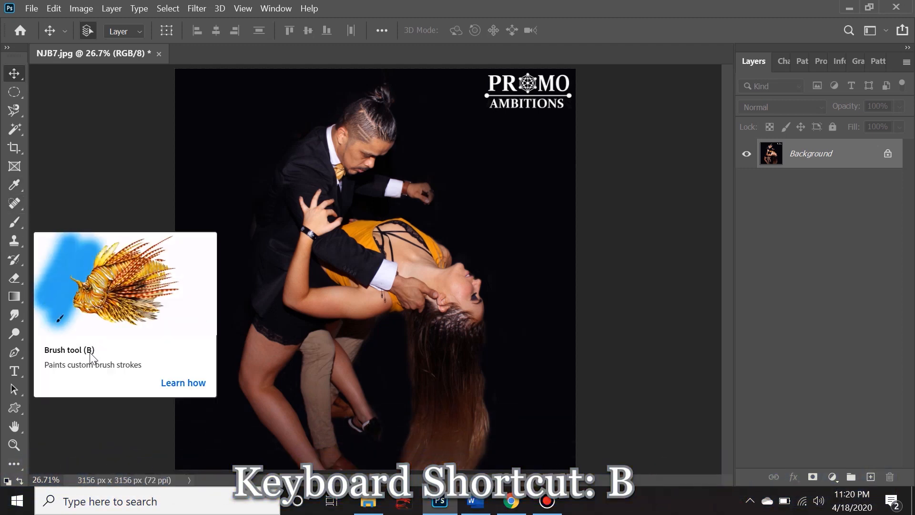
mouse_move(268, 116)
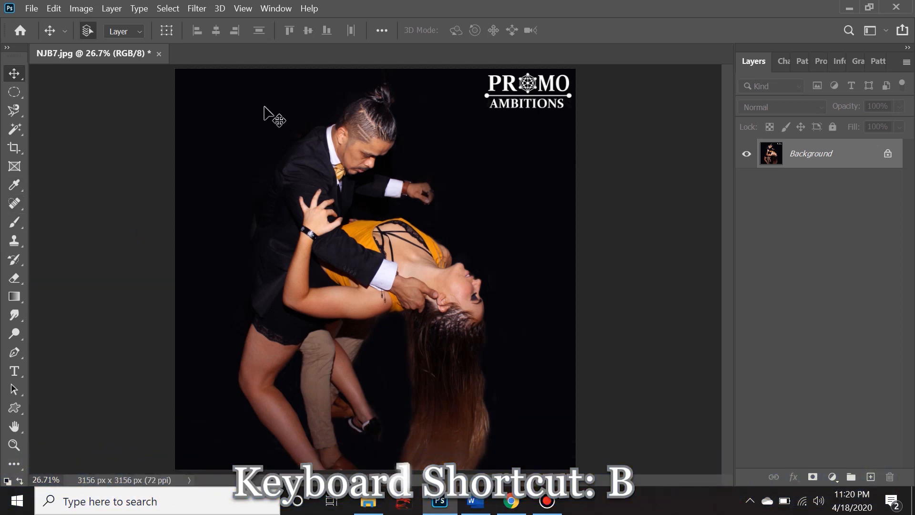
Step: With the Brush tool, paint a white S-shaped test stroke, then swap colours and paint blue over it
key("b")
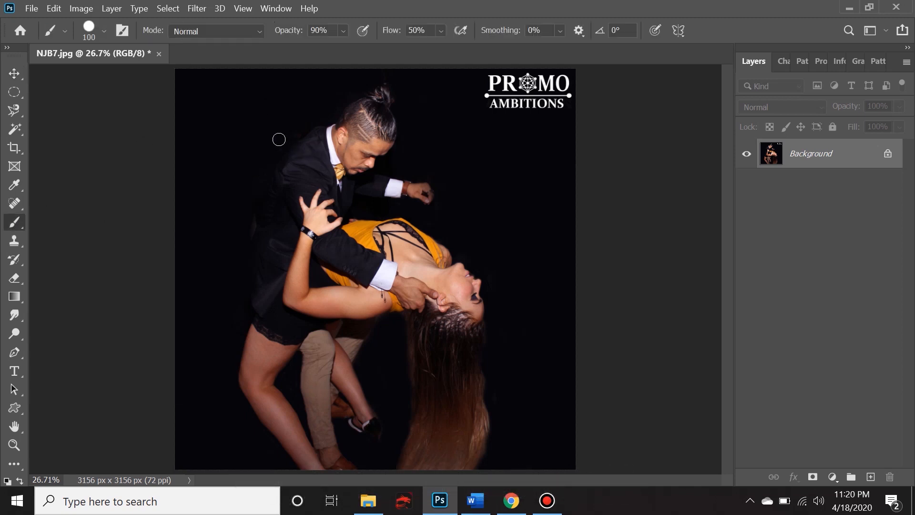
mouse_move(242, 123)
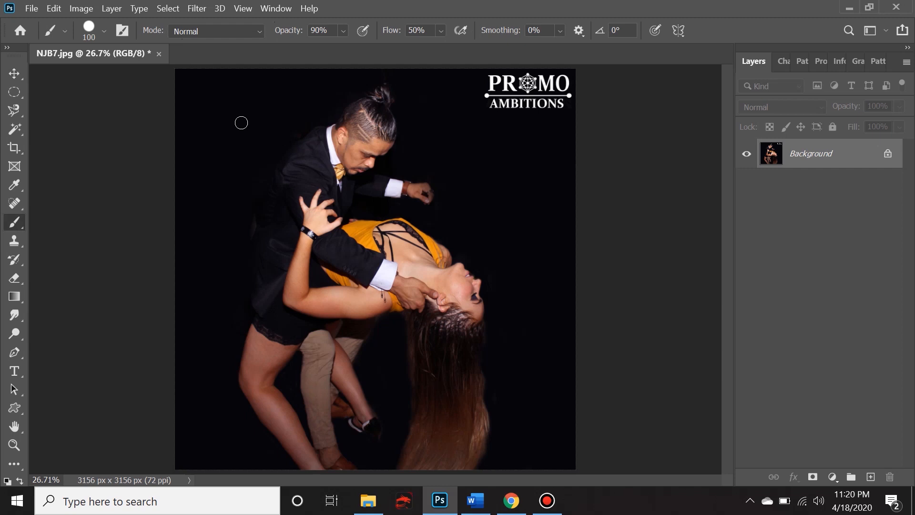
mouse_move(243, 113)
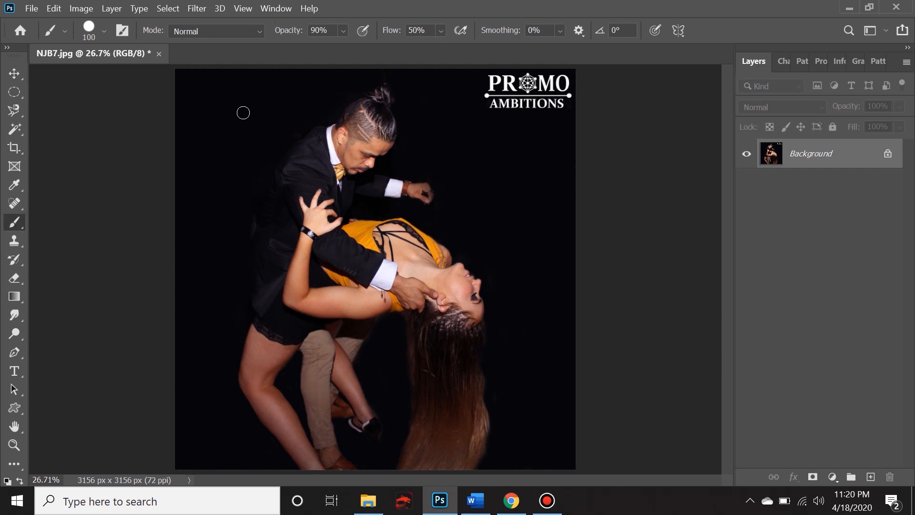
mouse_move(236, 123)
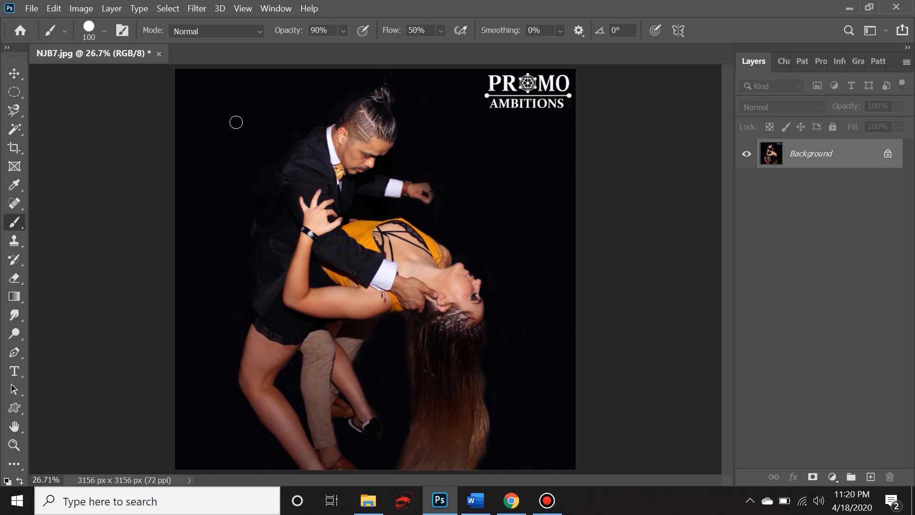
key("F6")
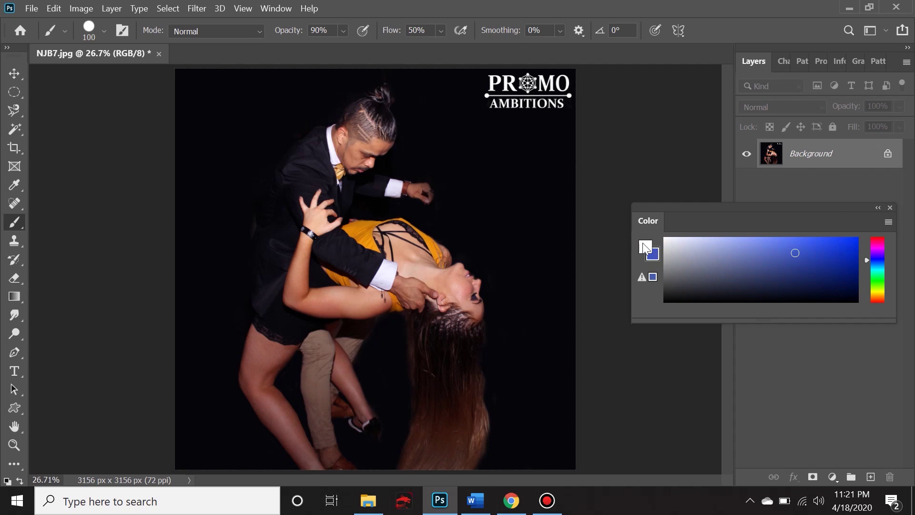
left_click_drag(500, 140, 512, 175)
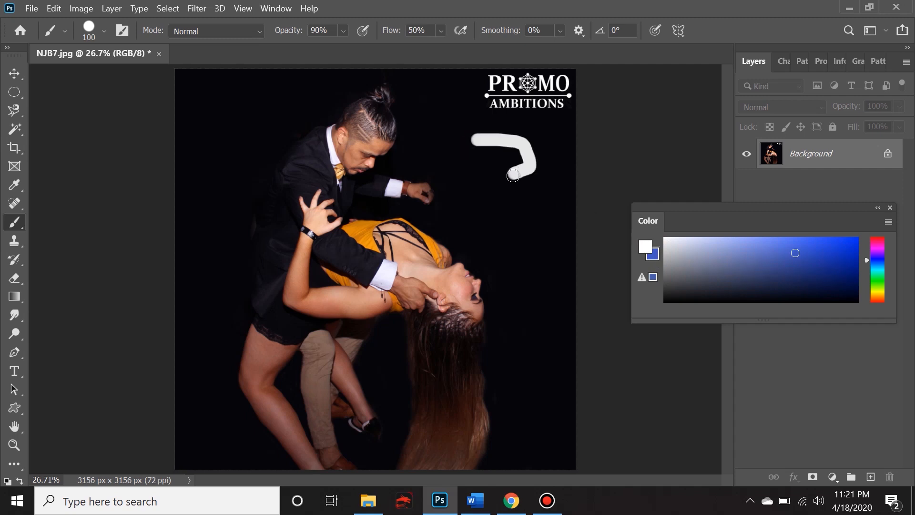
left_click_drag(512, 175, 504, 235)
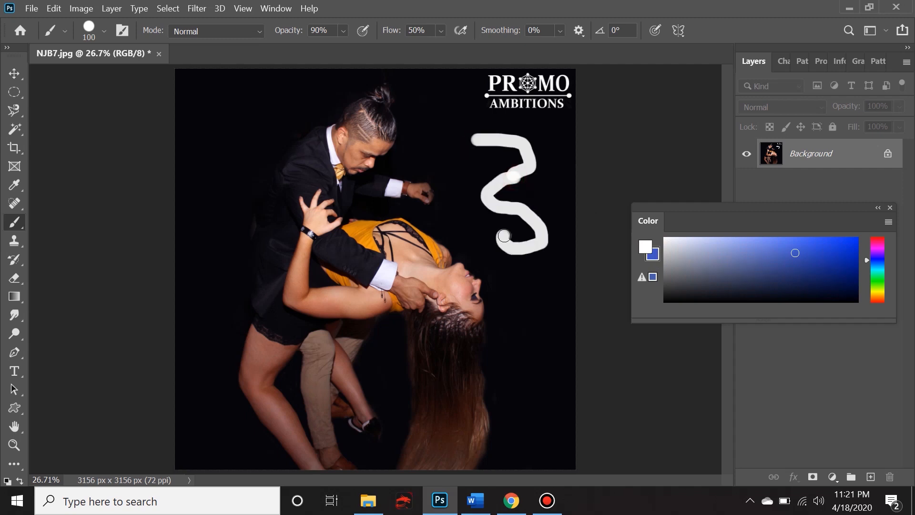
left_click(645, 247)
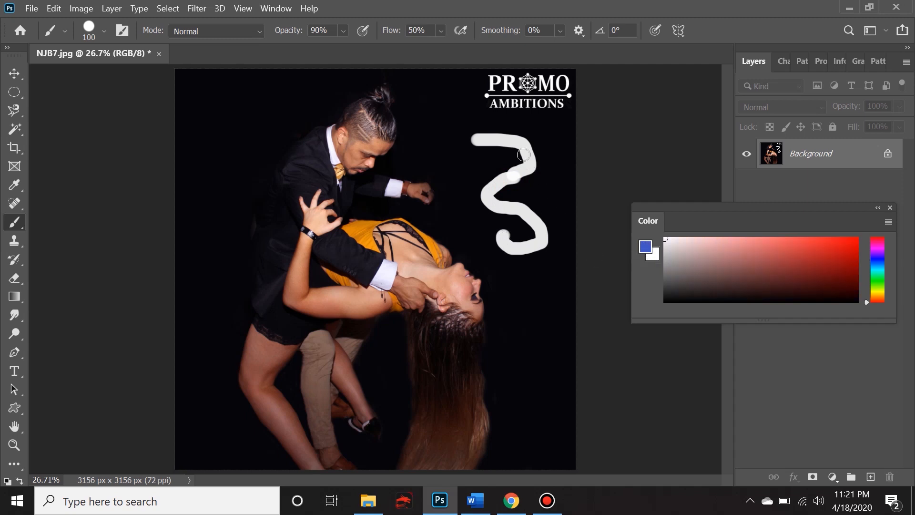
left_click_drag(523, 155, 505, 195)
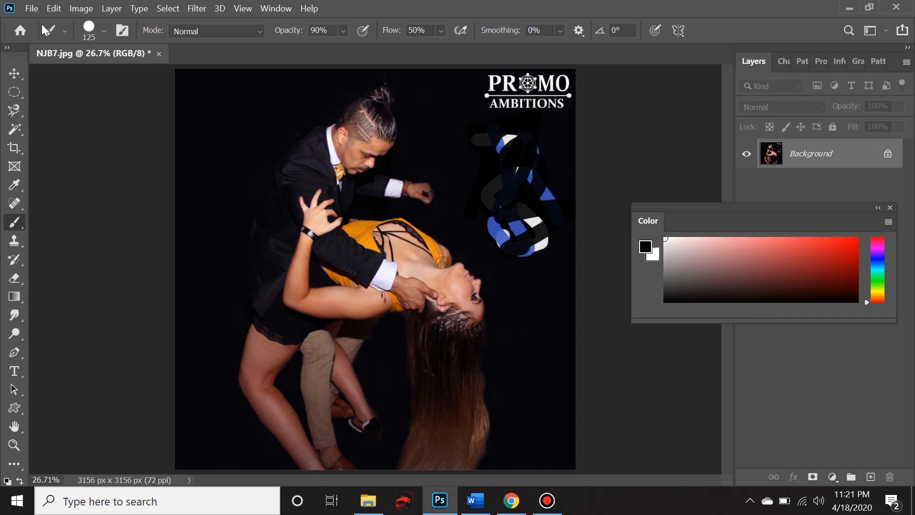
Step: Enlarge the brush and paint black over the coloured test squiggle
left_click(88, 30)
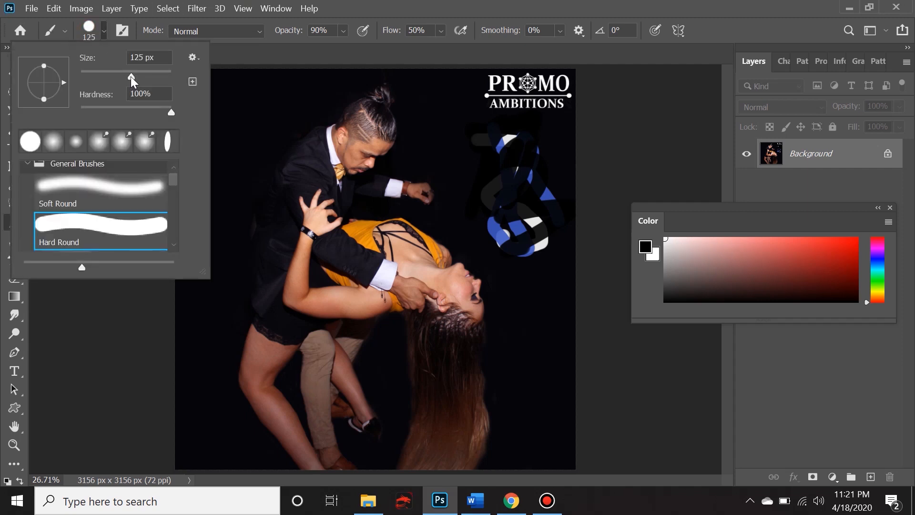
left_click_drag(131, 77, 123, 78)
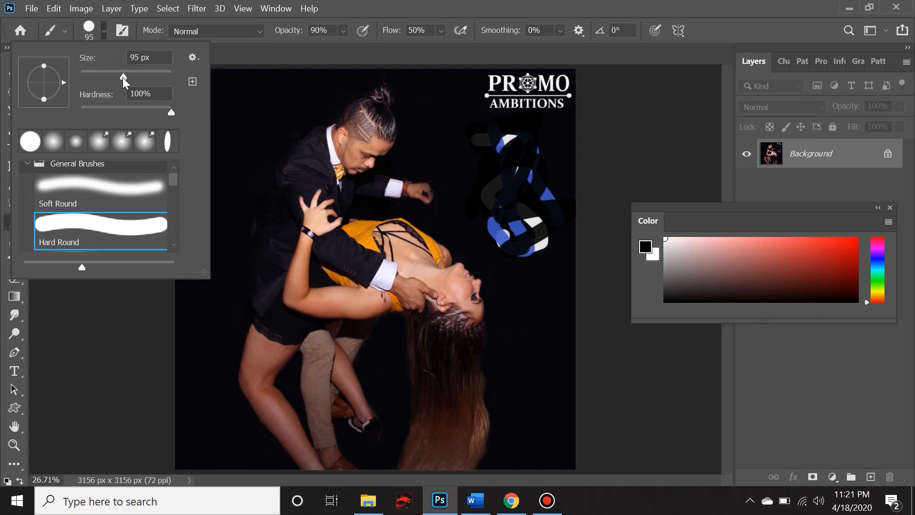
left_click_drag(123, 78, 140, 78)
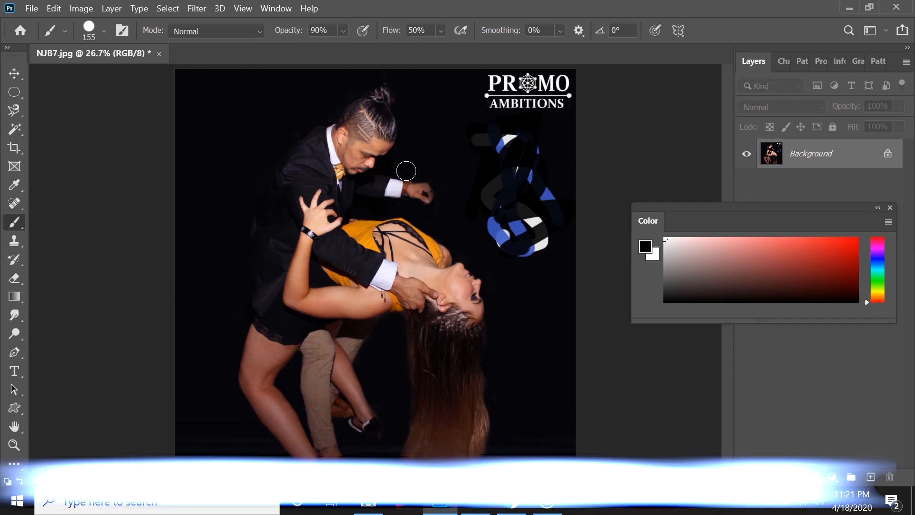
key("[")
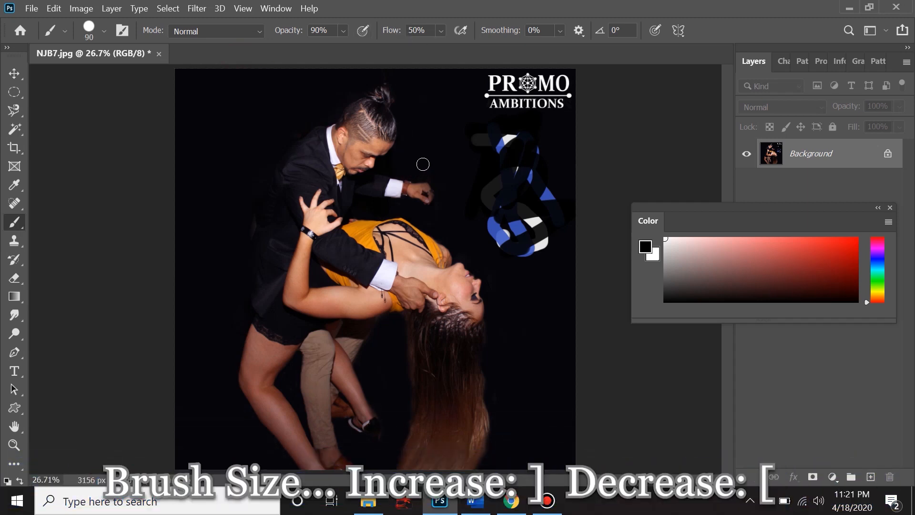
key("]")
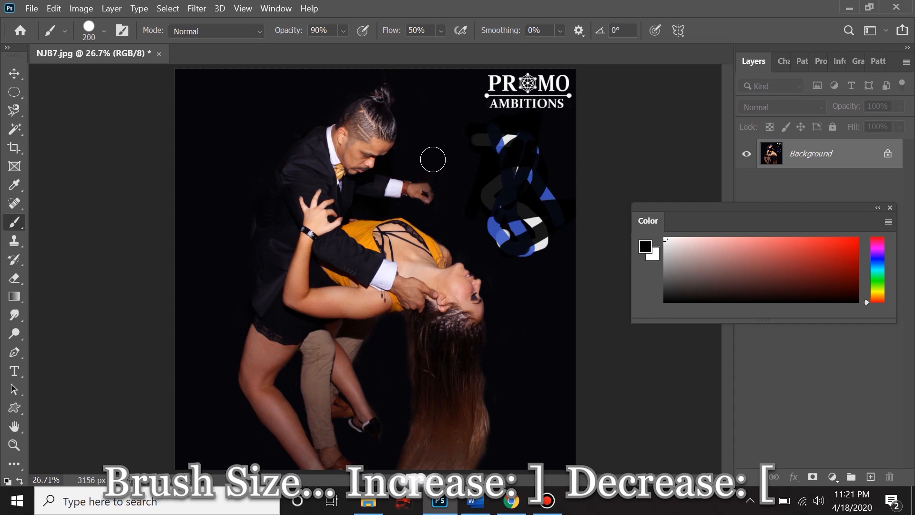
key("]")
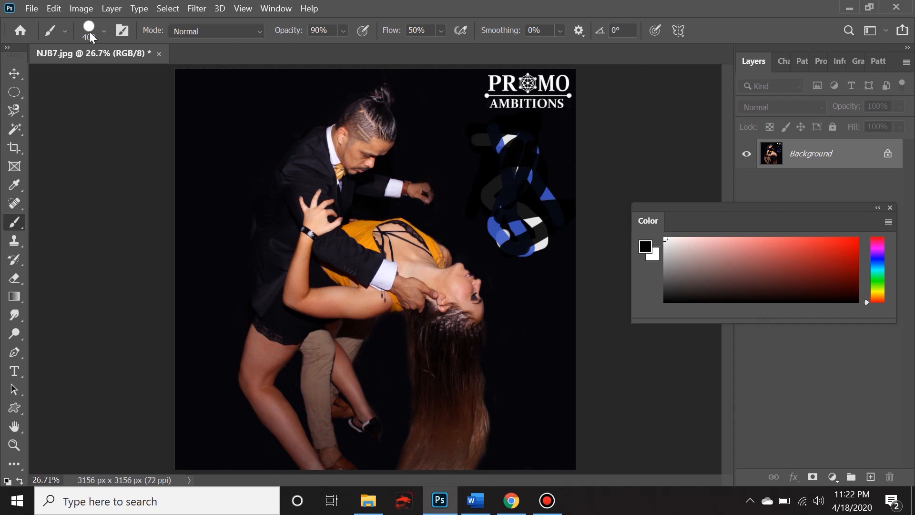
left_click(90, 29)
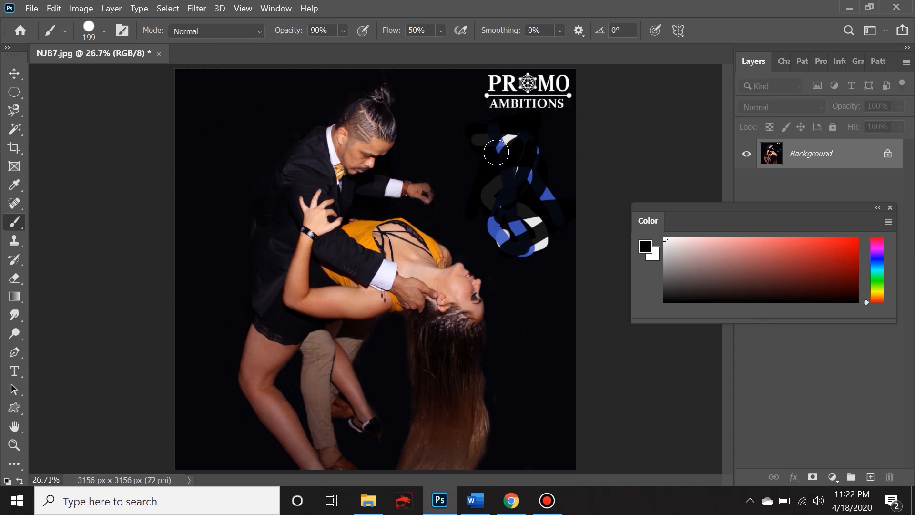
left_click_drag(496, 153, 511, 267)
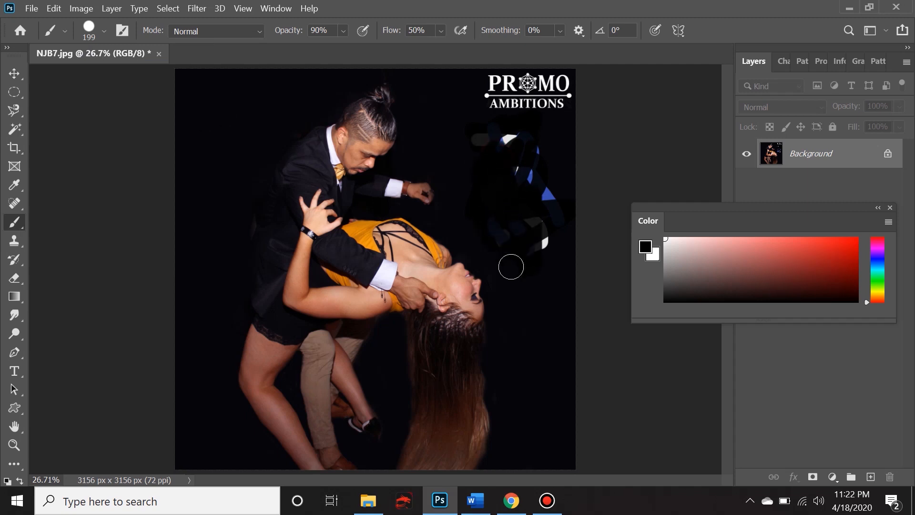
Step: Select the Hard Round brush from the General Brushes folder
left_click(103, 30)
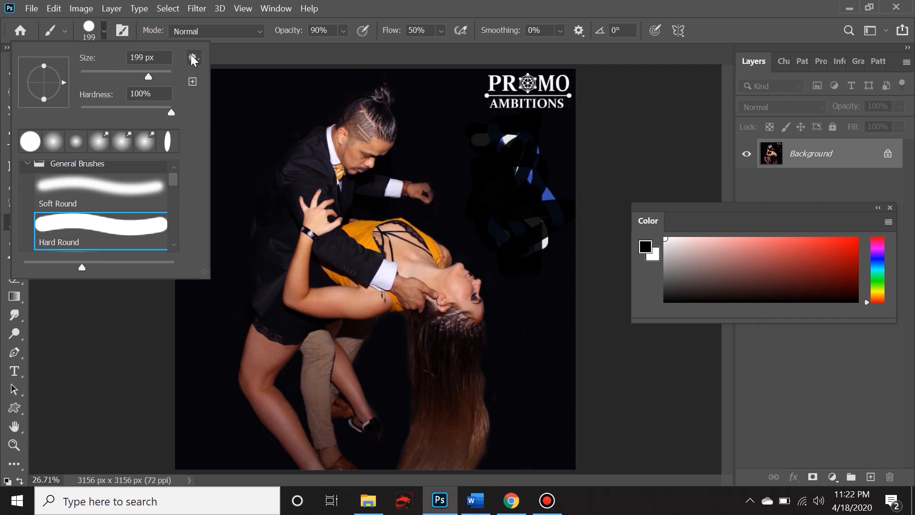
left_click(191, 57)
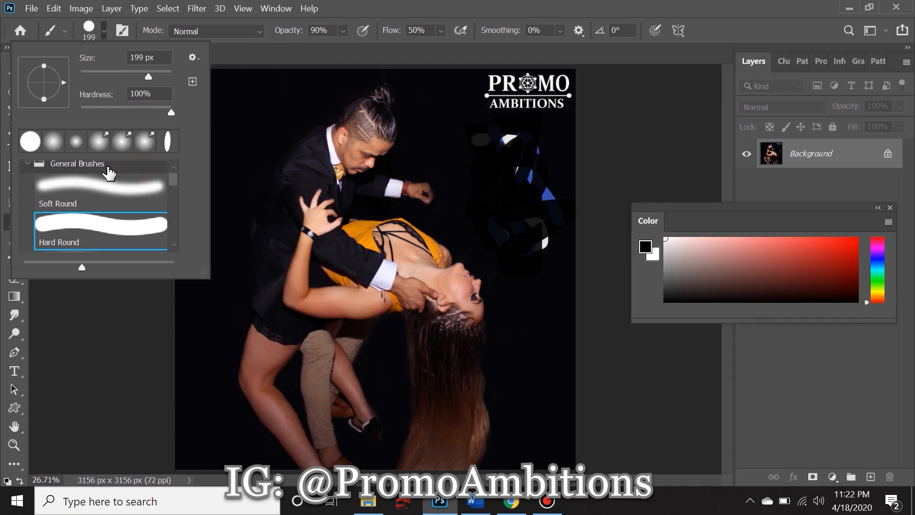
left_click(27, 164)
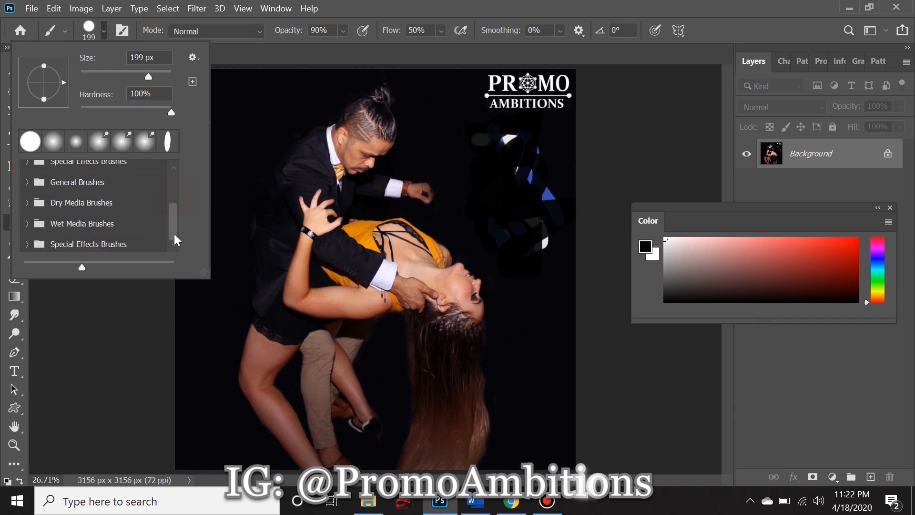
left_click(76, 182)
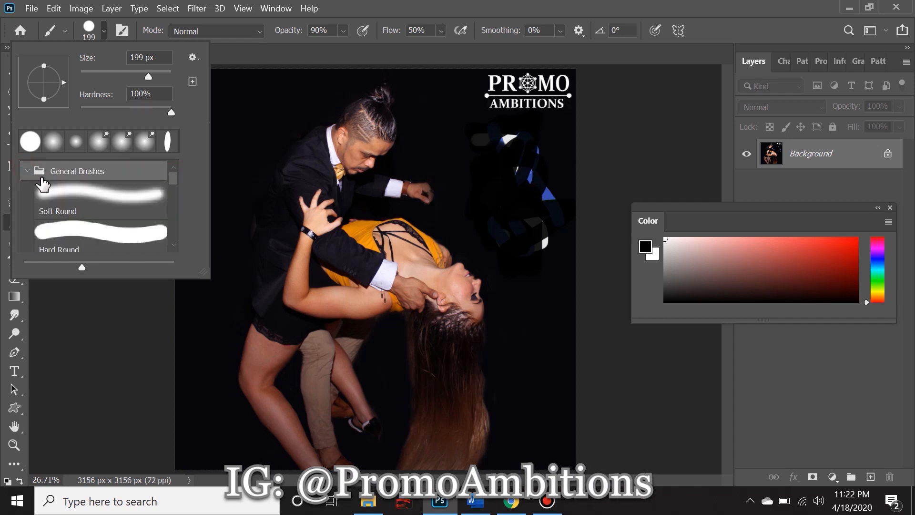
left_click(101, 231)
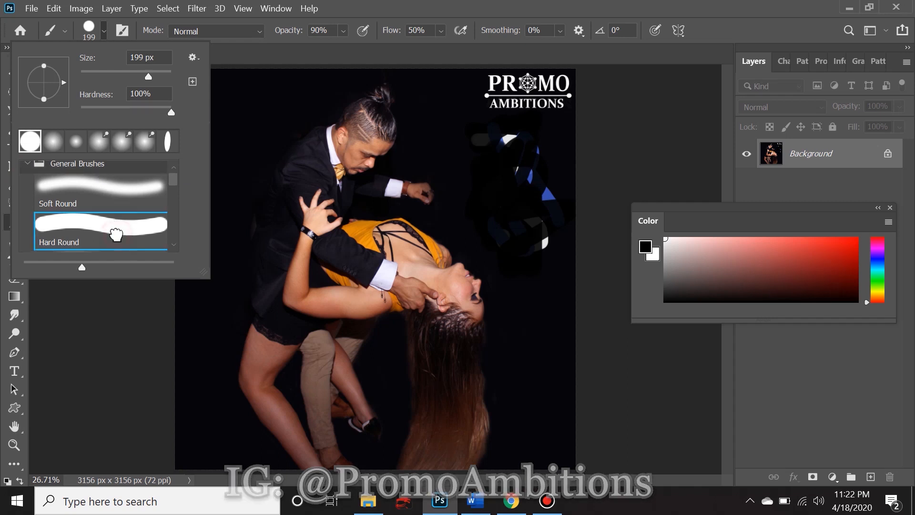
left_click(91, 30)
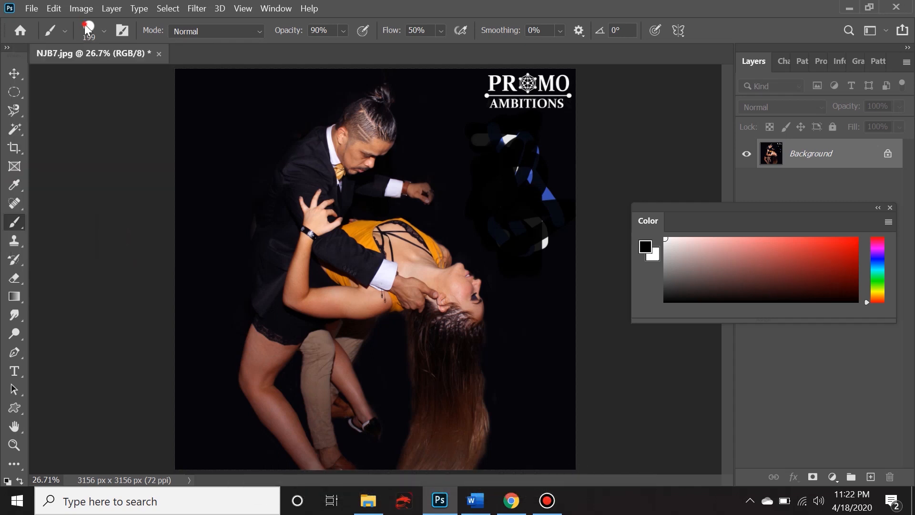
Step: Flatten the brush tip, angle it 48°, and paint white S and U curves top-left
left_click(102, 31)
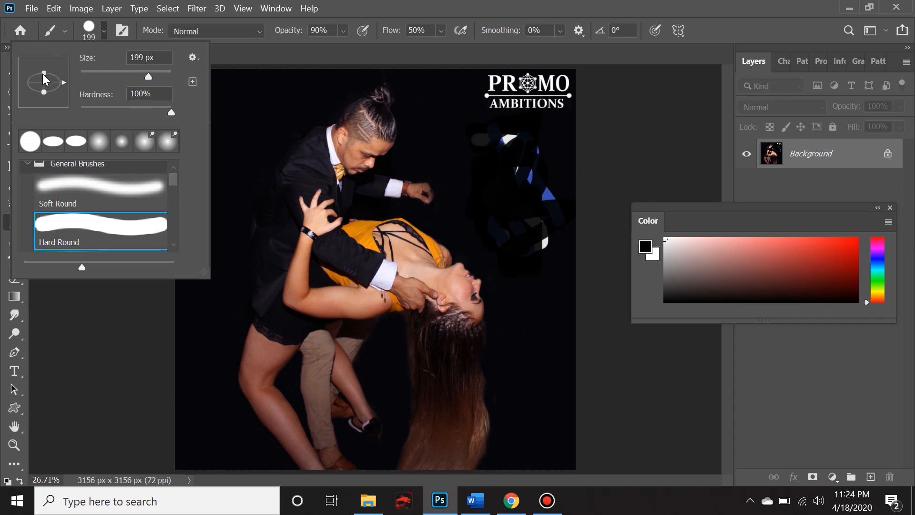
left_click(100, 229)
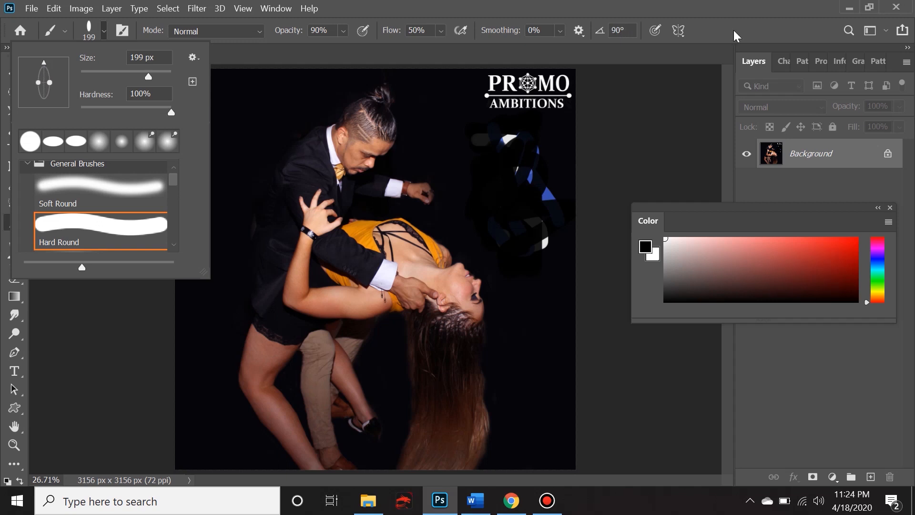
mouse_move(603, 37)
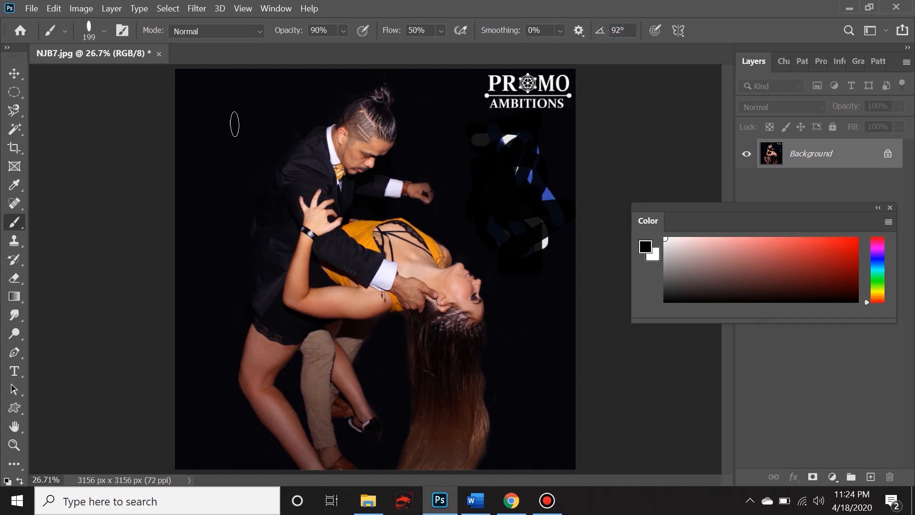
mouse_move(424, 62)
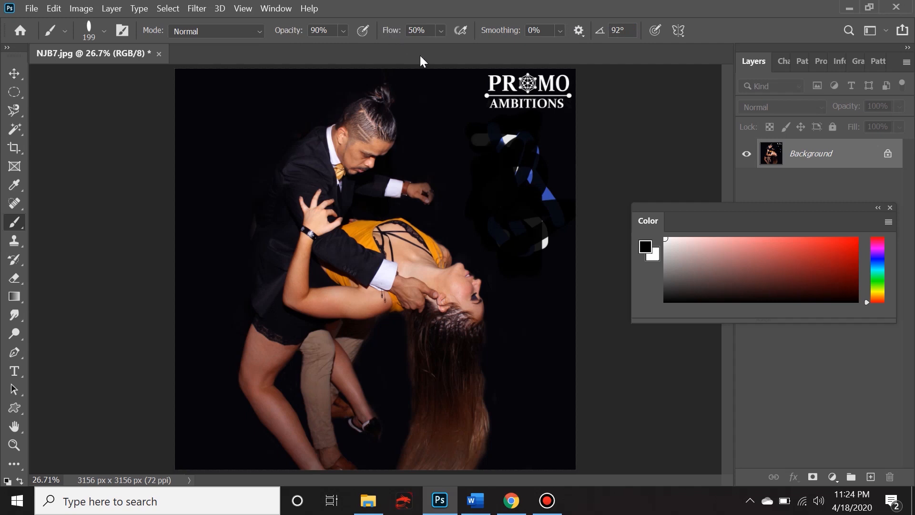
left_click(102, 30)
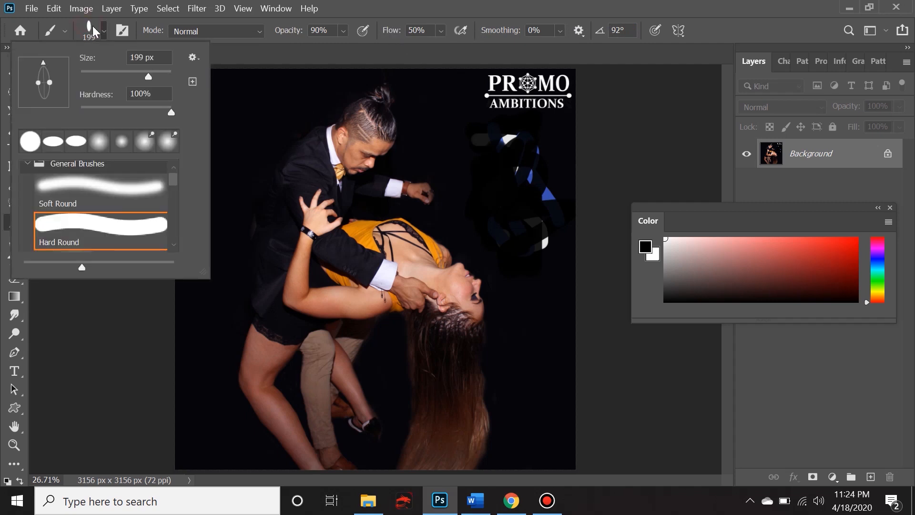
mouse_move(47, 67)
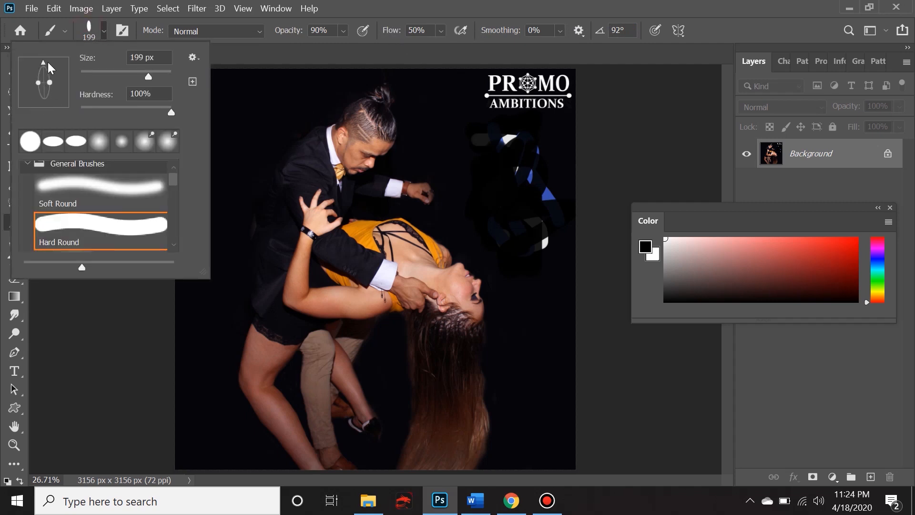
left_click_drag(43, 70, 55, 73)
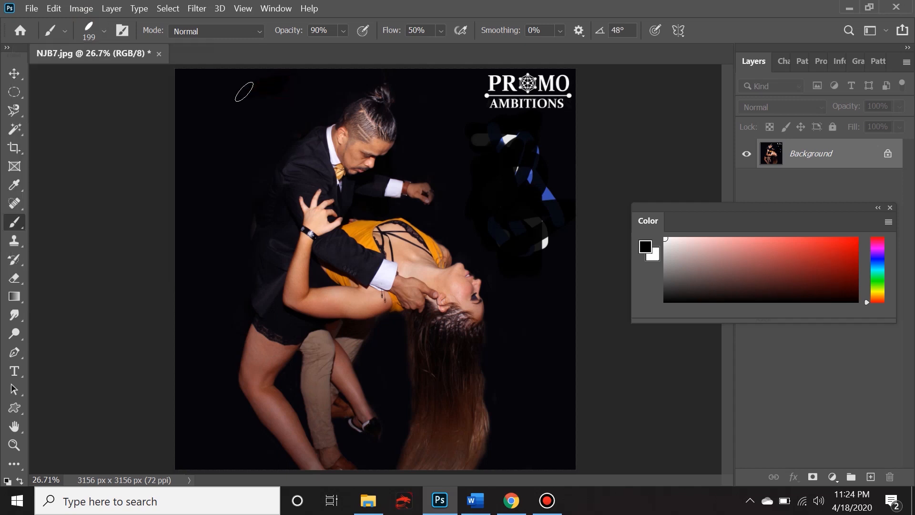
left_click_drag(245, 91, 210, 108)
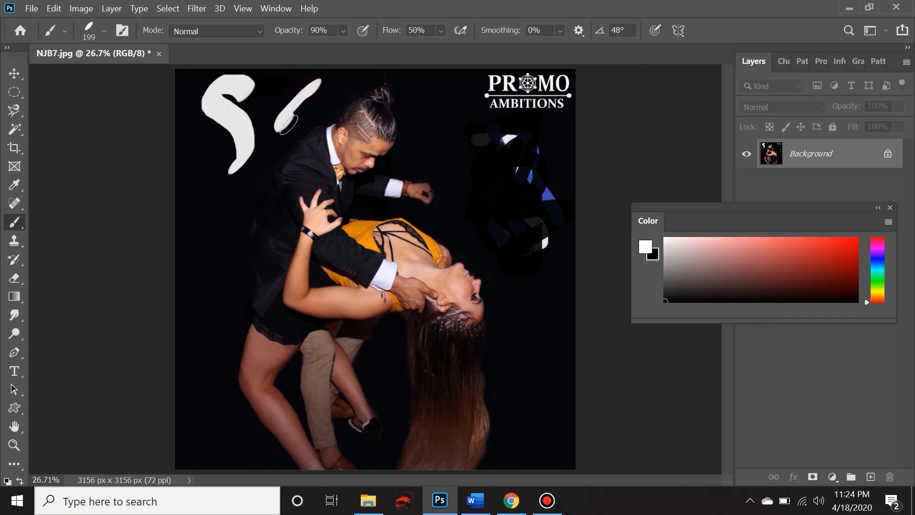
left_click_drag(275, 117, 321, 93)
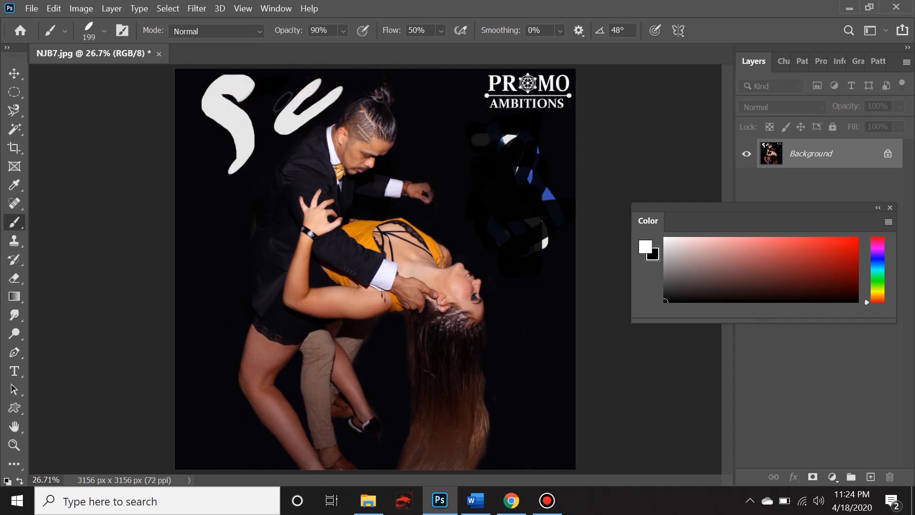
Step: Drop brush hardness to 13% and paint a soft white stroke down the left side
left_click(91, 29)
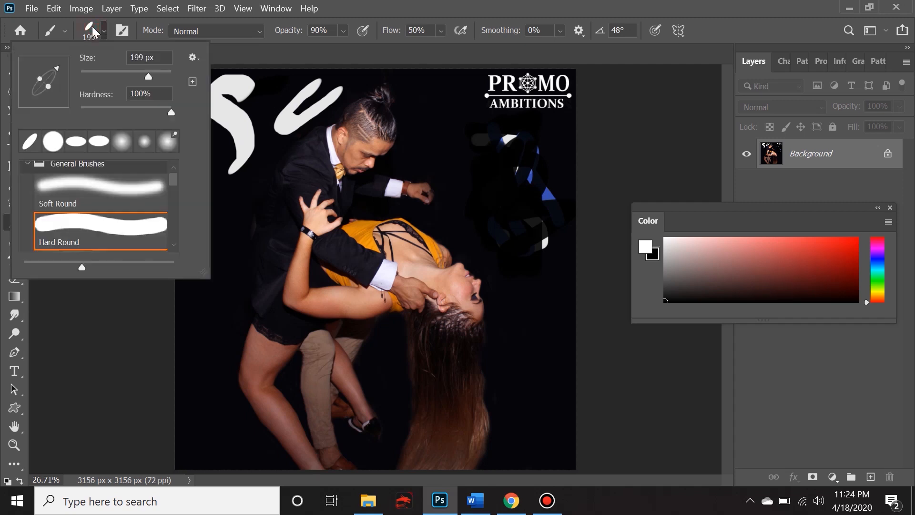
scroll("down", 3)
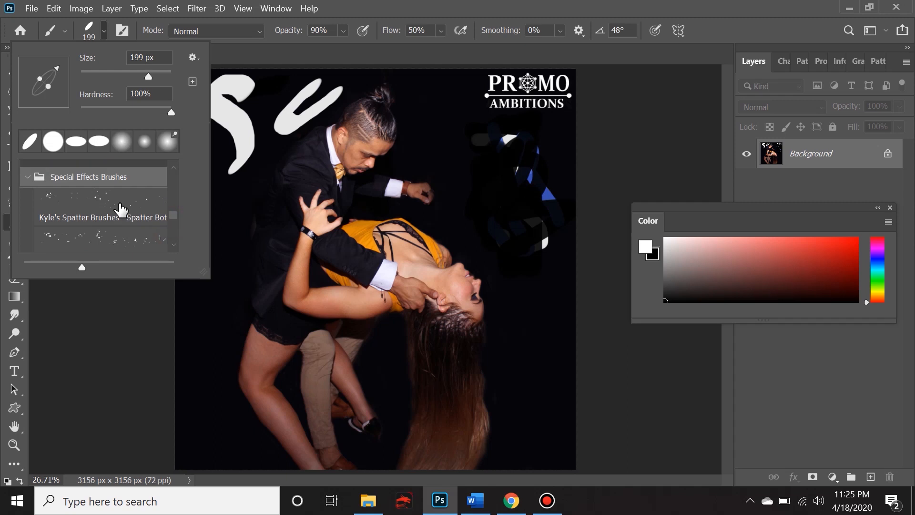
mouse_move(94, 203)
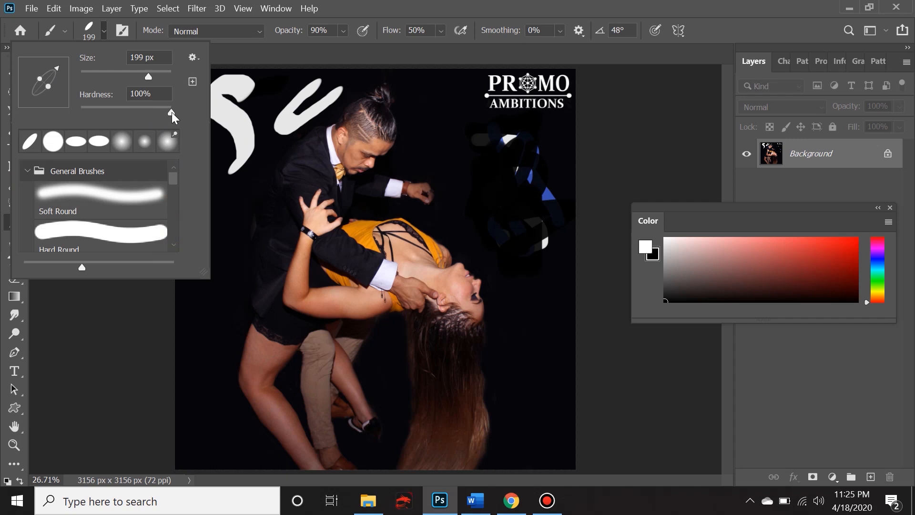
mouse_move(171, 115)
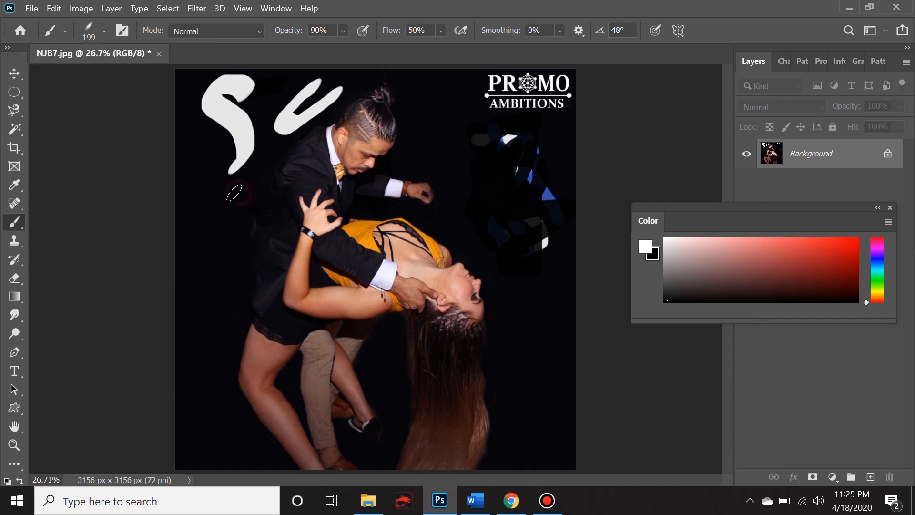
left_click_drag(234, 190, 219, 280)
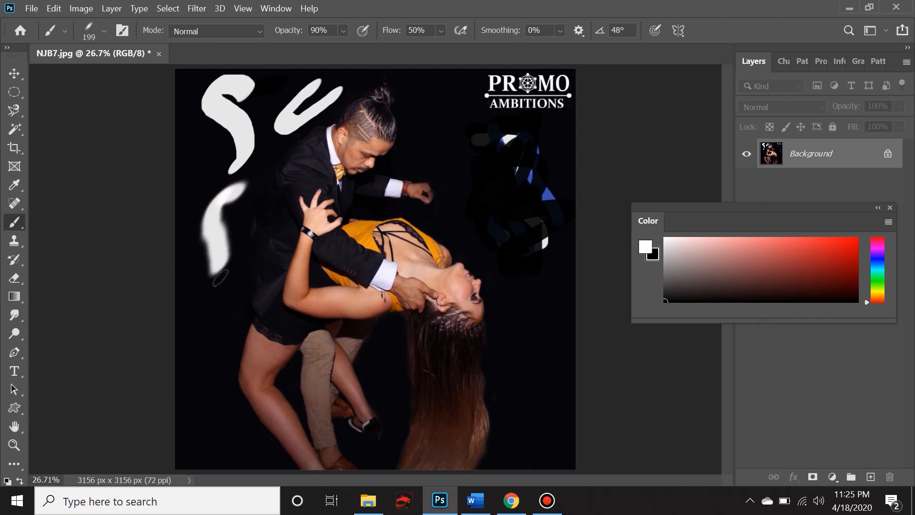
left_click_drag(220, 278, 205, 202)
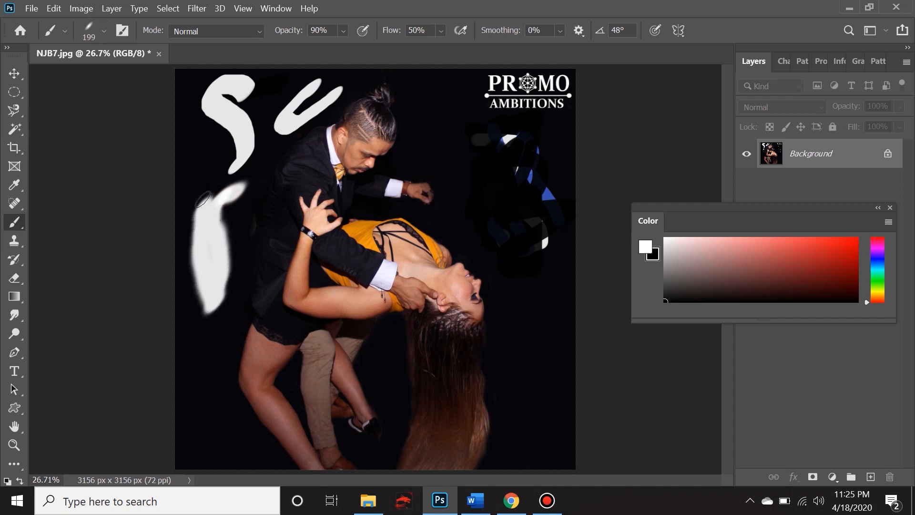
left_click_drag(201, 198, 216, 222)
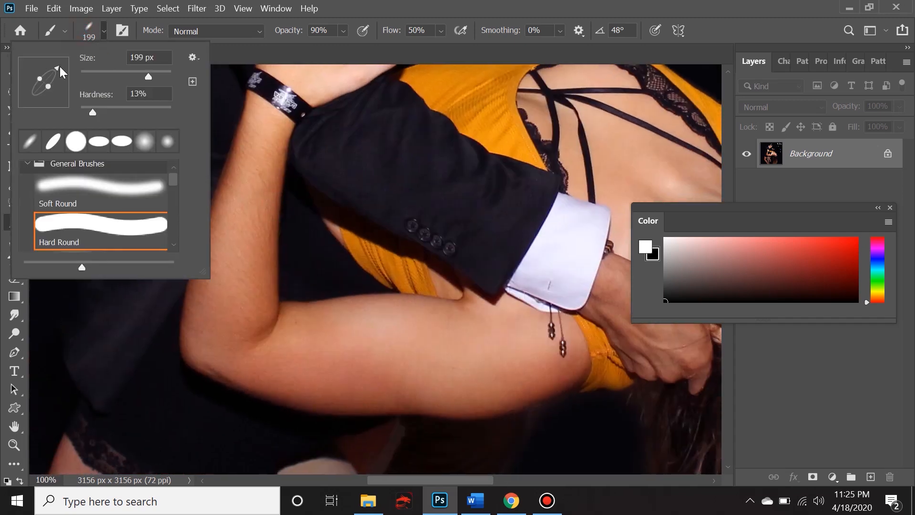
left_click_drag(55, 70, 38, 79)
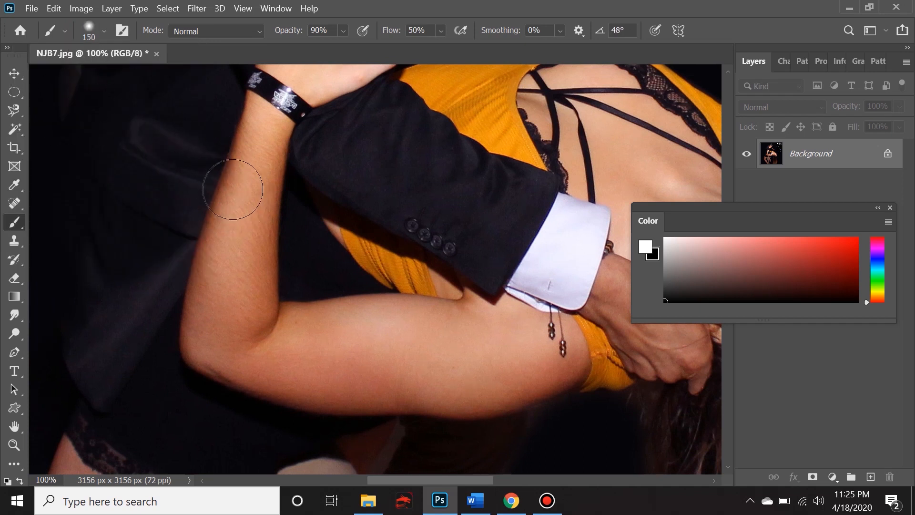
left_click(103, 31)
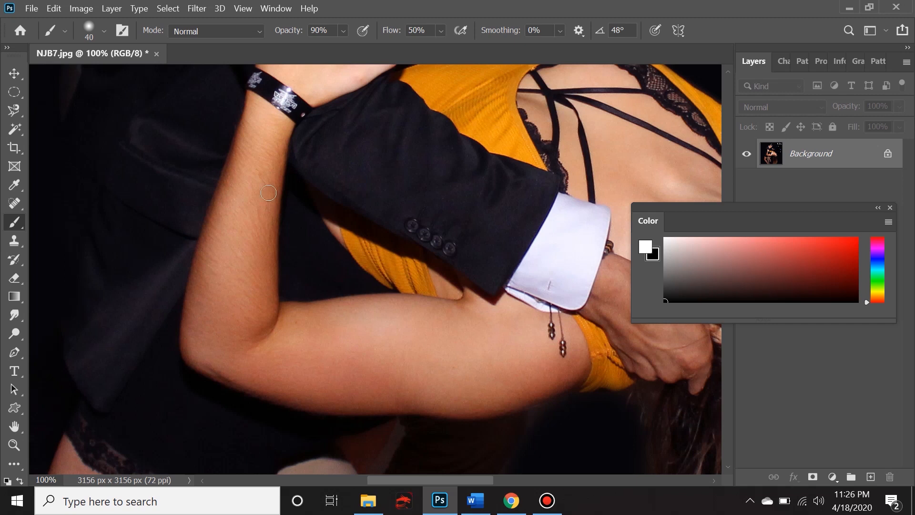
left_click(101, 31)
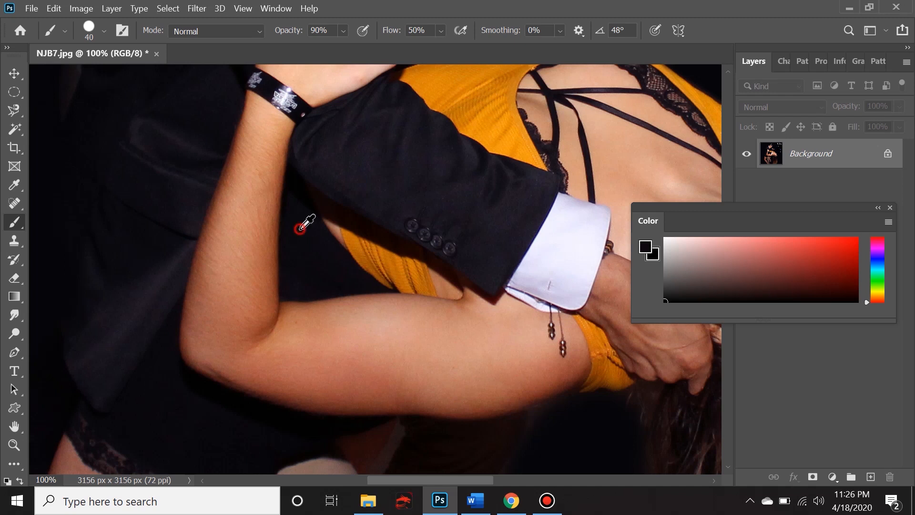
mouse_move(325, 182)
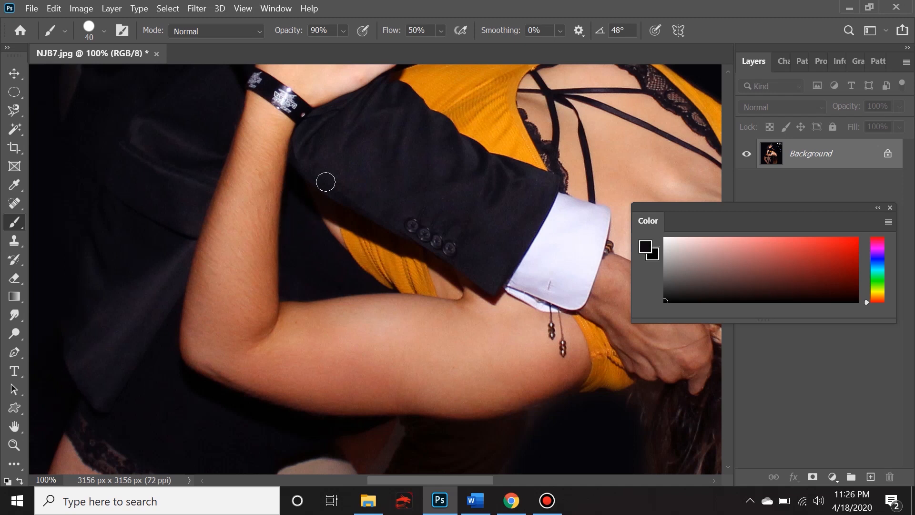
mouse_move(493, 125)
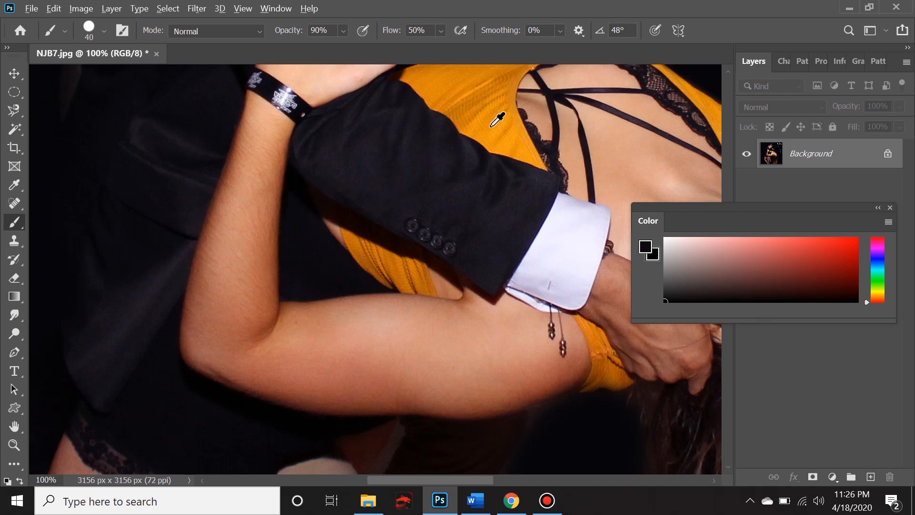
mouse_move(506, 117)
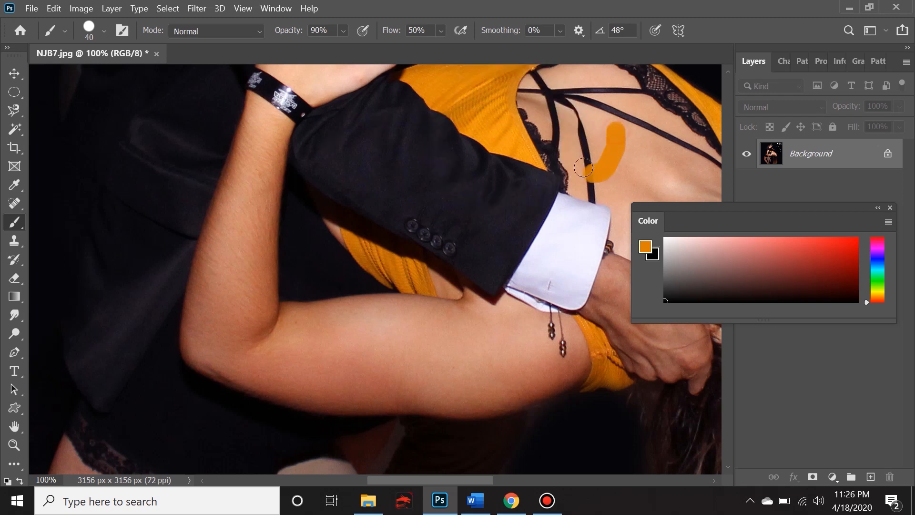
left_click_drag(583, 170, 589, 135)
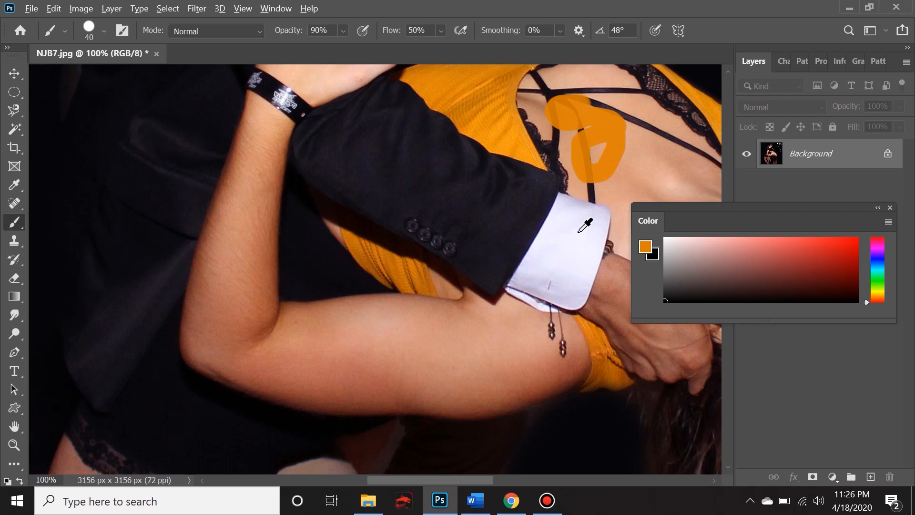
mouse_move(467, 365)
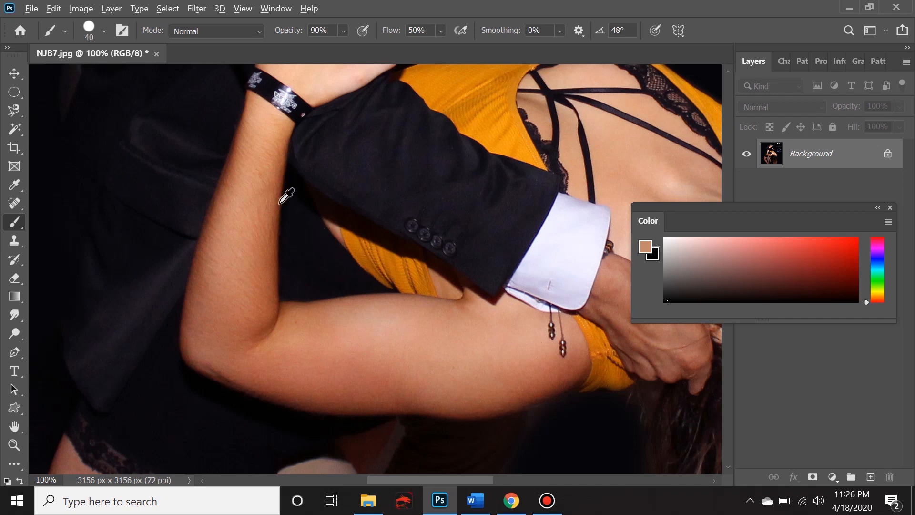
mouse_move(317, 240)
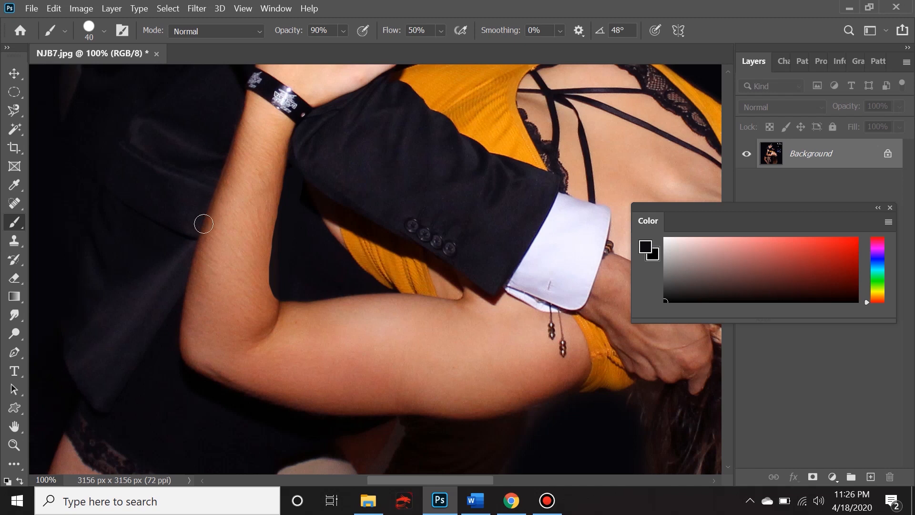
mouse_move(219, 175)
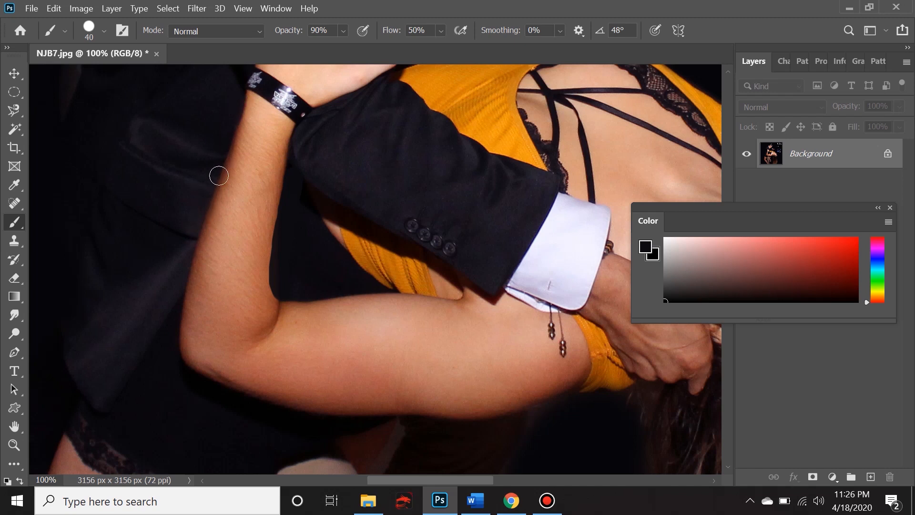
mouse_move(300, 207)
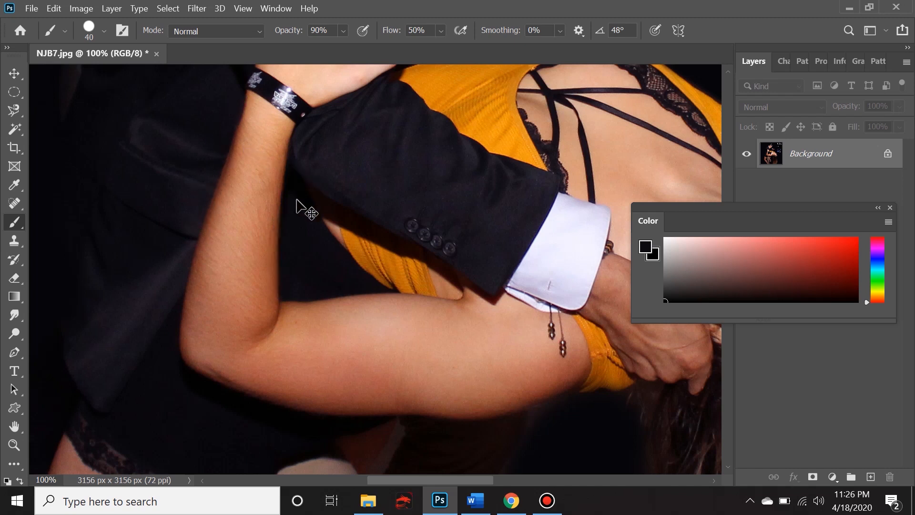
Step: Set brush hardness to 18% and zoom in to 200% on the arm
left_click(105, 30)
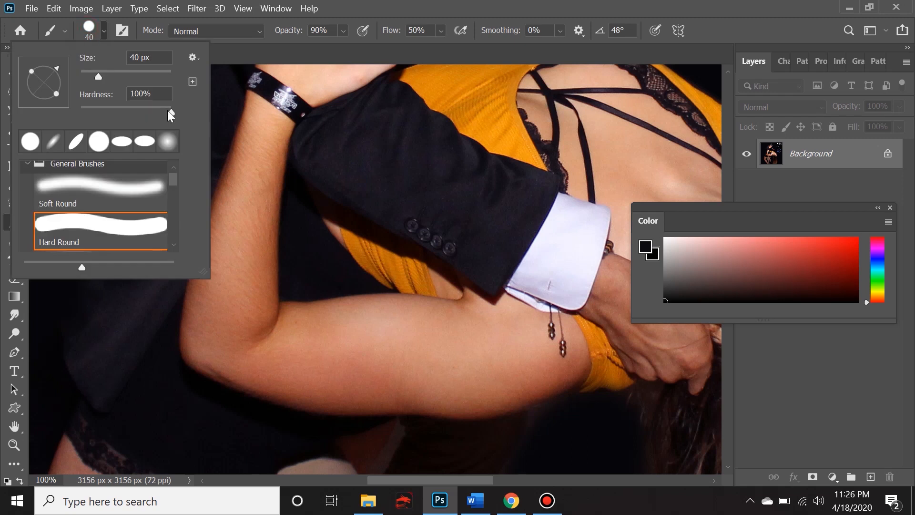
left_click_drag(167, 112, 97, 112)
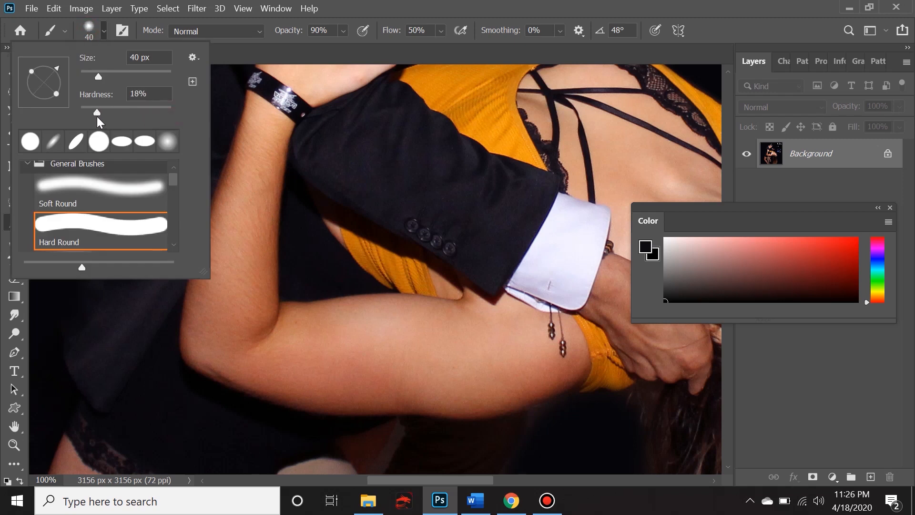
left_click_drag(96, 112, 93, 112)
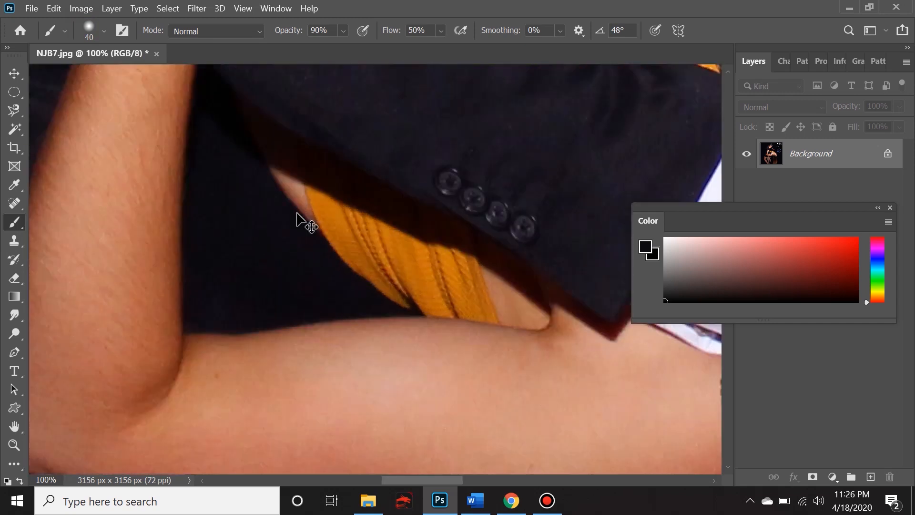
key("ctrl++")
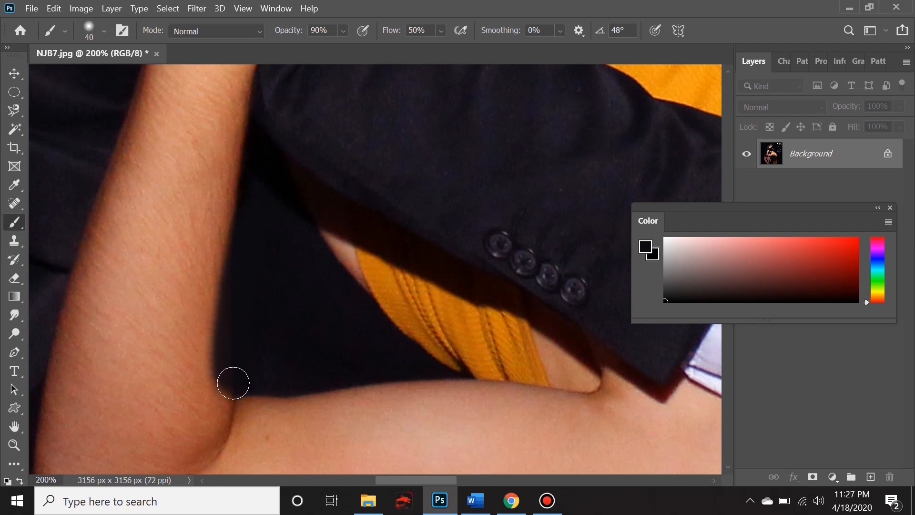
mouse_move(321, 23)
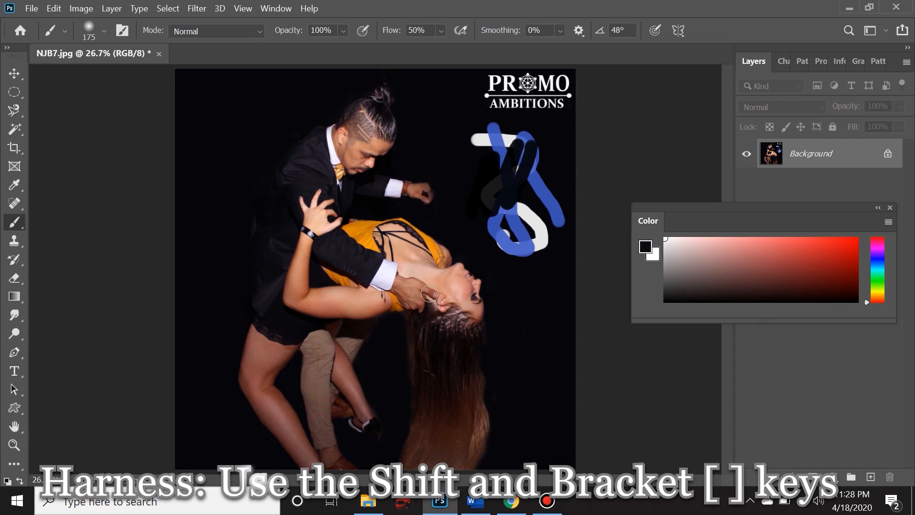
Step: Shrink the brush to about 66 px at 100% opacity
left_click_drag(430, 292, 435, 274)
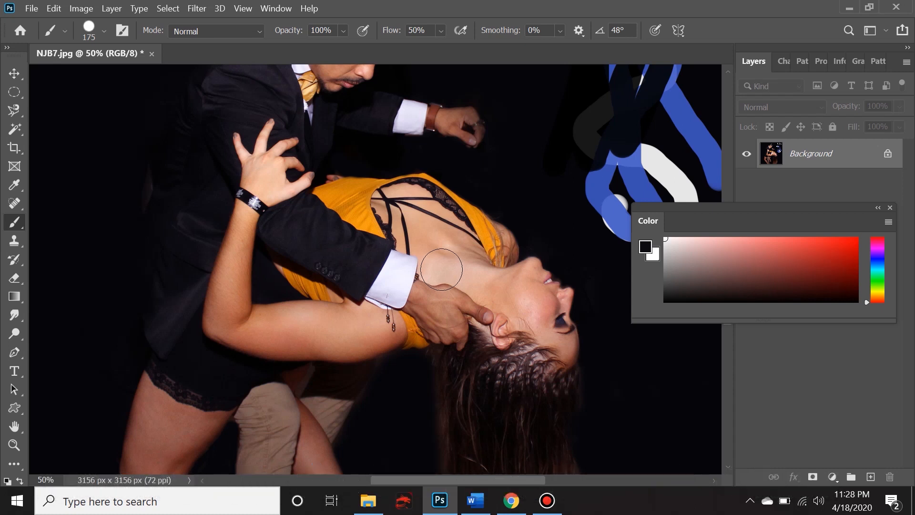
left_click_drag(441, 269, 478, 279)
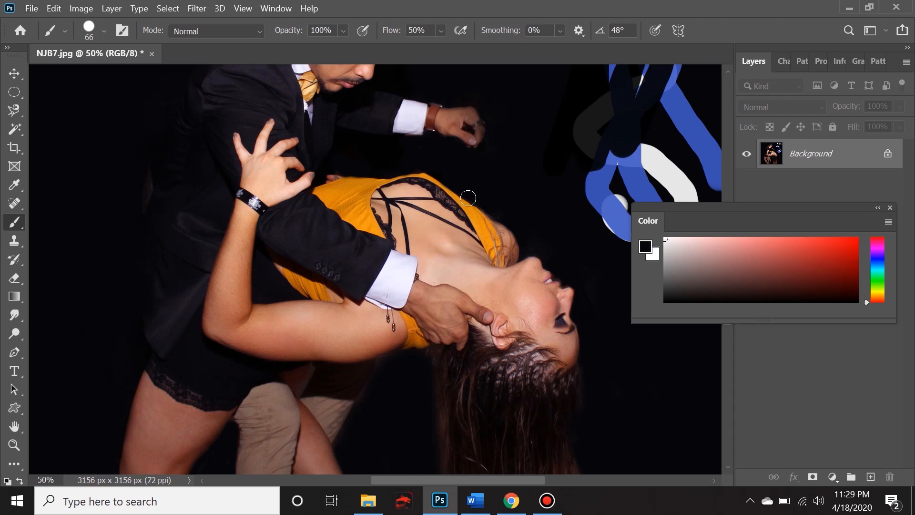
mouse_move(504, 166)
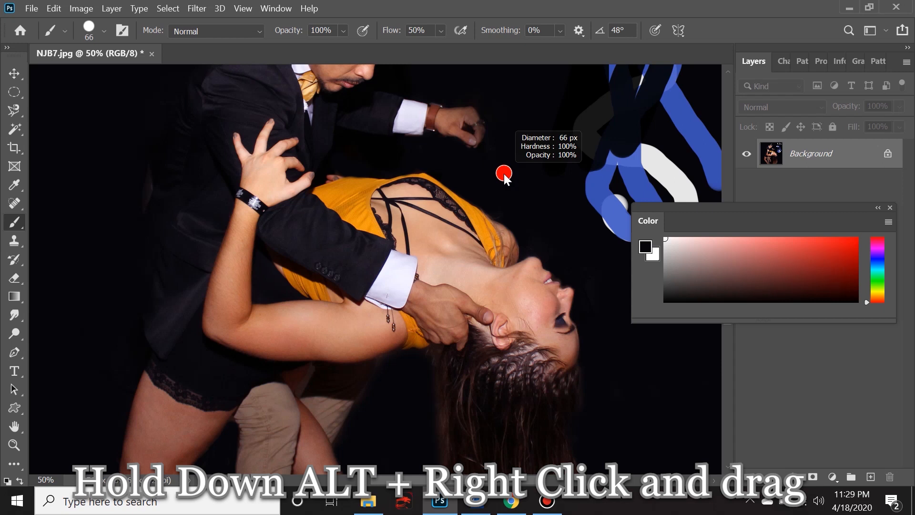
Step: Alt+right-drag on the canvas to settle the brush near 94 px diameter and 72% hardness
left_click_drag(504, 173, 520, 173)
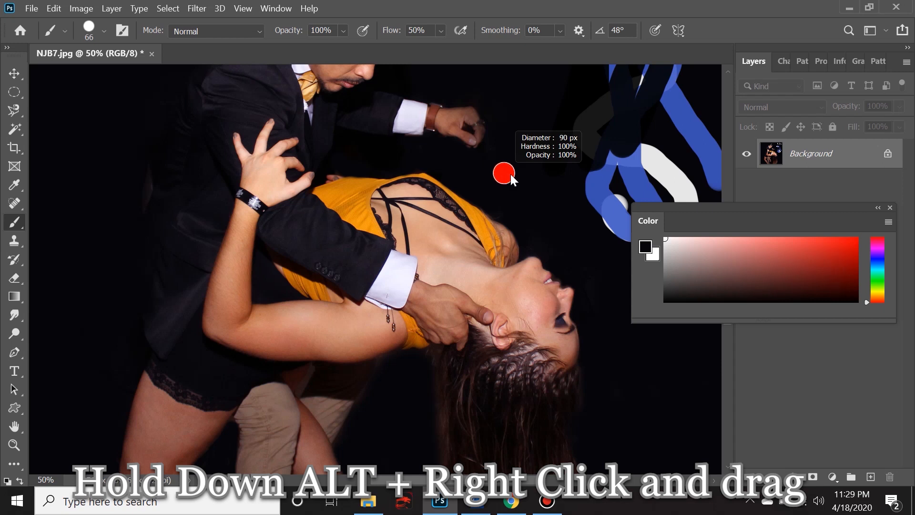
left_click_drag(504, 172, 543, 186)
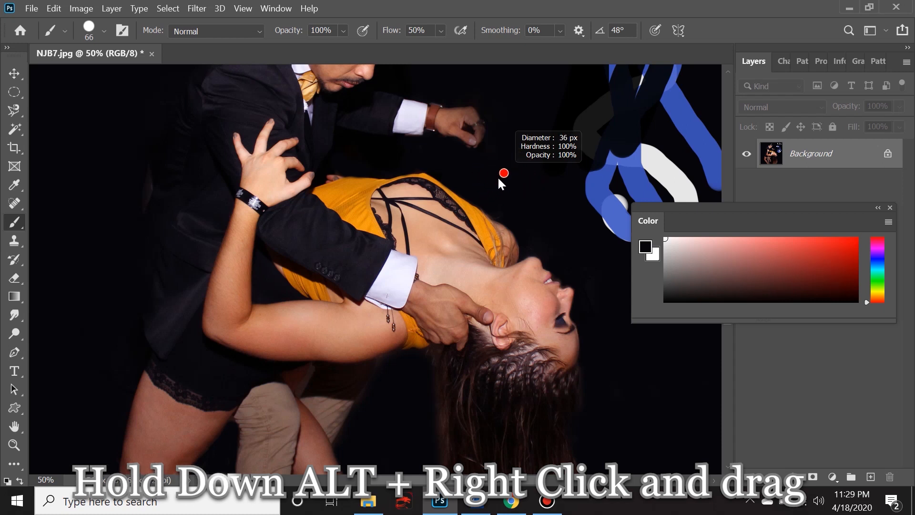
left_click_drag(505, 173, 538, 190)
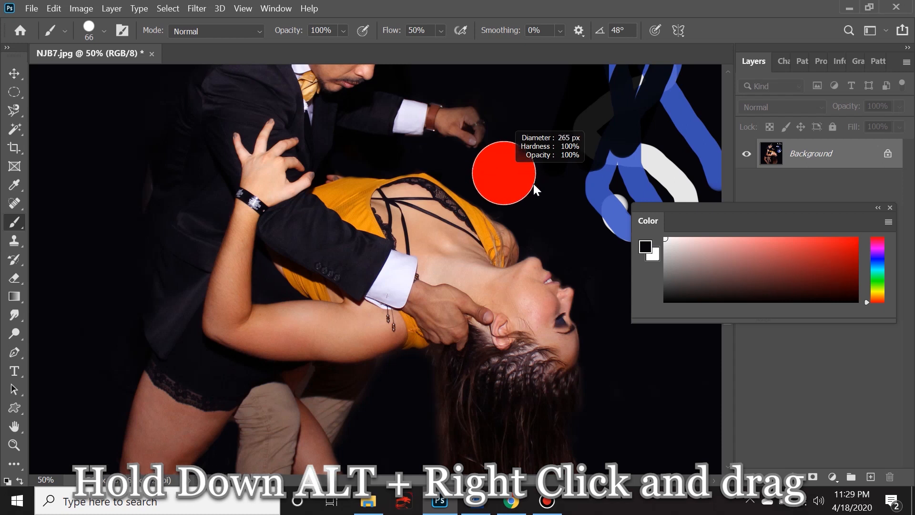
left_click_drag(502, 173, 538, 175)
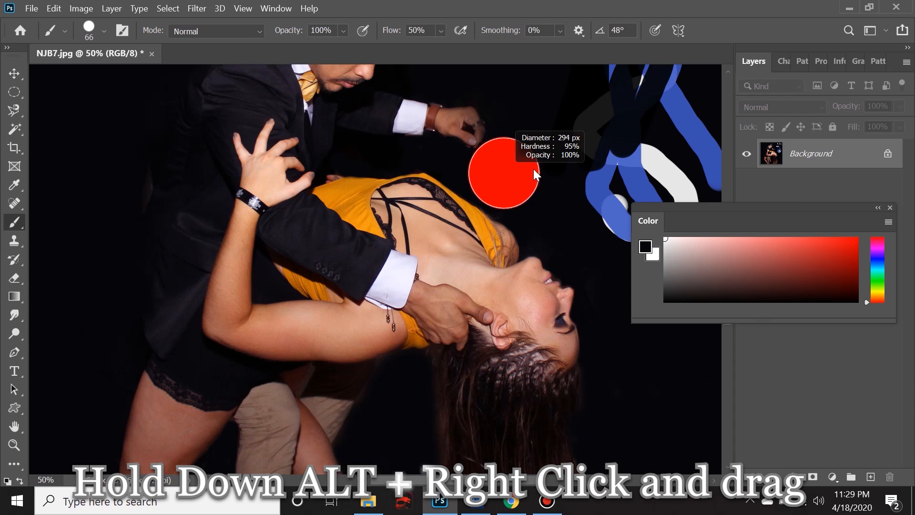
left_click_drag(536, 175, 529, 121)
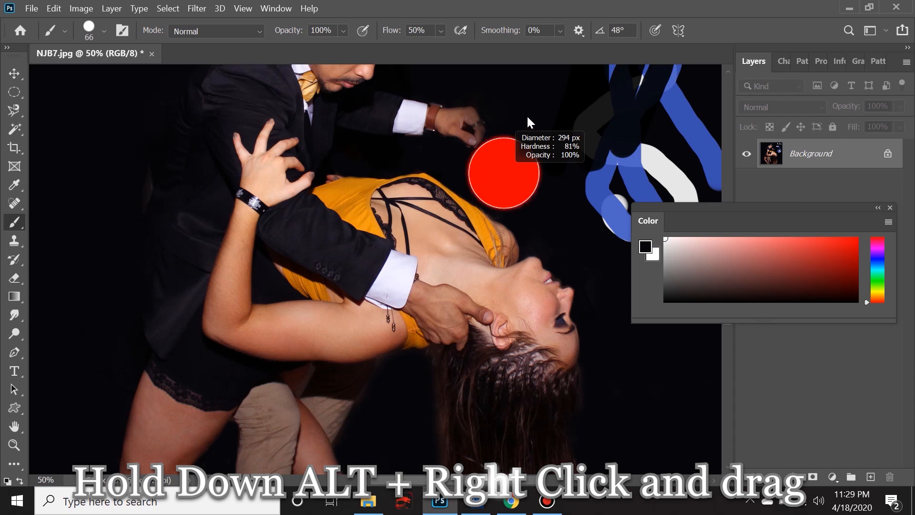
left_click_drag(529, 119, 537, 196)
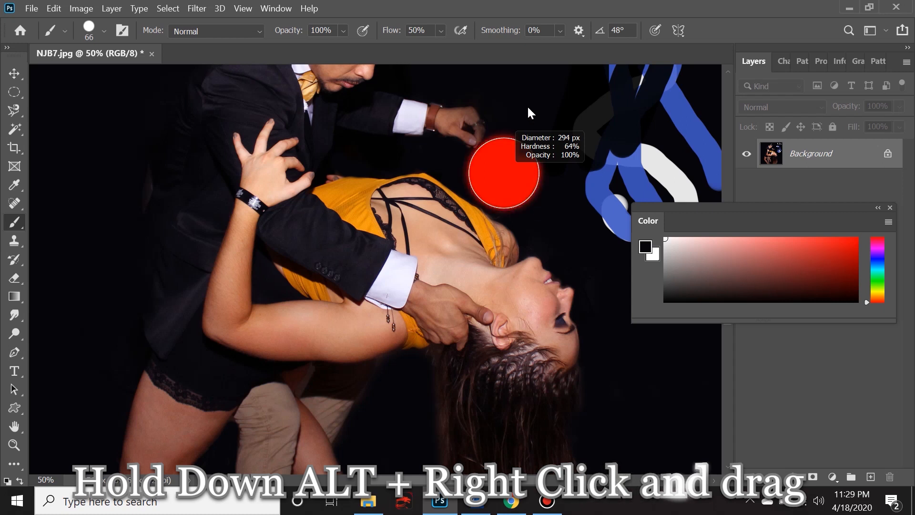
left_click_drag(528, 114, 510, 145)
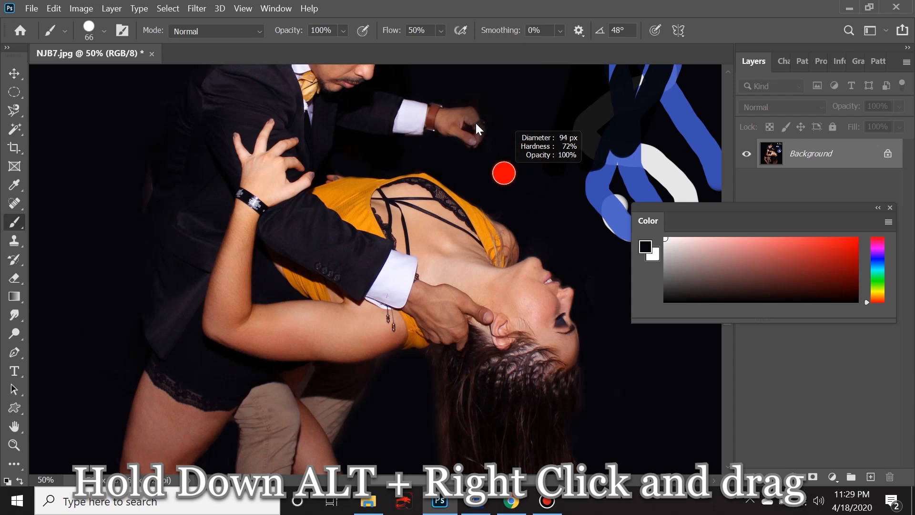
left_click_drag(503, 173, 493, 87)
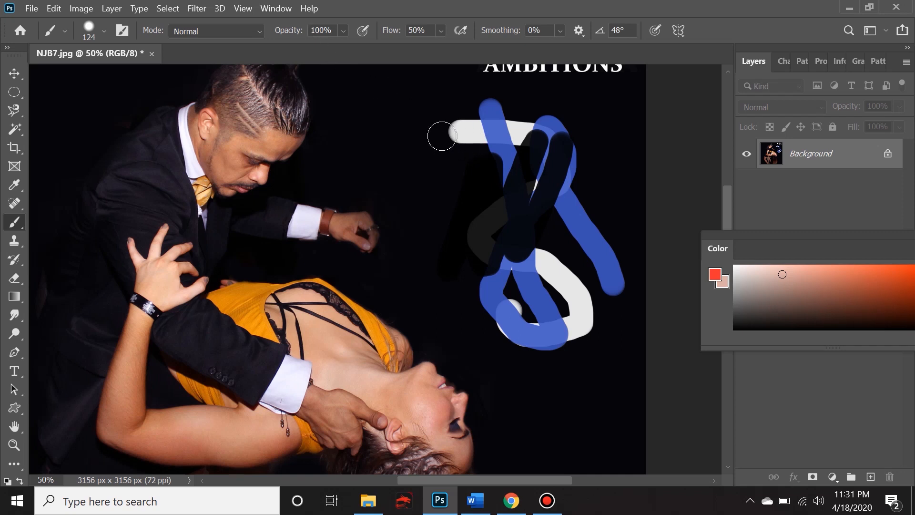
mouse_move(8, 224)
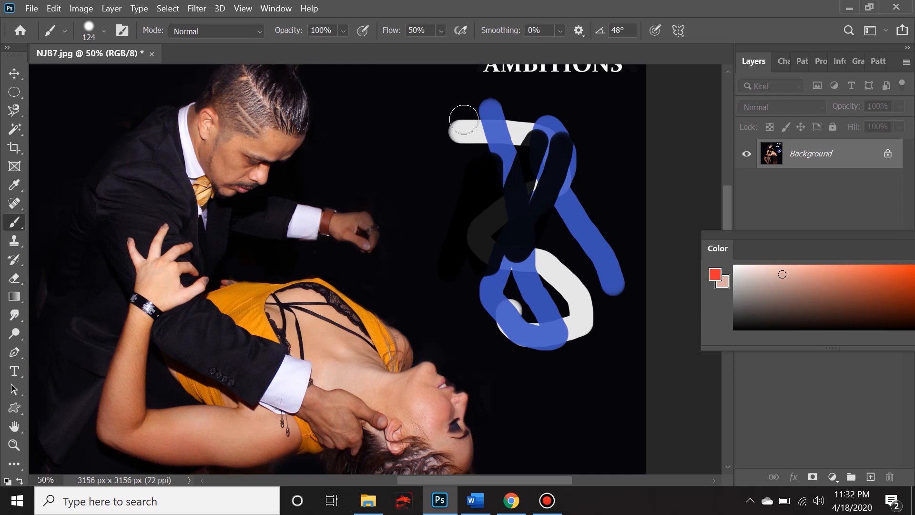
Step: Paint black over the white, blue and black squiggle beside the dancers until only traces remain
left_click_drag(464, 119, 563, 345)
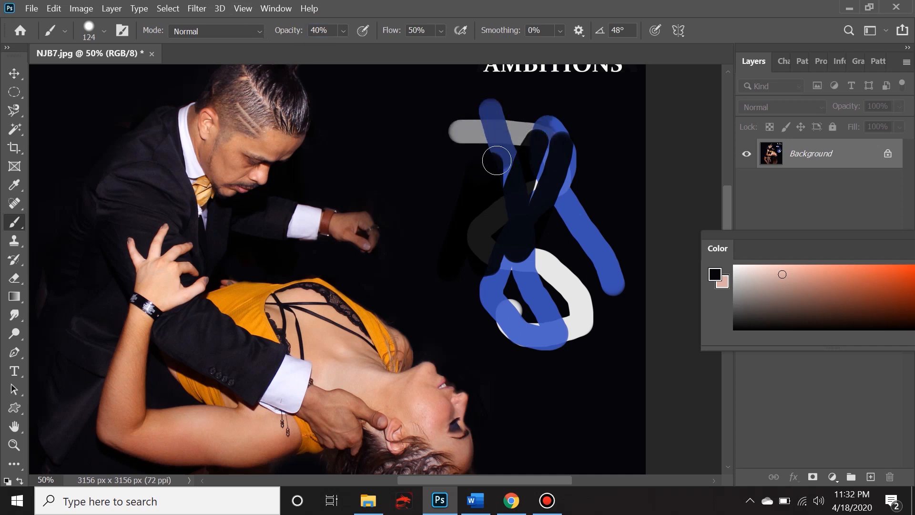
left_click_drag(496, 161, 596, 227)
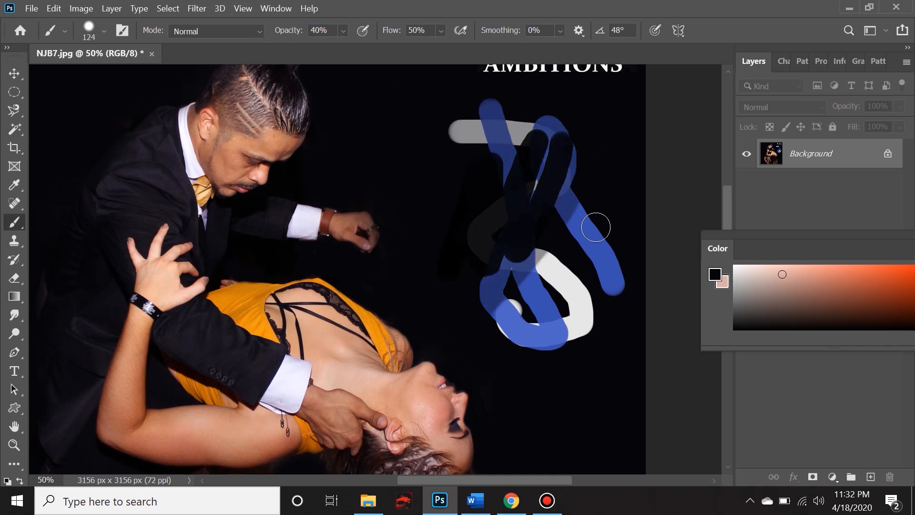
left_click_drag(596, 226, 606, 276)
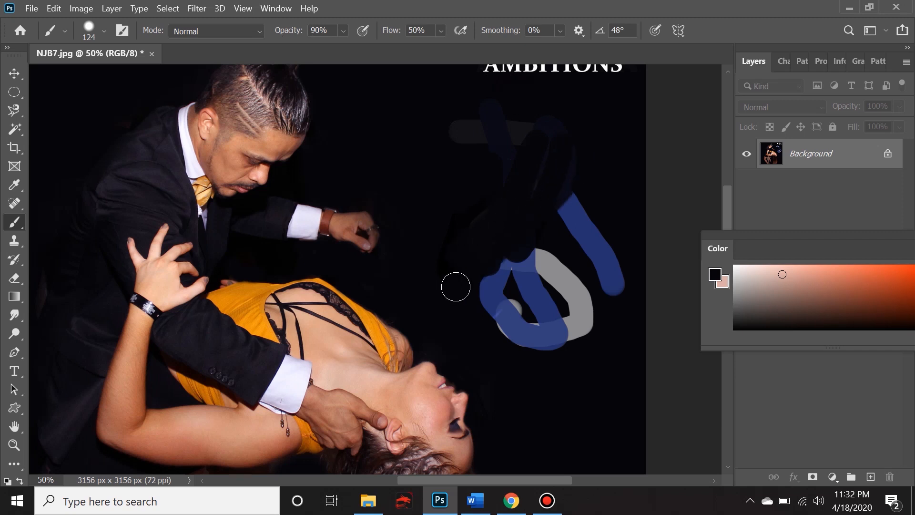
left_click_drag(456, 287, 504, 316)
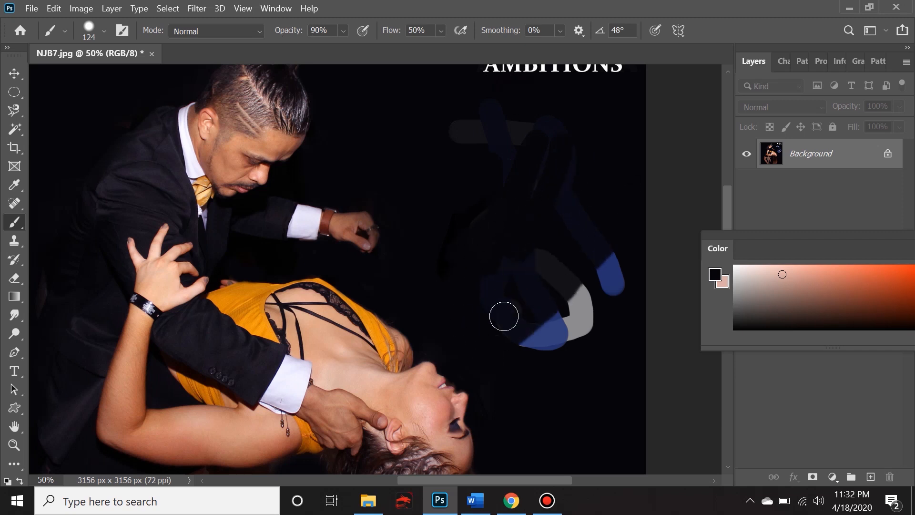
left_click_drag(503, 316, 393, 85)
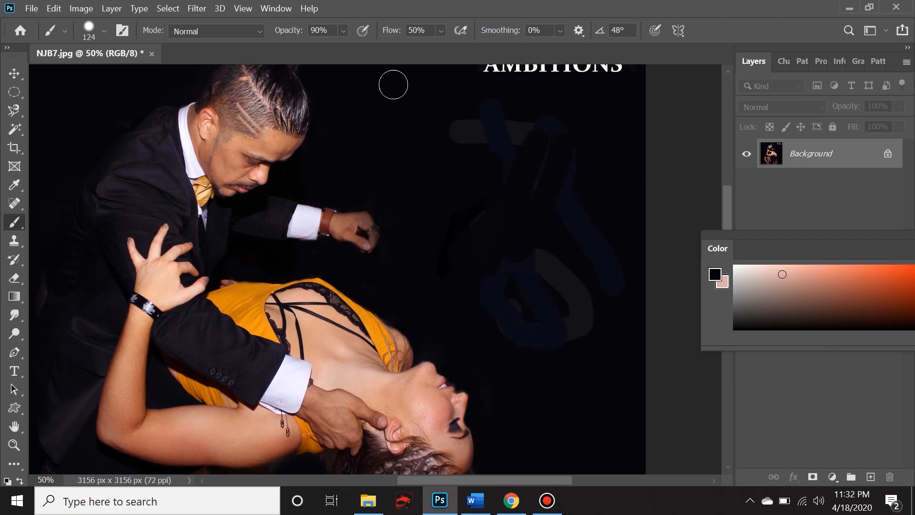
left_click(320, 30)
type("100")
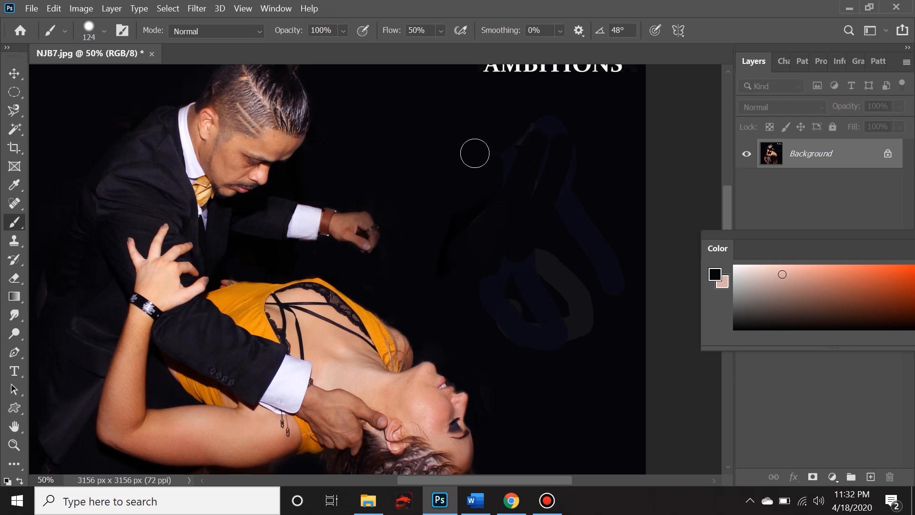
left_click_drag(475, 153, 485, 294)
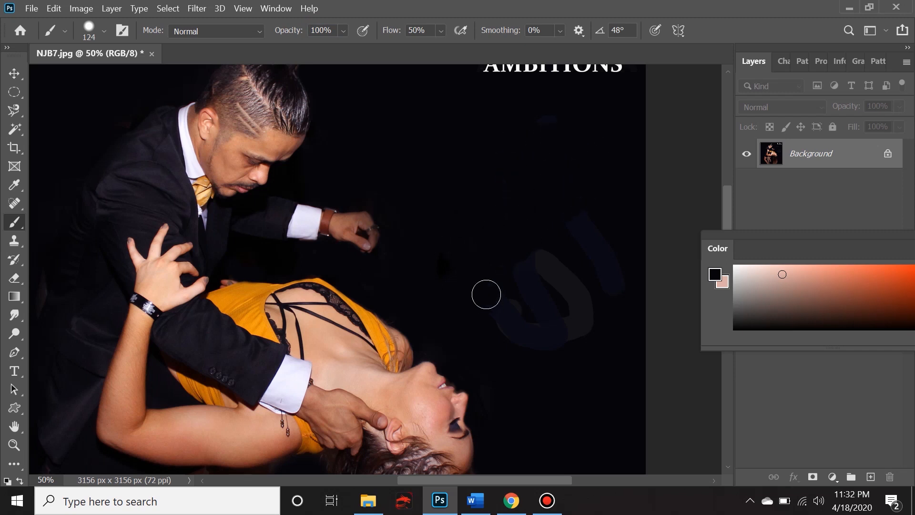
left_click_drag(487, 293, 608, 302)
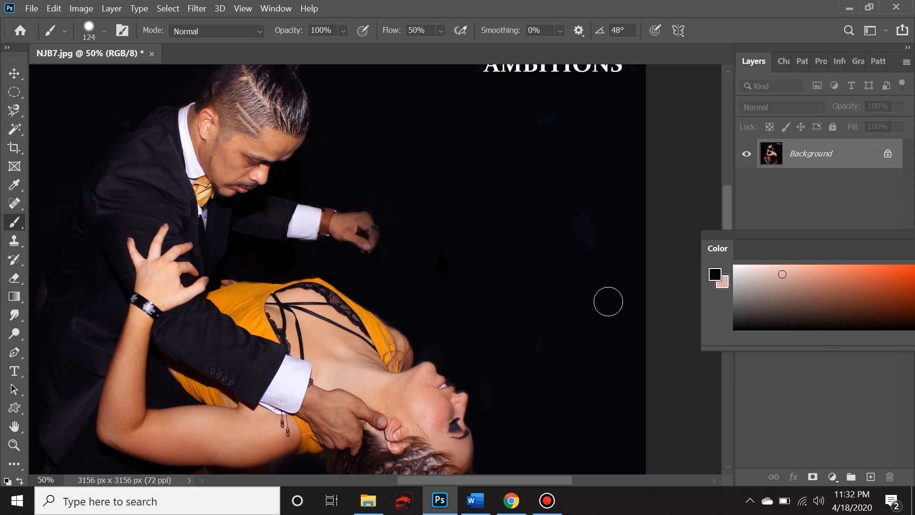
mouse_move(531, 161)
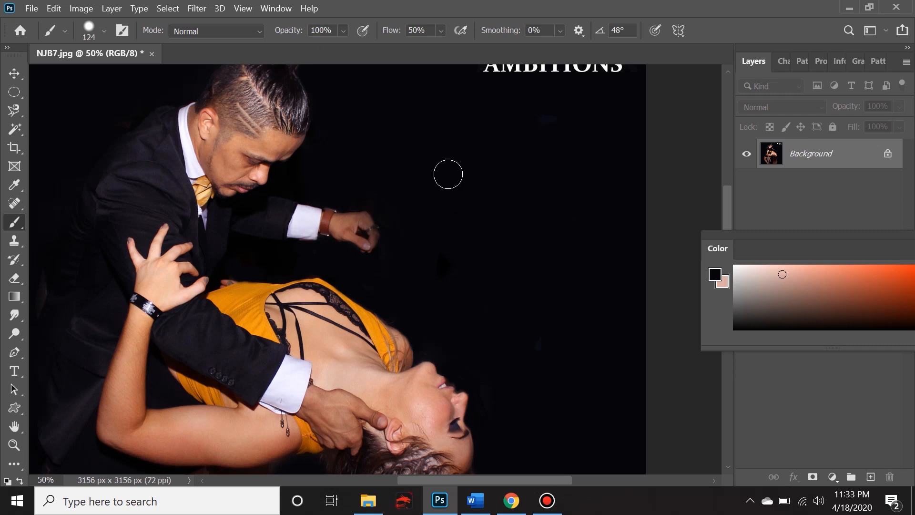
mouse_move(452, 180)
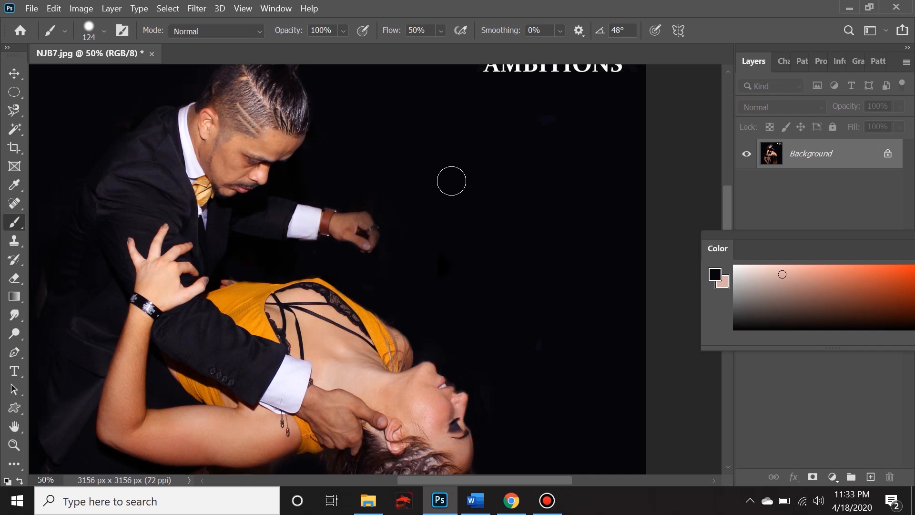
Step: Briefly lower brush opacity to 90%, then restore it to 100%
left_click(322, 30)
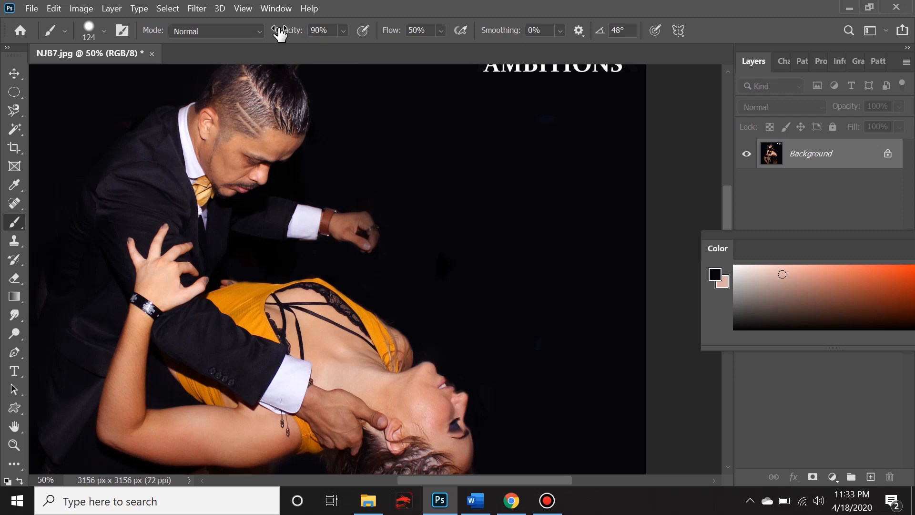
mouse_move(461, 141)
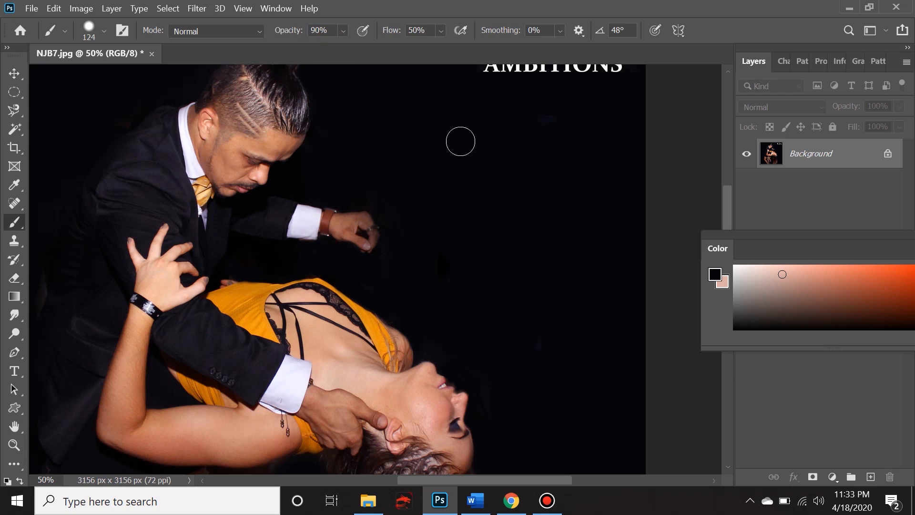
mouse_move(455, 156)
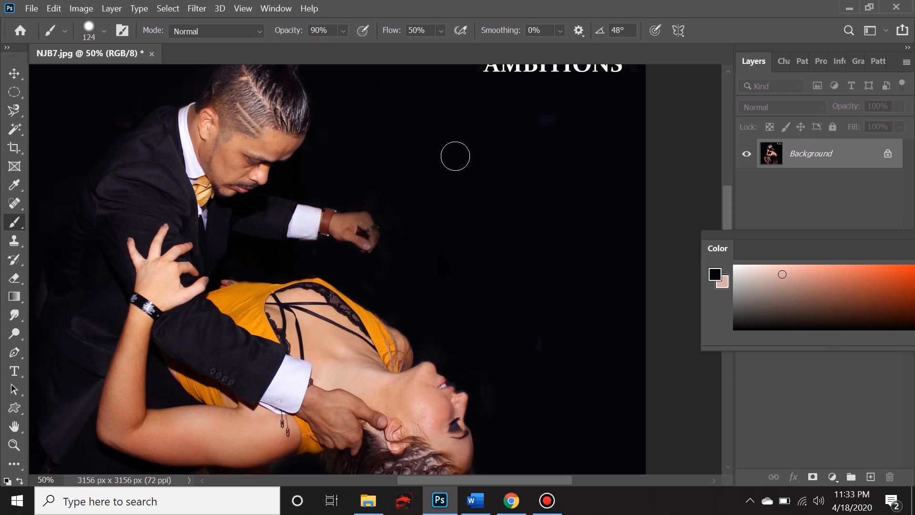
left_click(320, 30)
type("100")
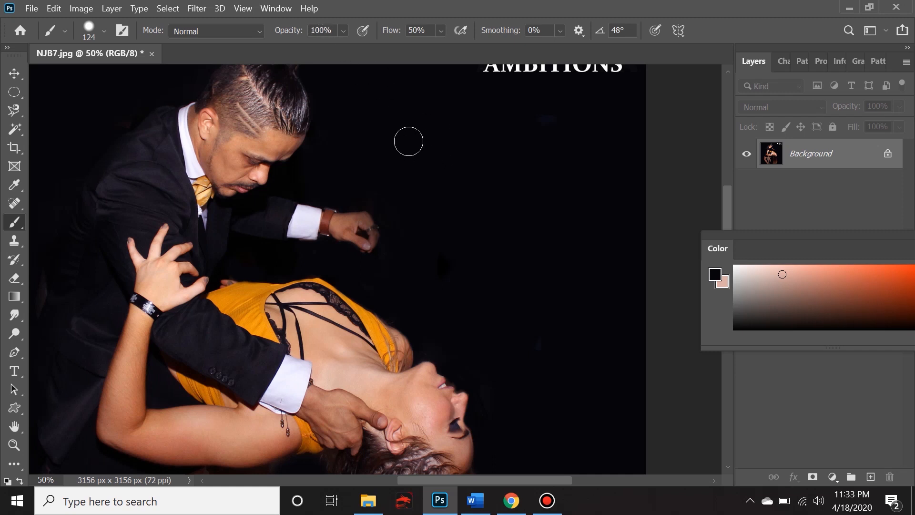
mouse_move(435, 171)
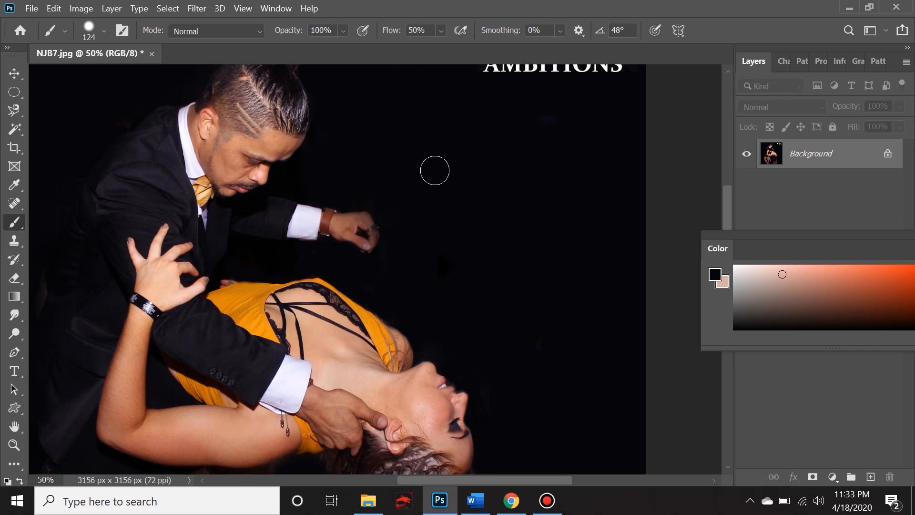
mouse_move(429, 167)
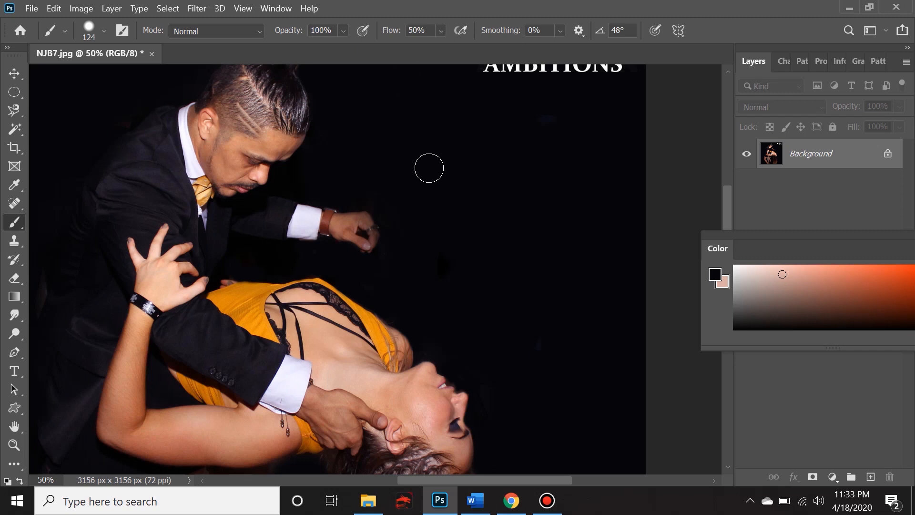
mouse_move(446, 191)
type("56")
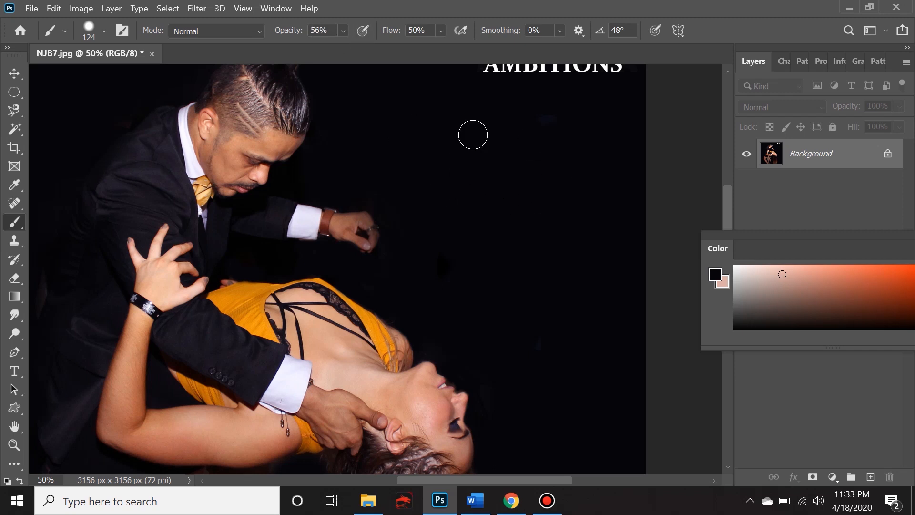
mouse_move(500, 216)
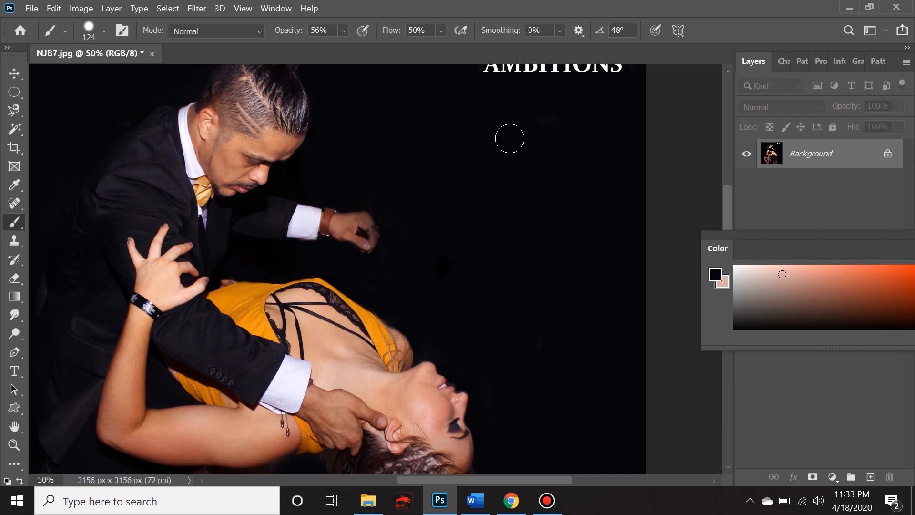
mouse_move(371, 165)
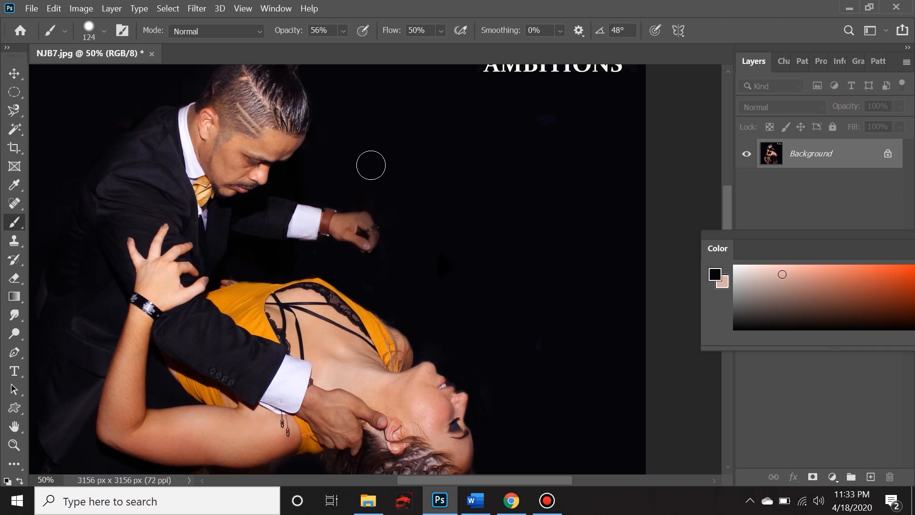
mouse_move(596, 31)
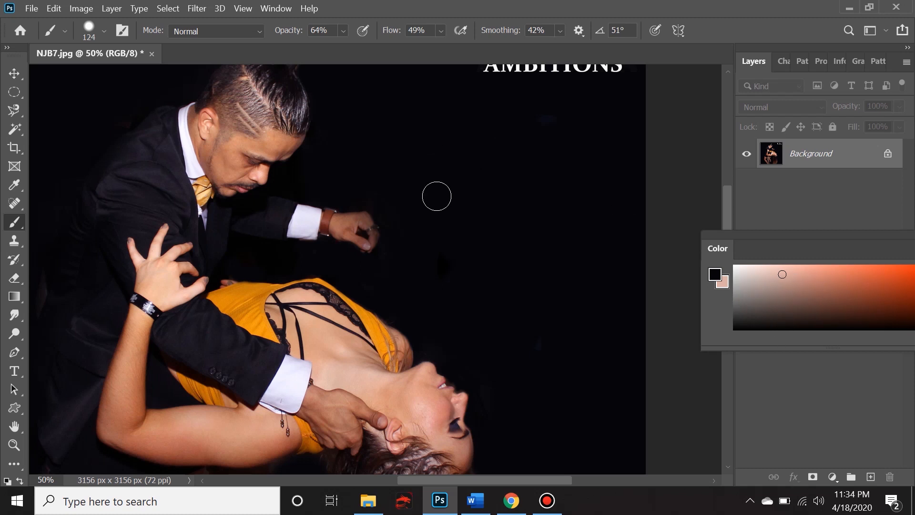
mouse_move(437, 209)
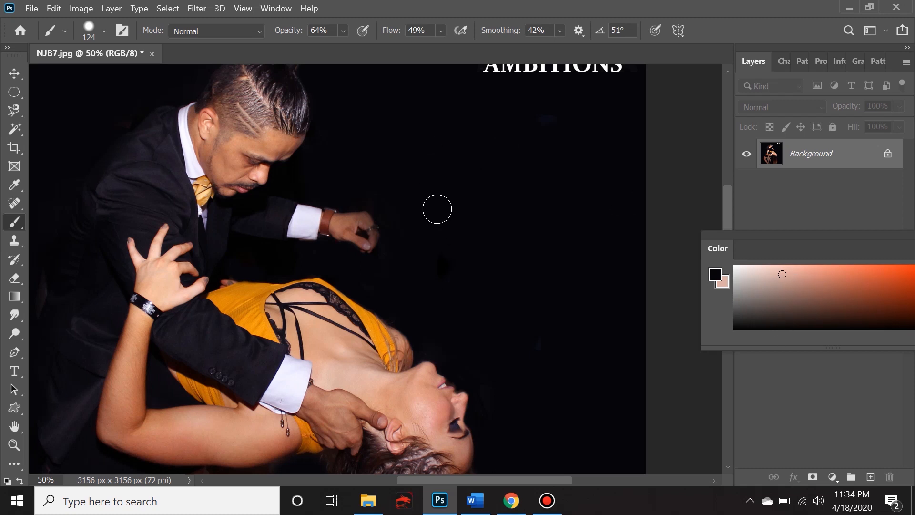
mouse_move(428, 202)
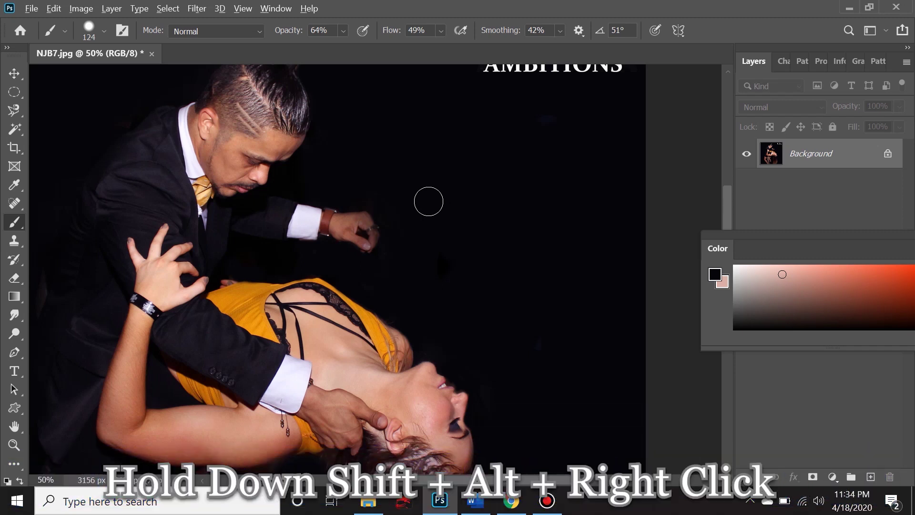
Step: Pick a purple painting colour from the on-canvas HUD colour picker
right_click(428, 201)
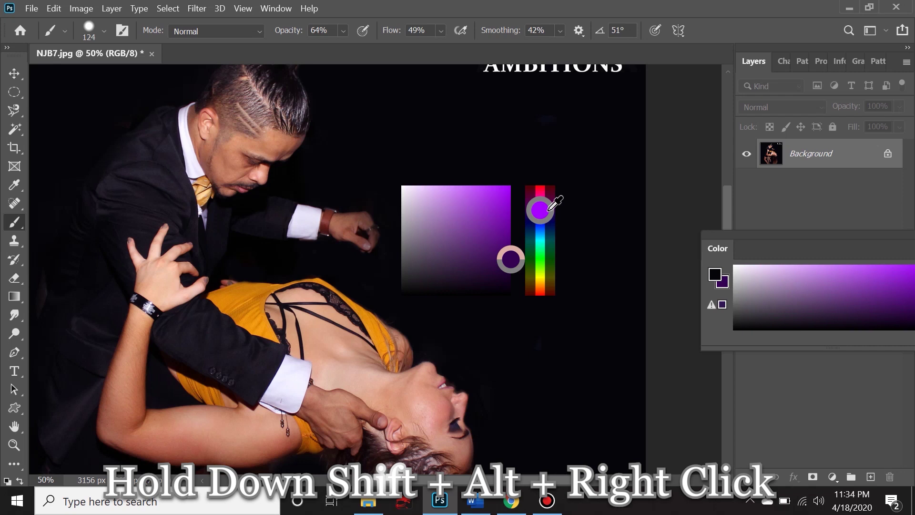
left_click(459, 221)
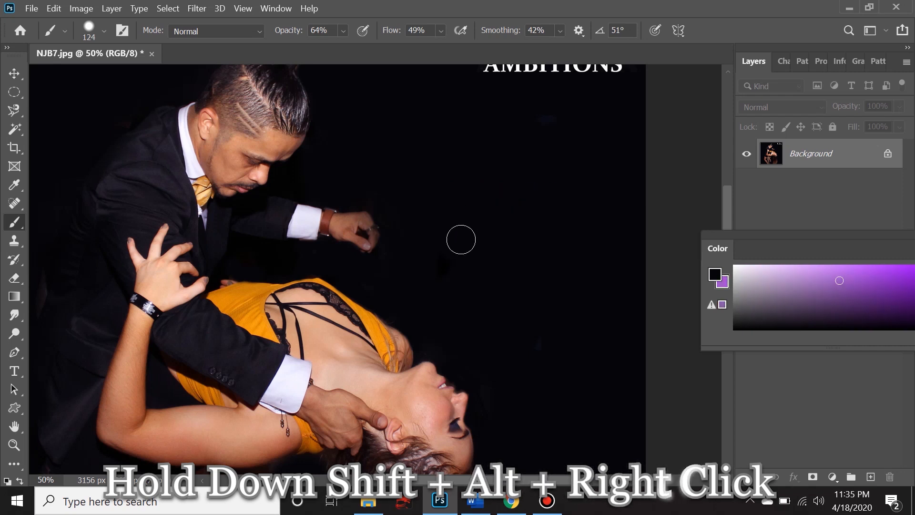
mouse_move(405, 276)
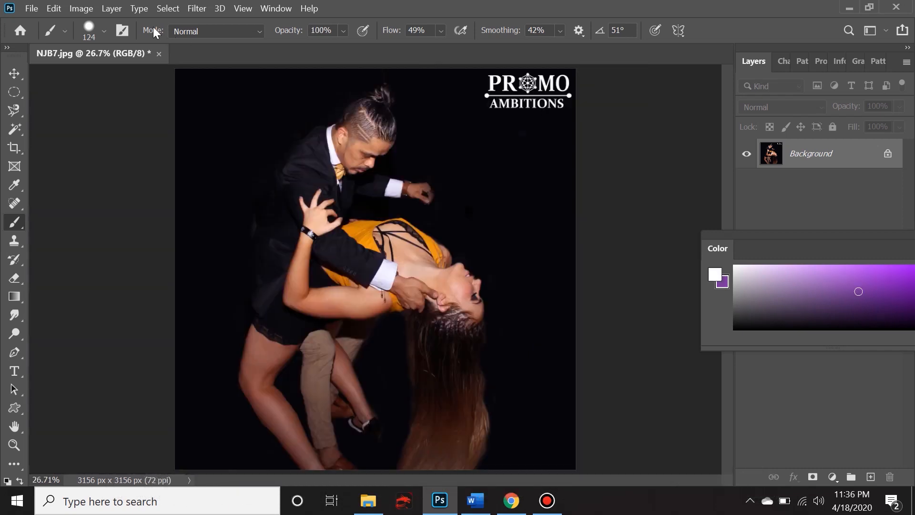
Step: Browse the brush blend mode list, keeping the mode on Normal
left_click(216, 31)
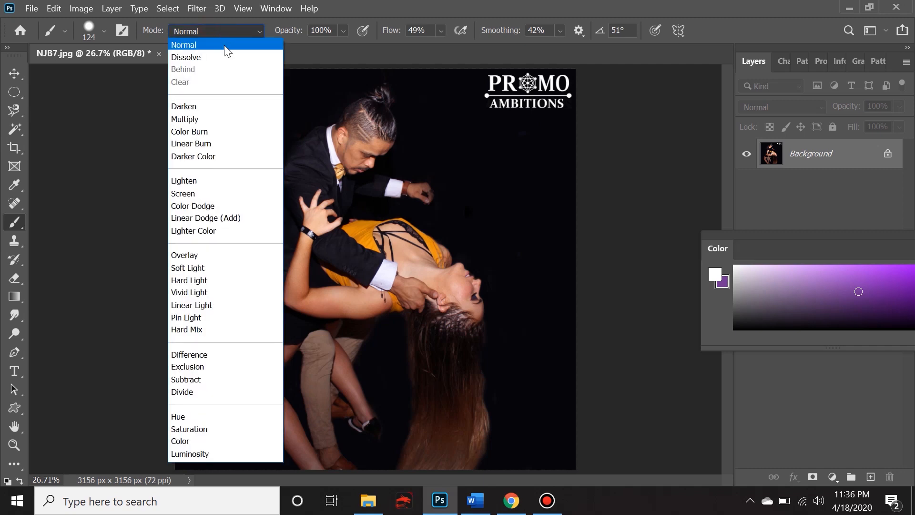
mouse_move(250, 405)
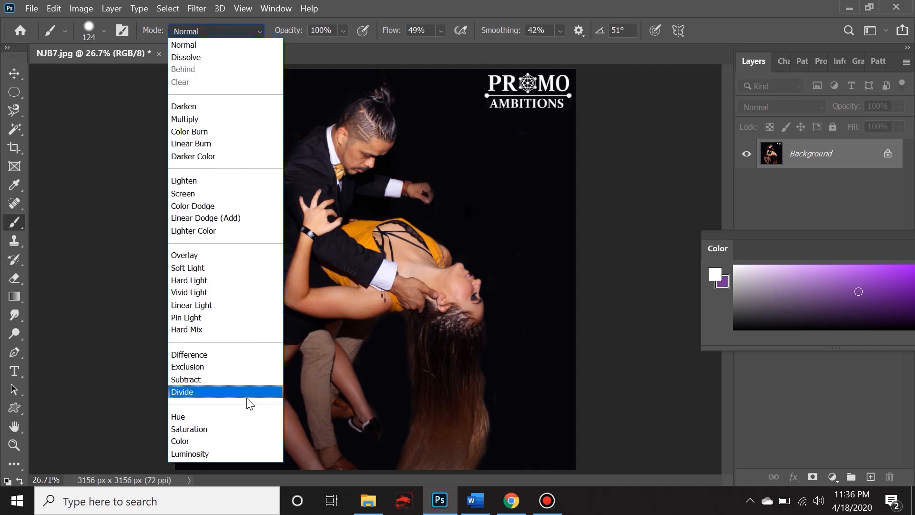
mouse_move(223, 83)
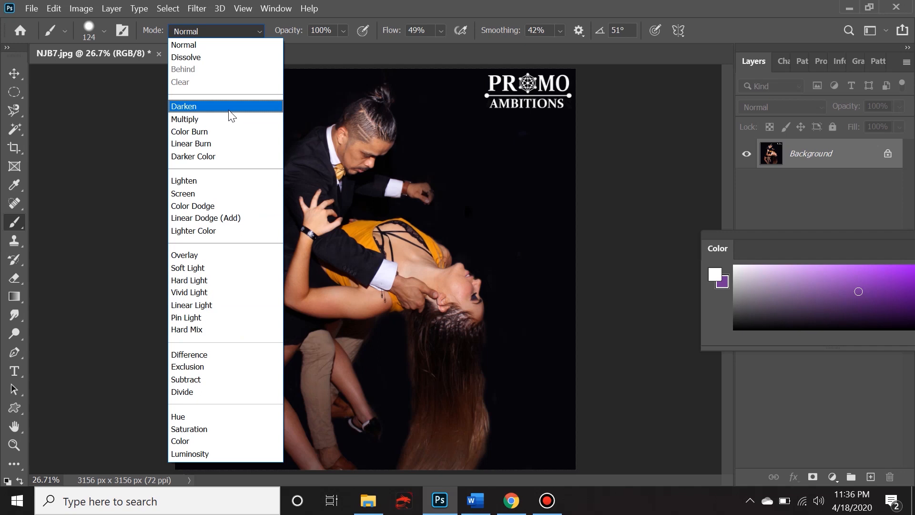
mouse_move(186, 57)
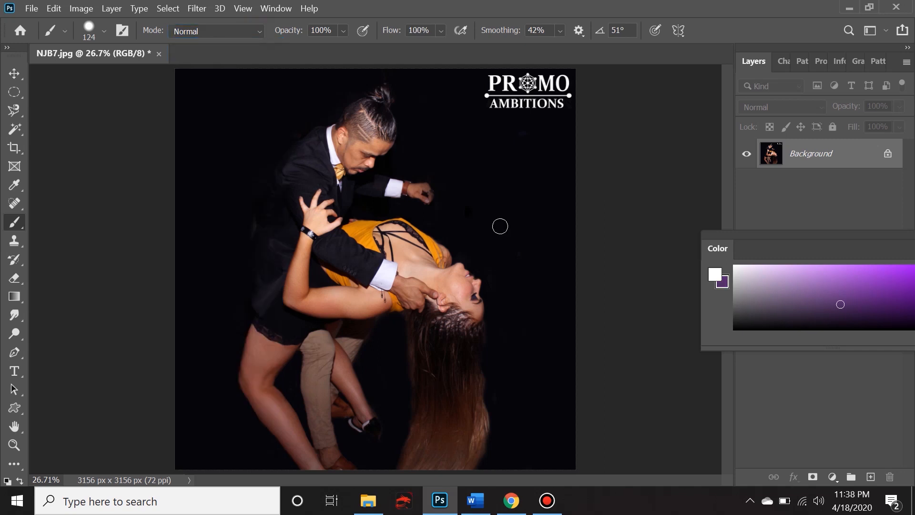
mouse_move(502, 221)
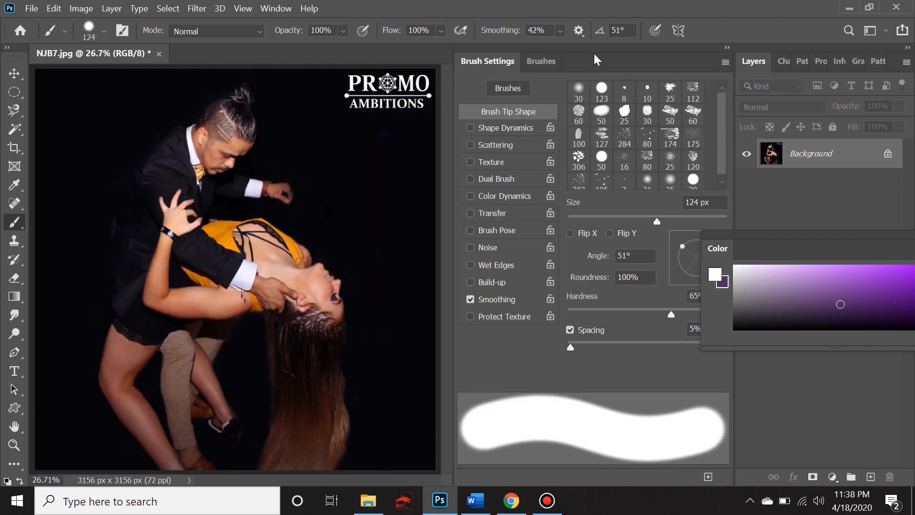
mouse_move(610, 70)
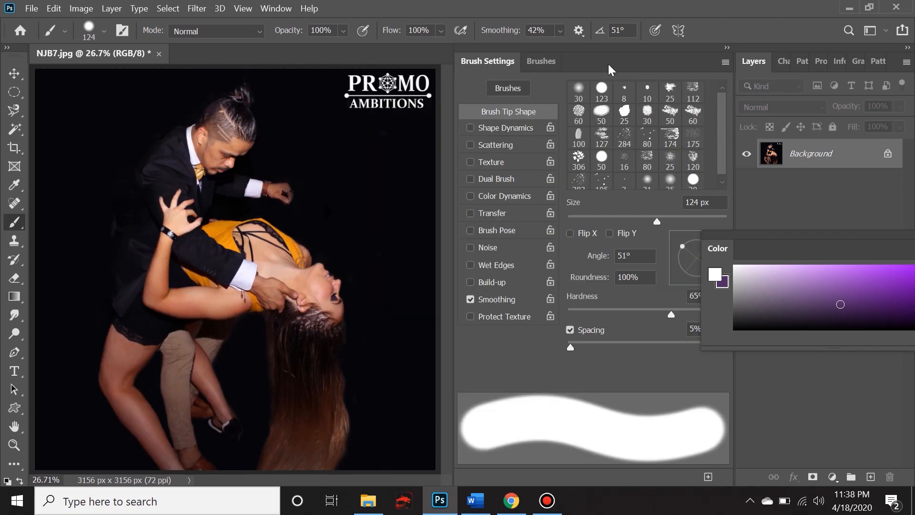
mouse_move(582, 209)
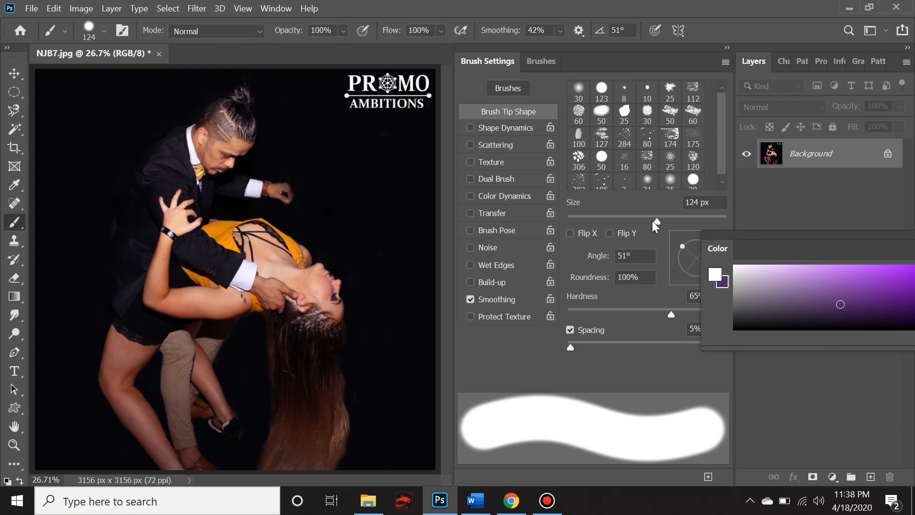
mouse_move(602, 281)
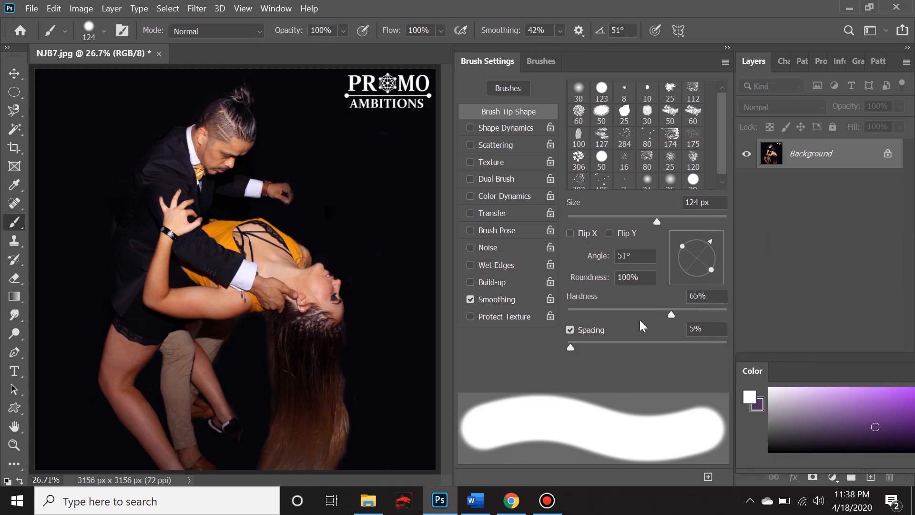
mouse_move(573, 356)
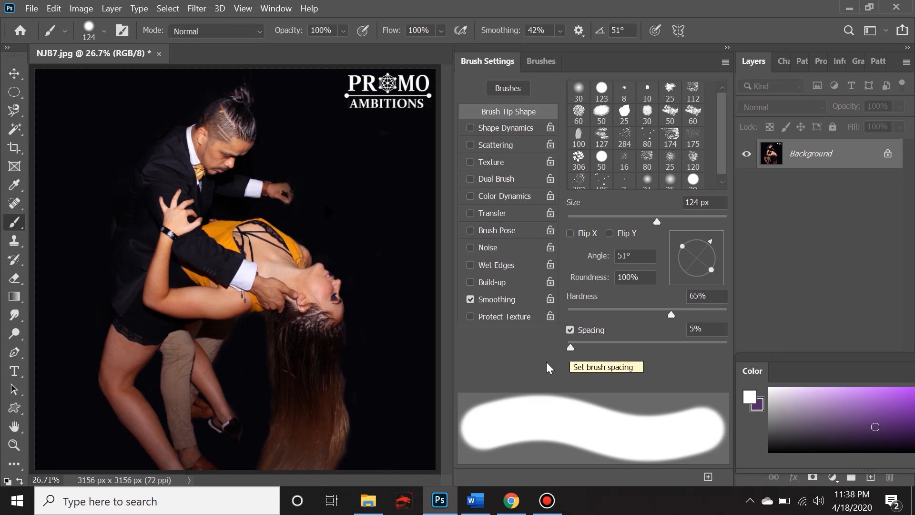
Step: Widen brush spacing and paint a dotted white test stroke
left_click_drag(570, 348, 580, 347)
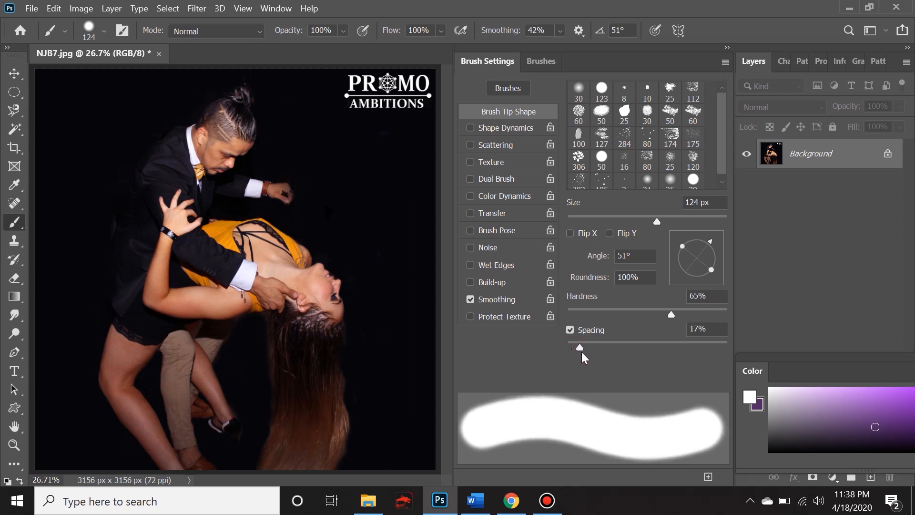
left_click_drag(579, 348, 612, 347)
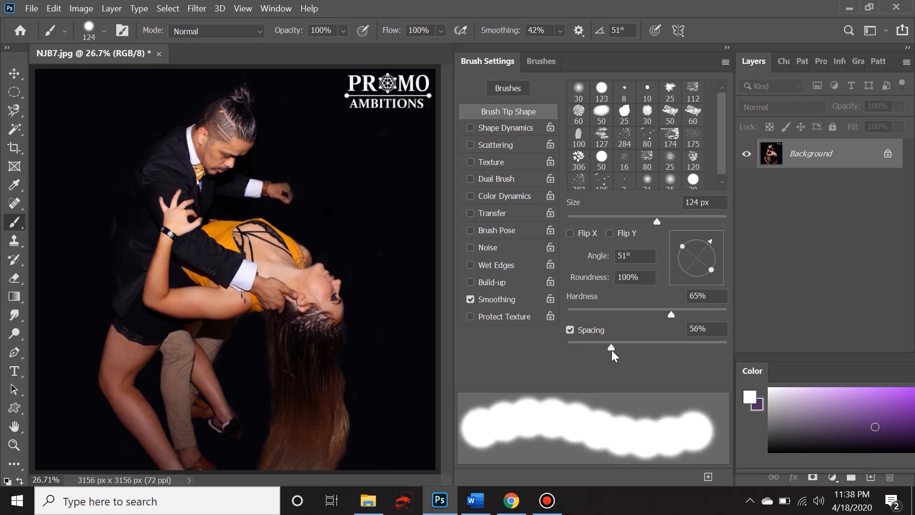
left_click_drag(611, 348, 617, 348)
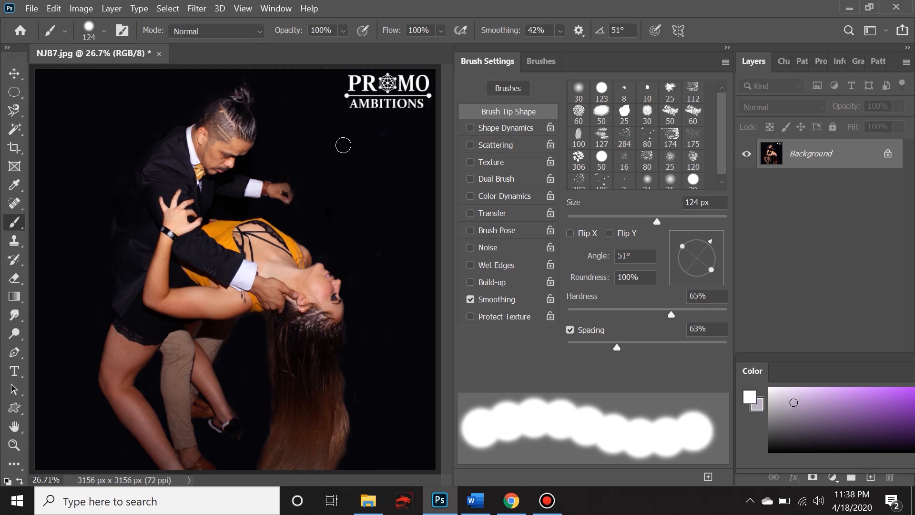
left_click_drag(343, 144, 377, 242)
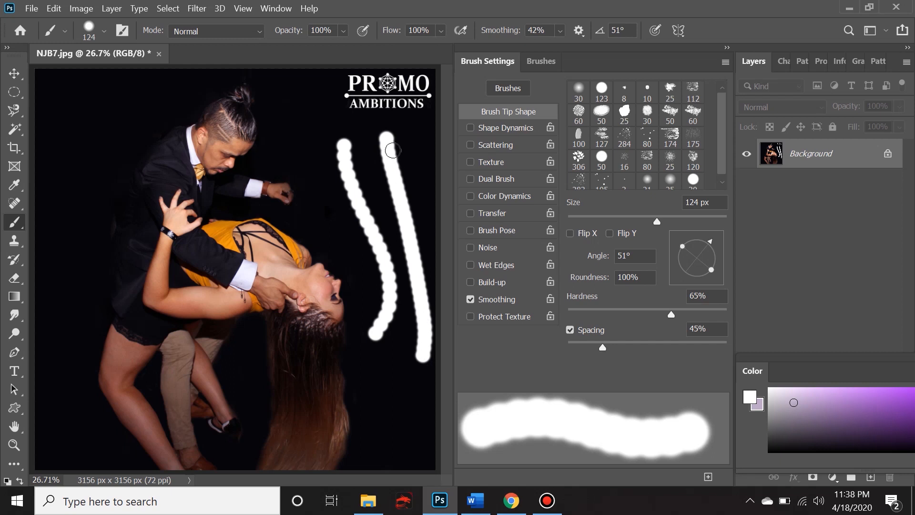
mouse_move(417, 324)
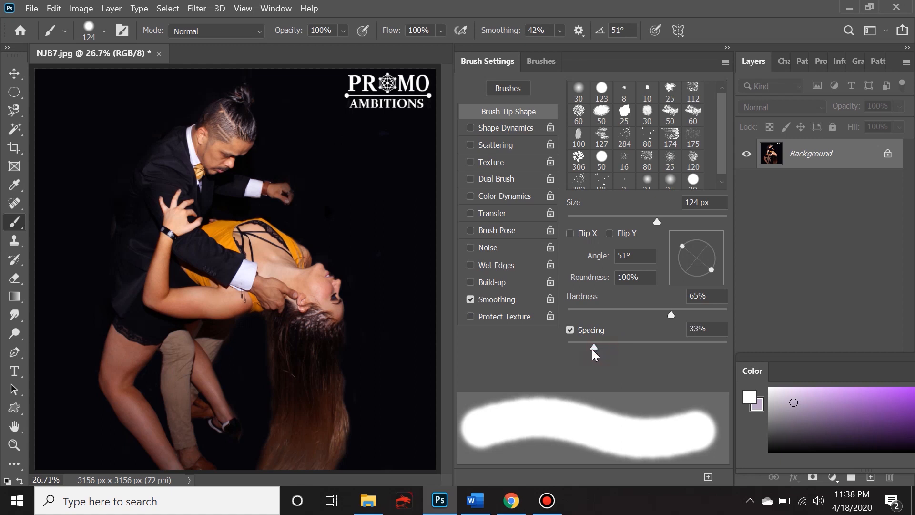
Step: Lower brush spacing to 14% and paint smooth curved white test strokes
left_click_drag(596, 342, 581, 343)
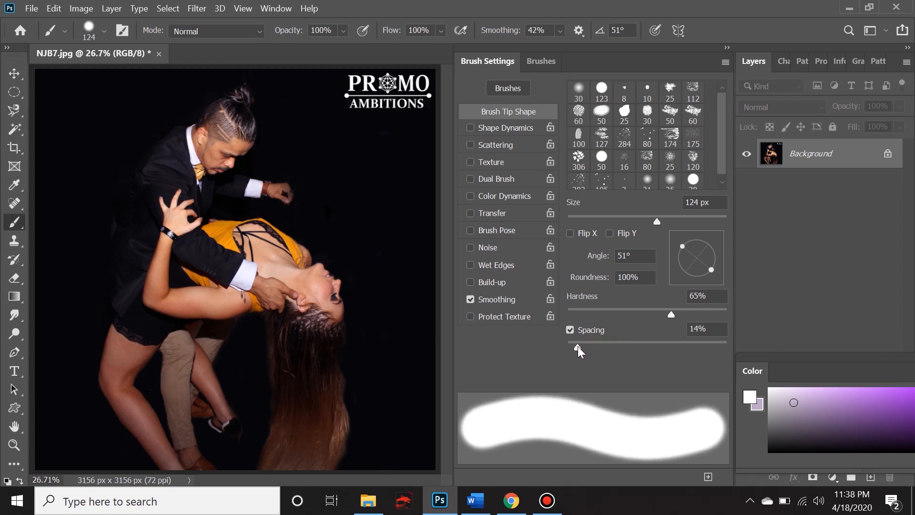
left_click_drag(330, 128, 377, 234)
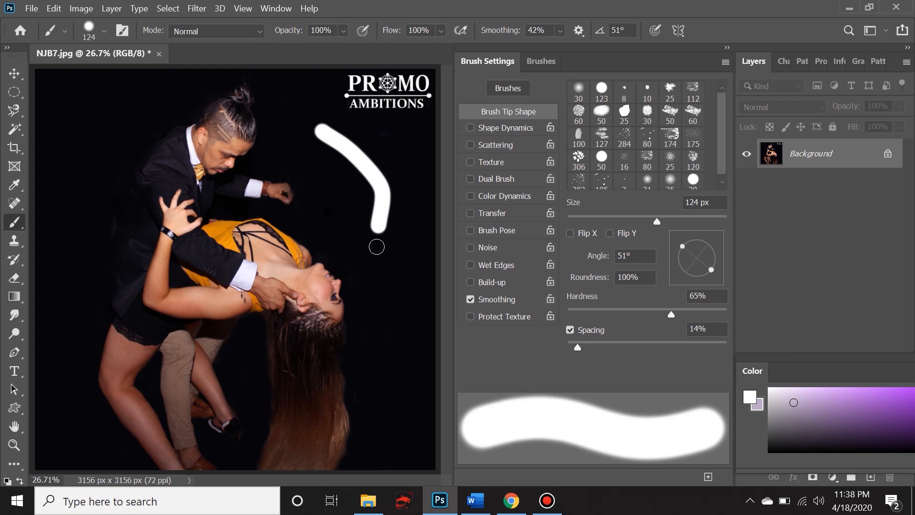
left_click_drag(377, 246, 392, 365)
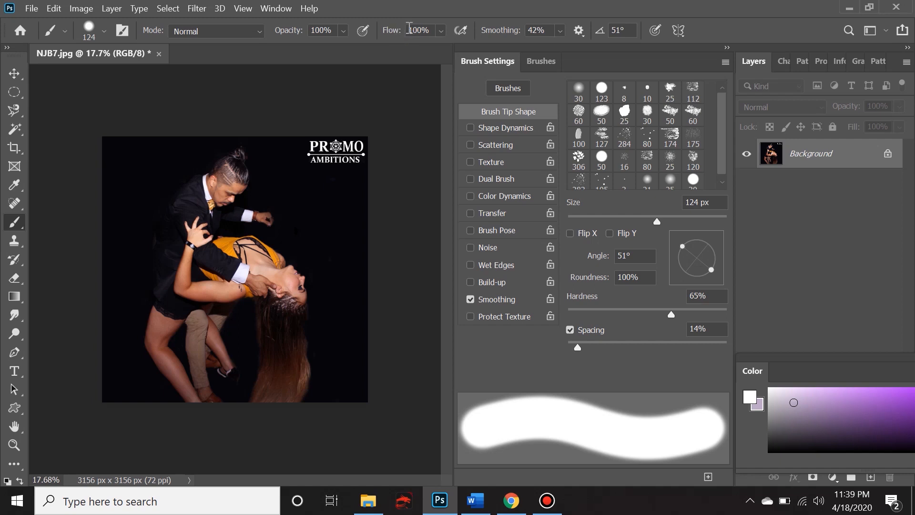
Step: Set brush flow to 20% and paint two faint test strokes
left_click(419, 30)
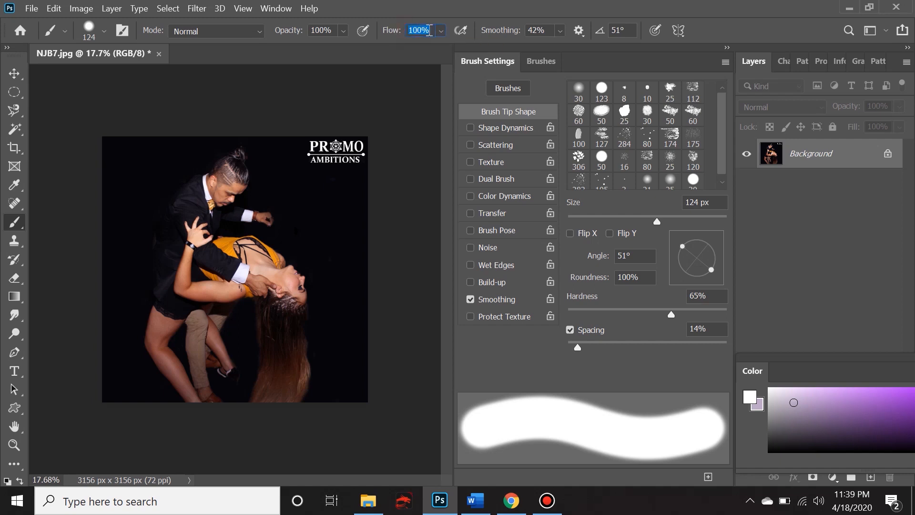
type("20")
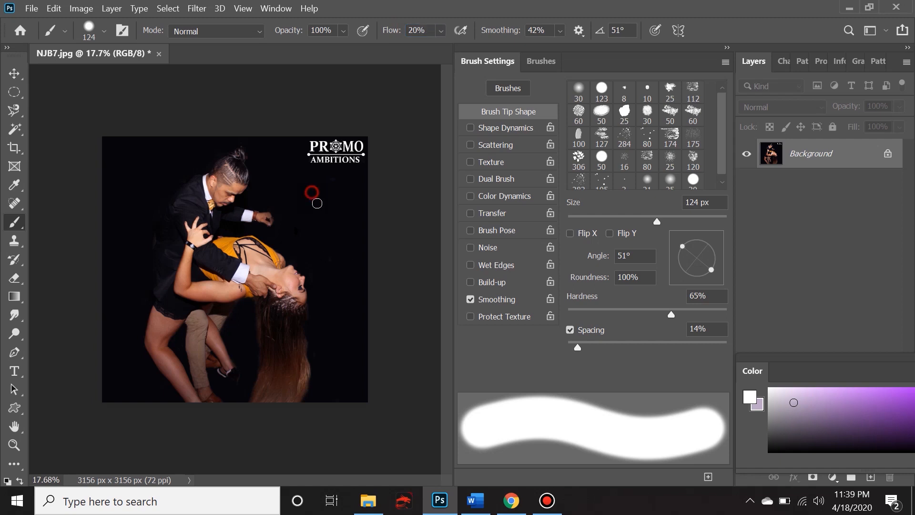
left_click_drag(314, 189, 338, 305)
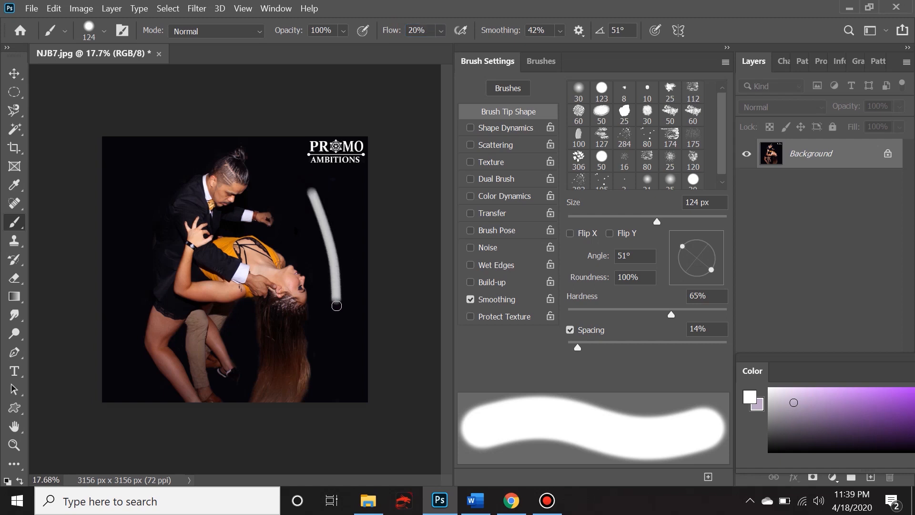
left_click_drag(350, 193, 348, 351)
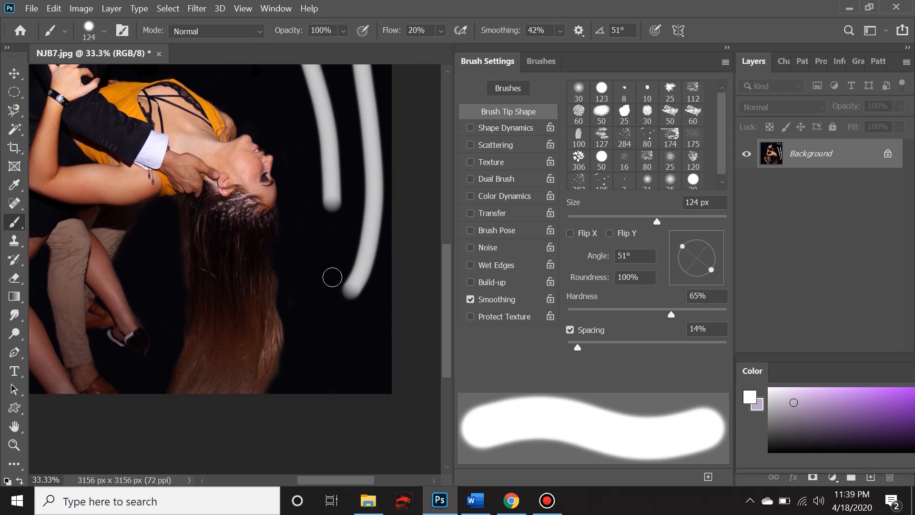
Step: Widen spacing to 39%, drop flow to 10%, and paint dotted test strokes
left_click_drag(578, 348, 582, 348)
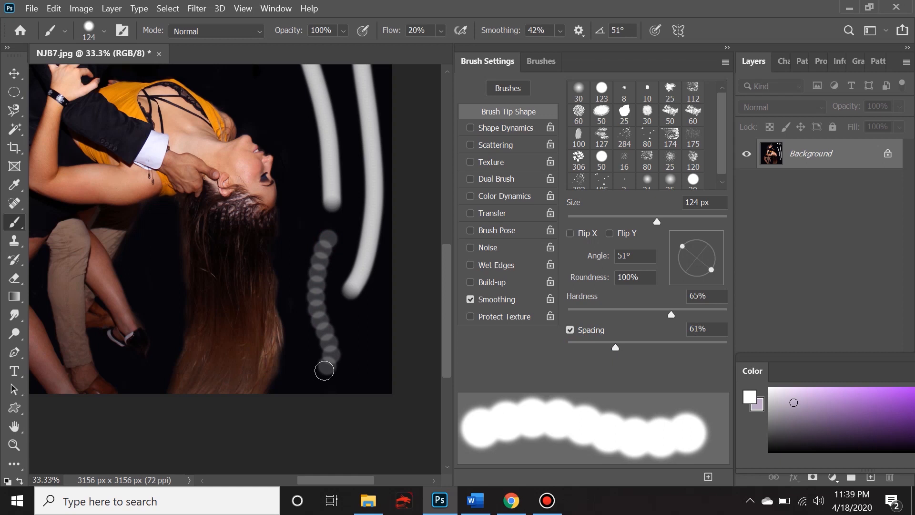
left_click(420, 30)
type("100")
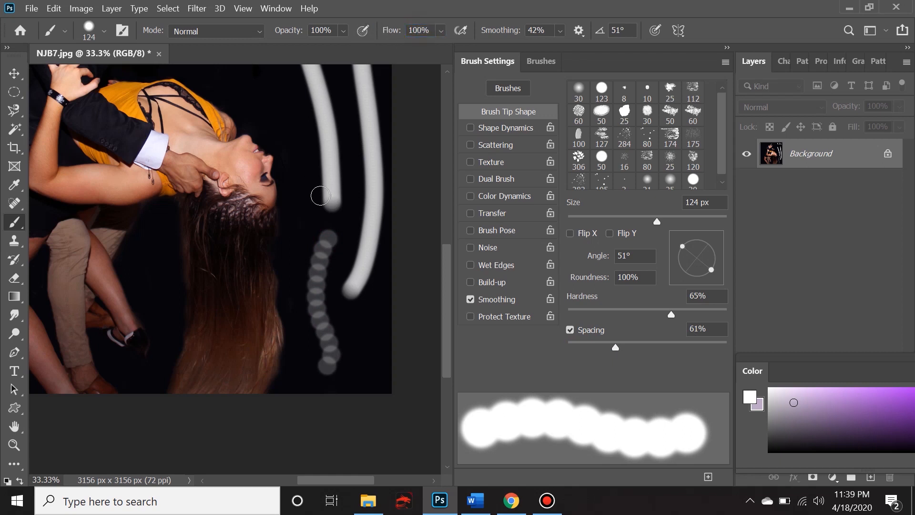
left_click(304, 241)
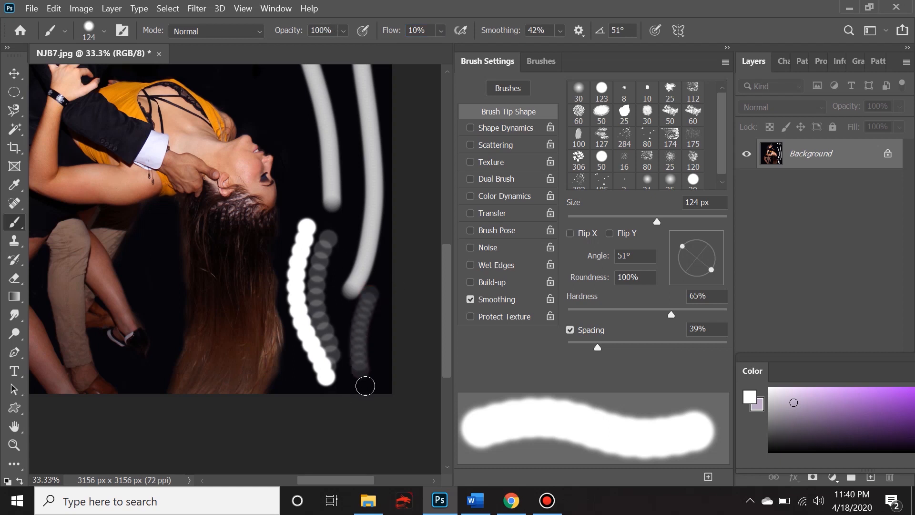
mouse_move(357, 380)
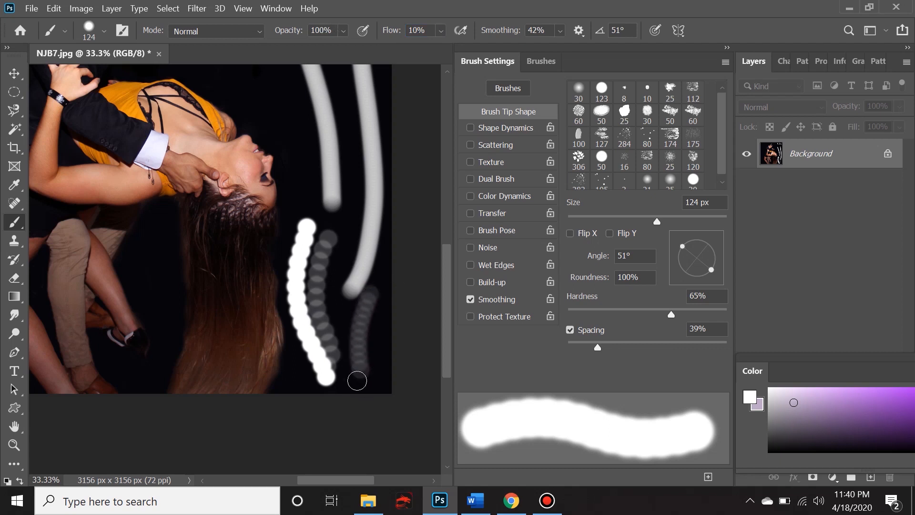
left_click(418, 30)
type("100")
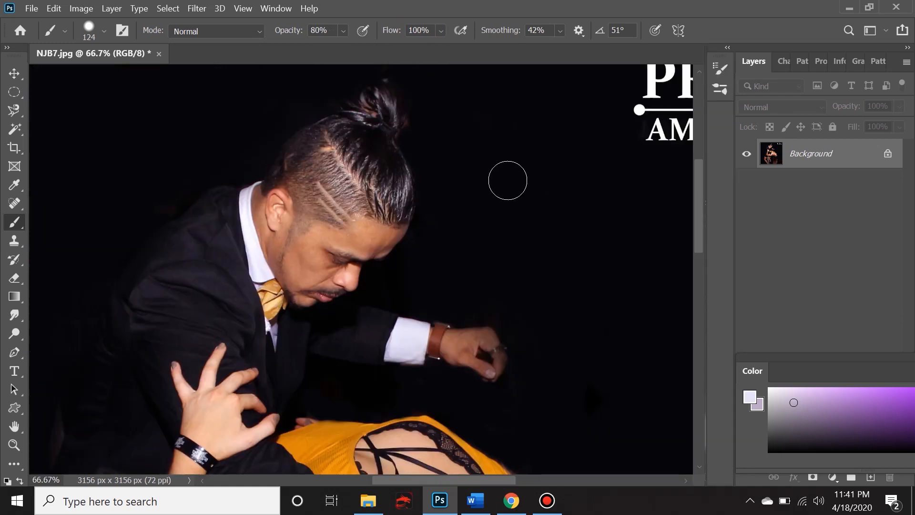
mouse_move(469, 142)
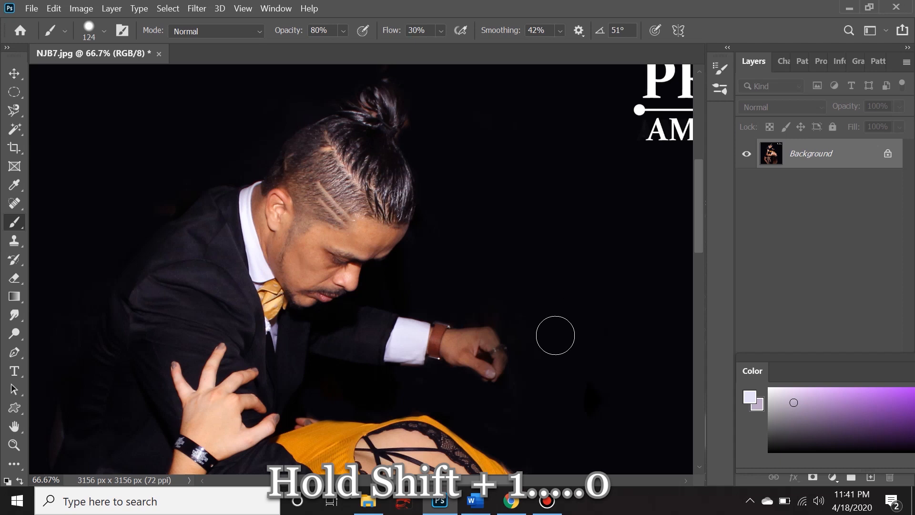
mouse_move(556, 269)
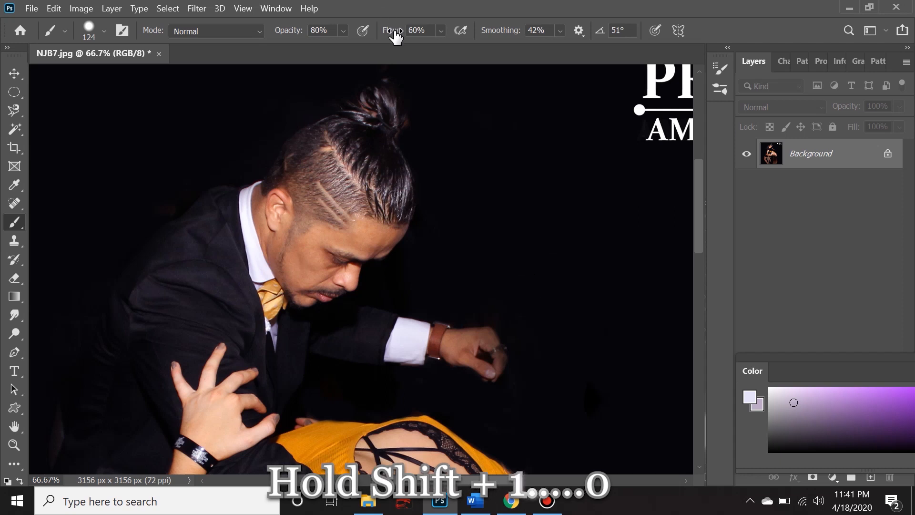
mouse_move(418, 67)
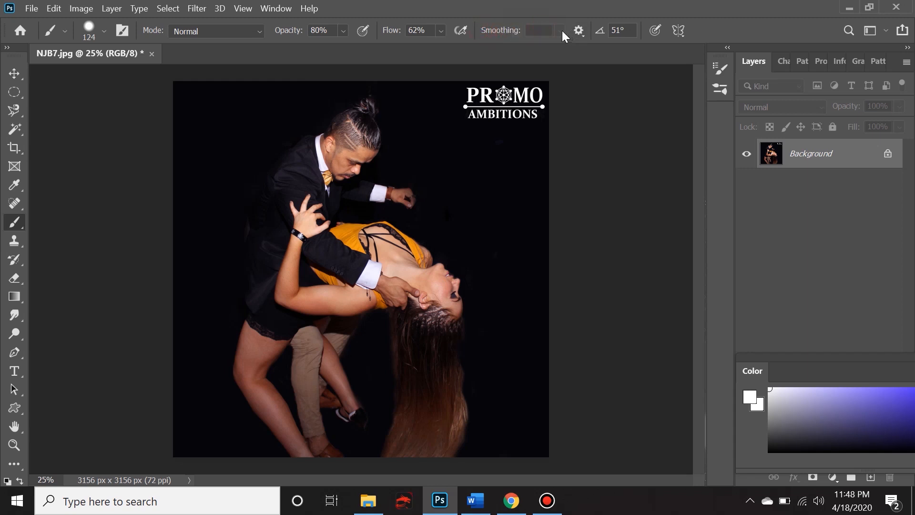
mouse_move(490, 36)
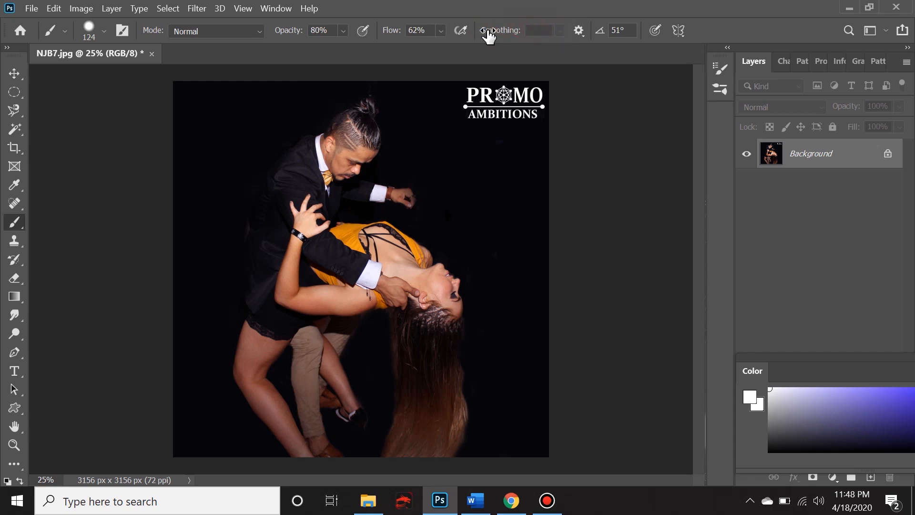
mouse_move(545, 35)
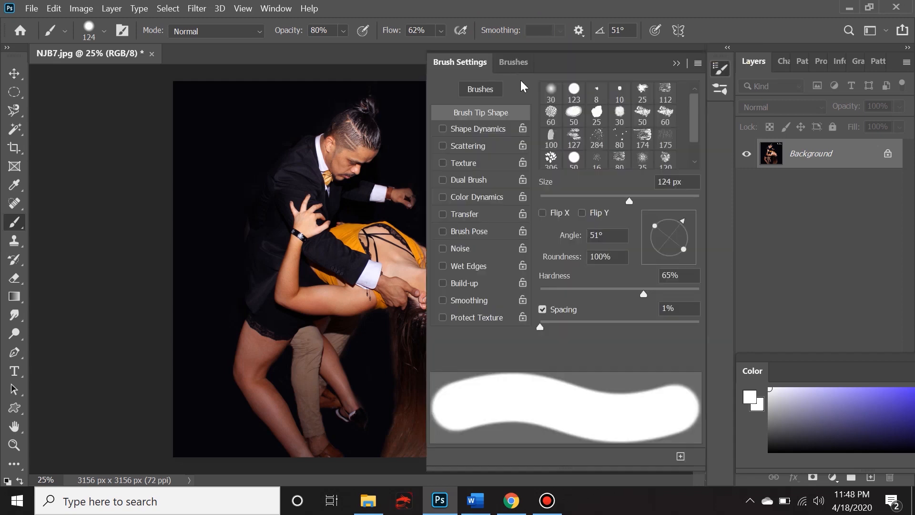
mouse_move(443, 202)
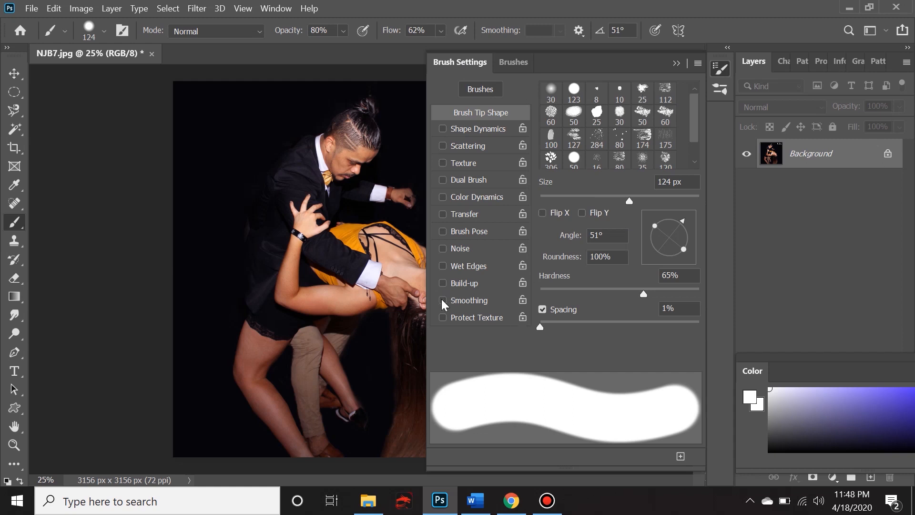
Step: Lower the brush stroke smoothing to 1%
left_click(442, 300)
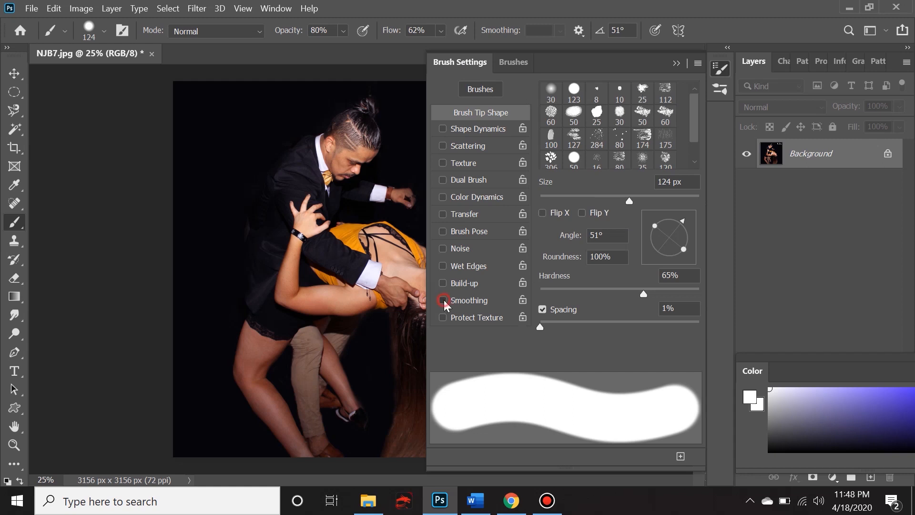
left_click(443, 300)
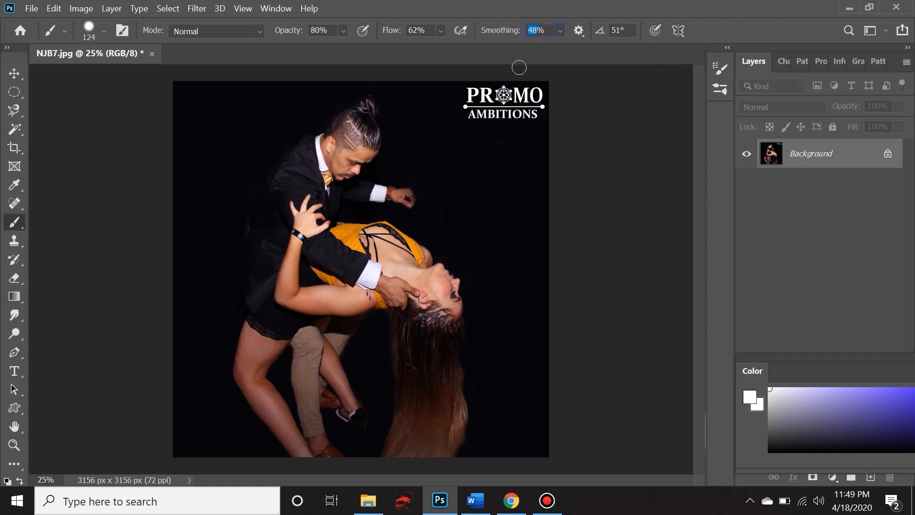
type("1%")
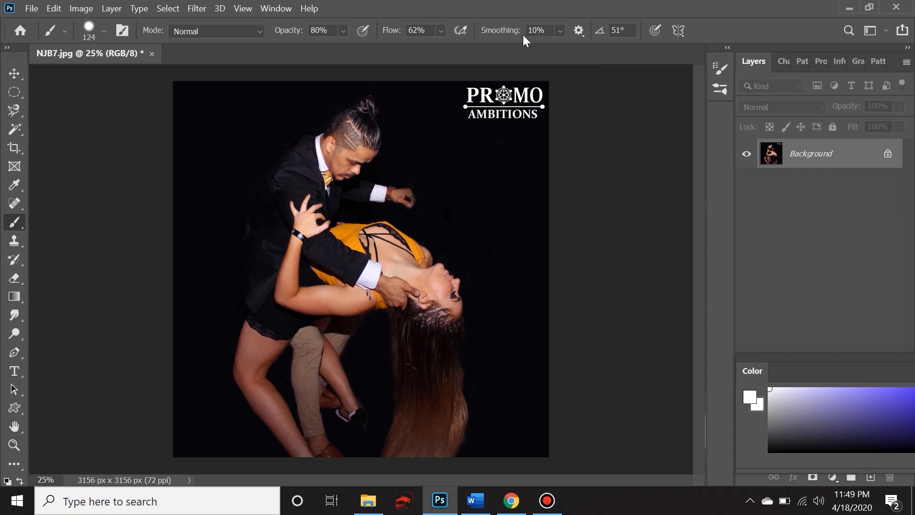
left_click(537, 30)
type("2")
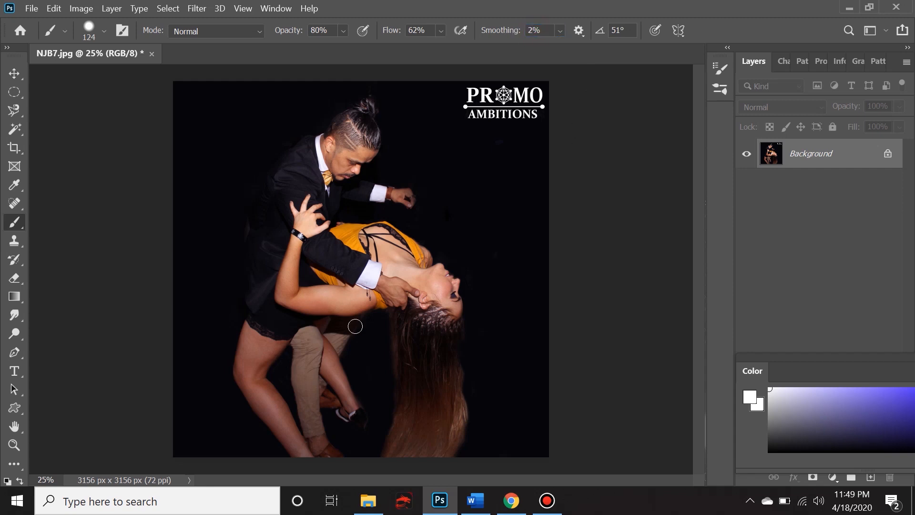
mouse_move(235, 393)
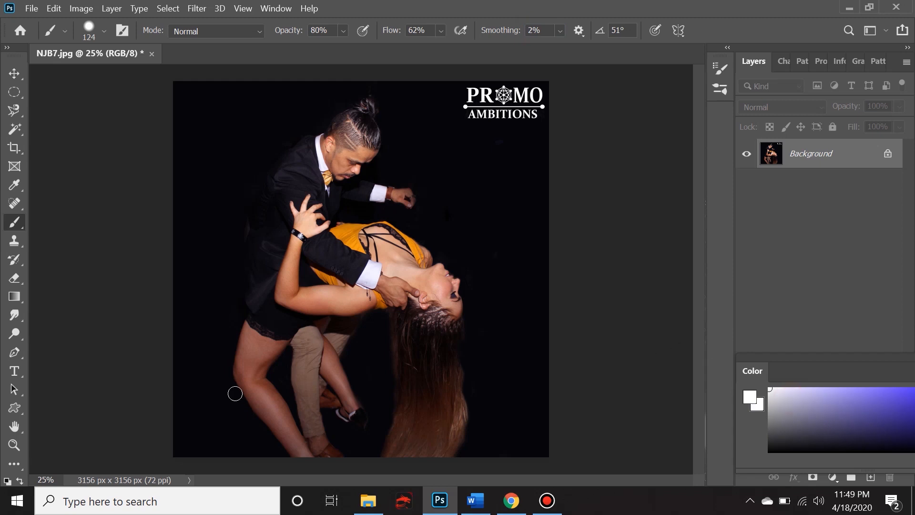
mouse_move(455, 198)
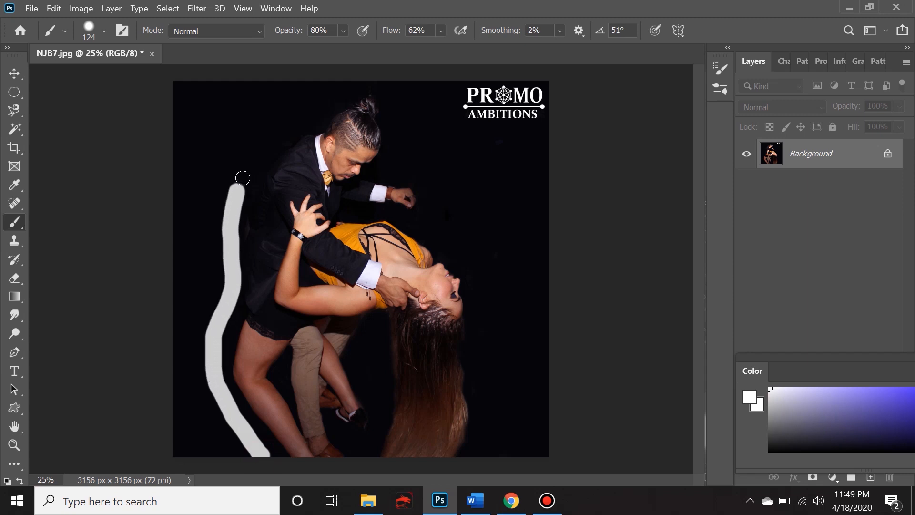
Step: Paint a grey outline around the dancers, then undo it
left_click_drag(242, 178, 401, 151)
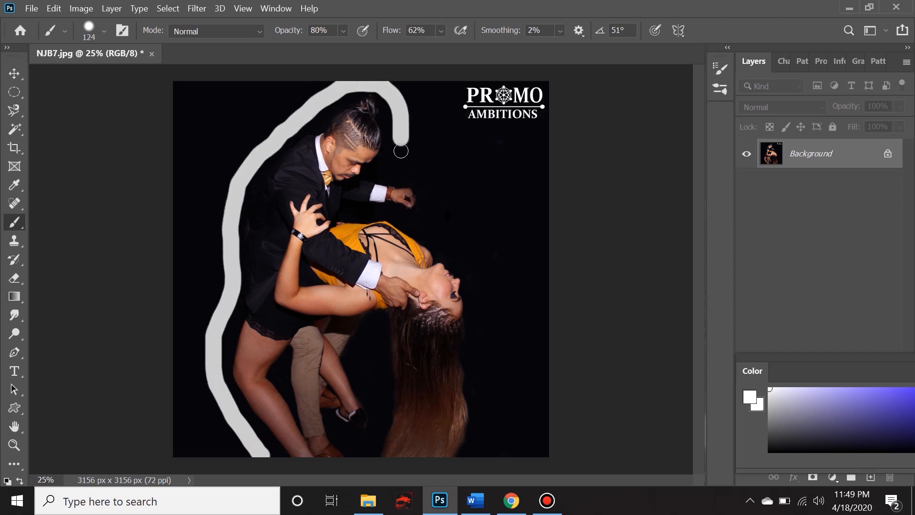
left_click_drag(401, 151, 509, 414)
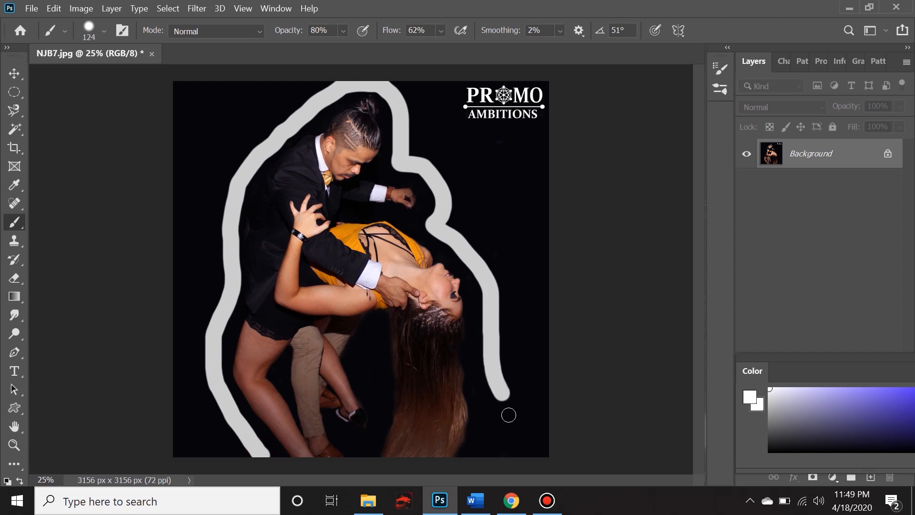
left_click_drag(508, 415, 319, 111)
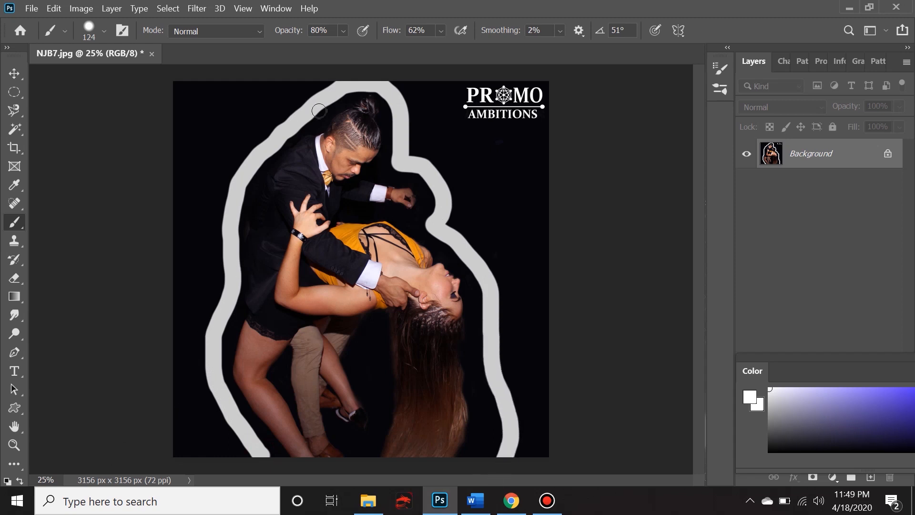
mouse_move(435, 311)
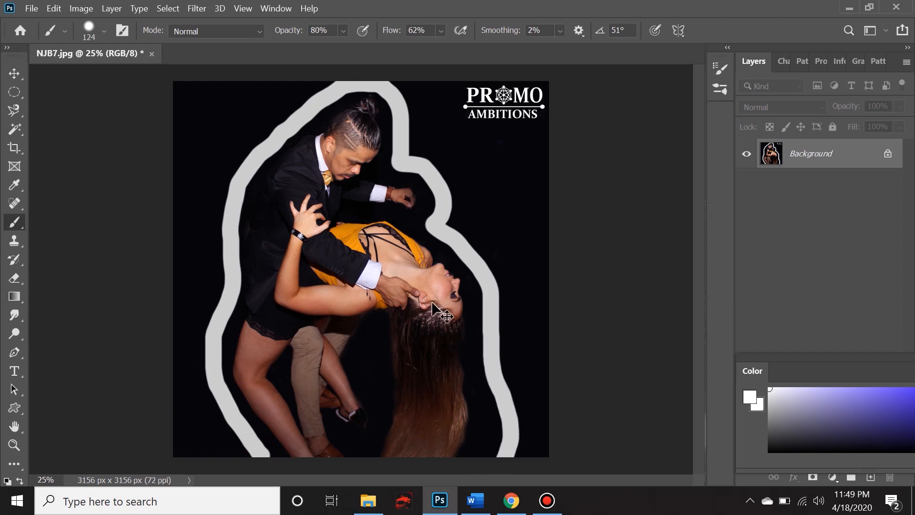
key("ctrl+-")
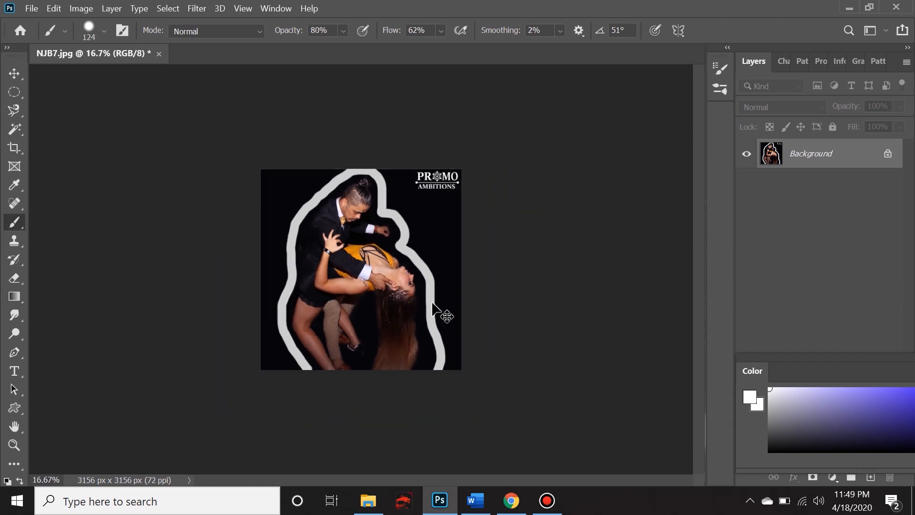
key("Ctrl+-")
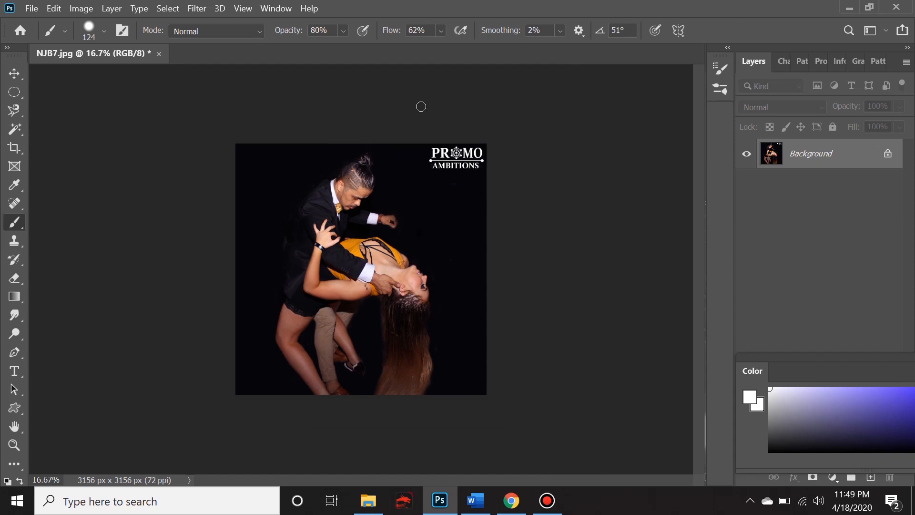
Step: At 90% smoothing, paint a flowing grey curve over the man's head and past the woman's hair
left_click(539, 30)
type("90")
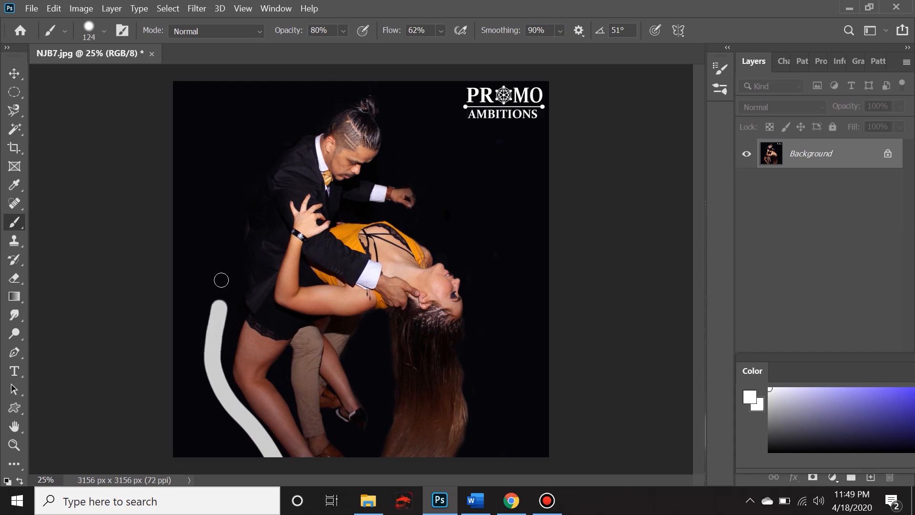
left_click_drag(221, 280, 248, 141)
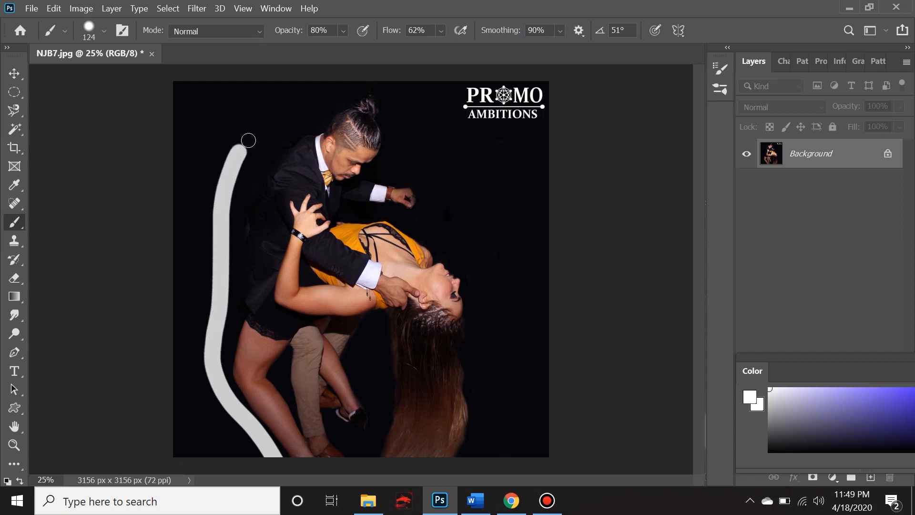
left_click_drag(248, 140, 386, 88)
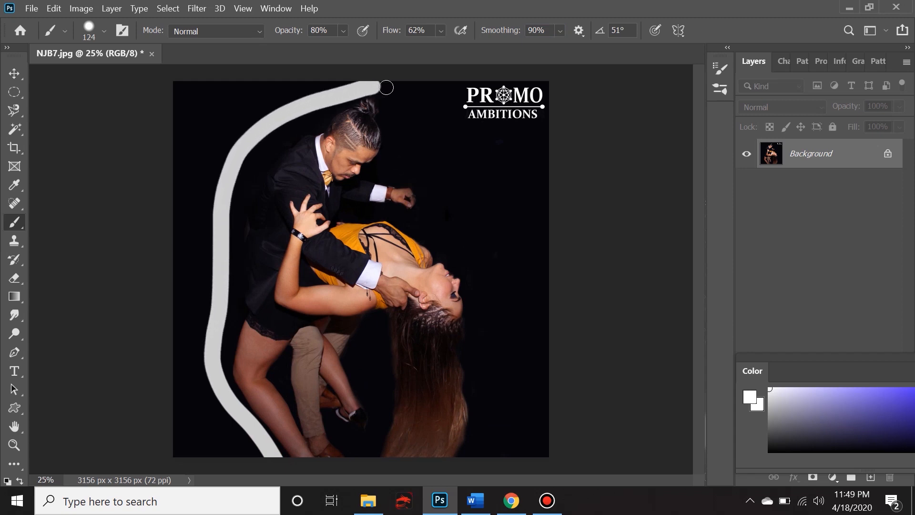
left_click_drag(385, 87, 391, 170)
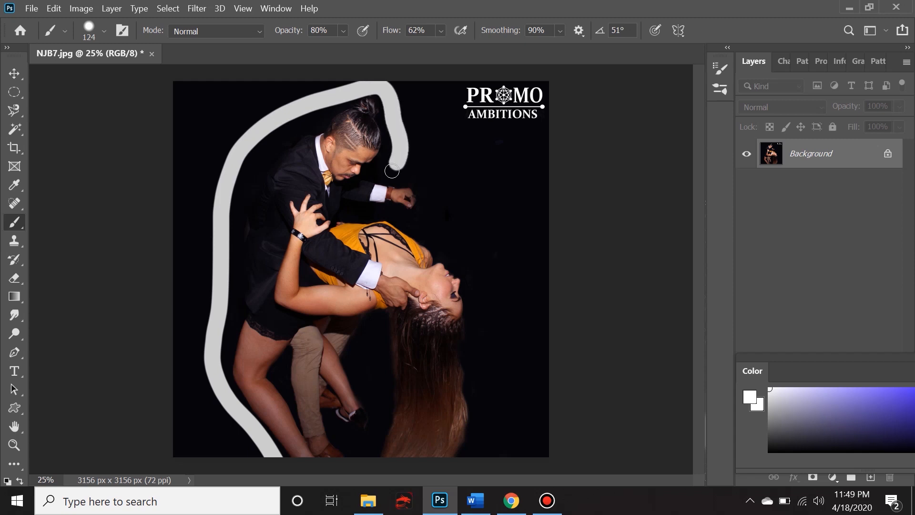
left_click_drag(391, 171, 438, 240)
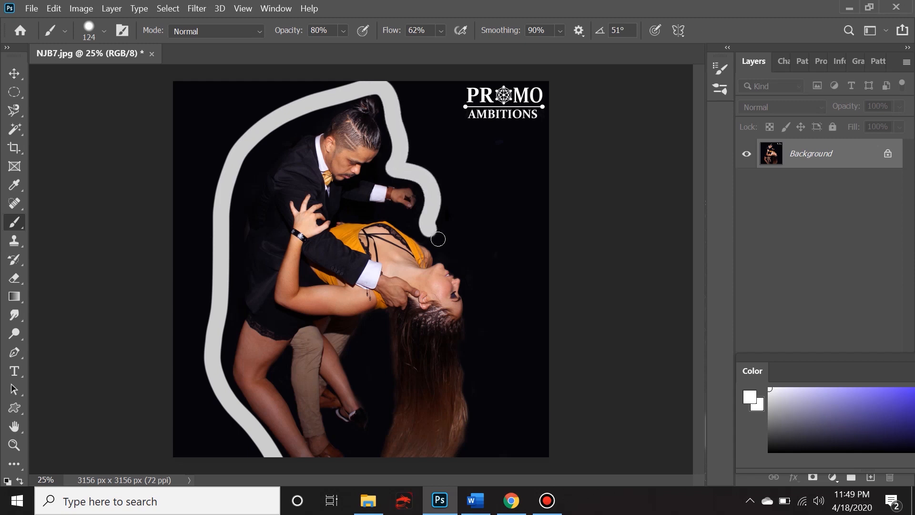
left_click_drag(435, 239, 498, 405)
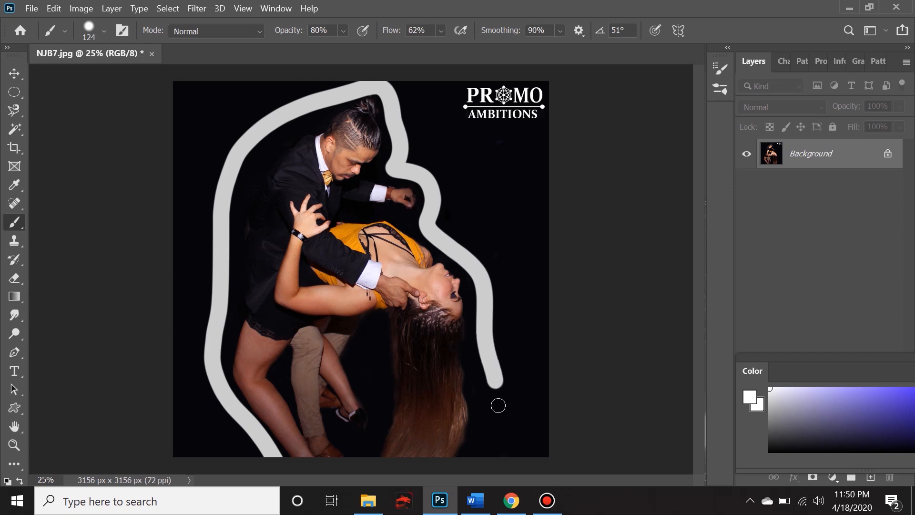
left_click_drag(498, 406, 459, 452)
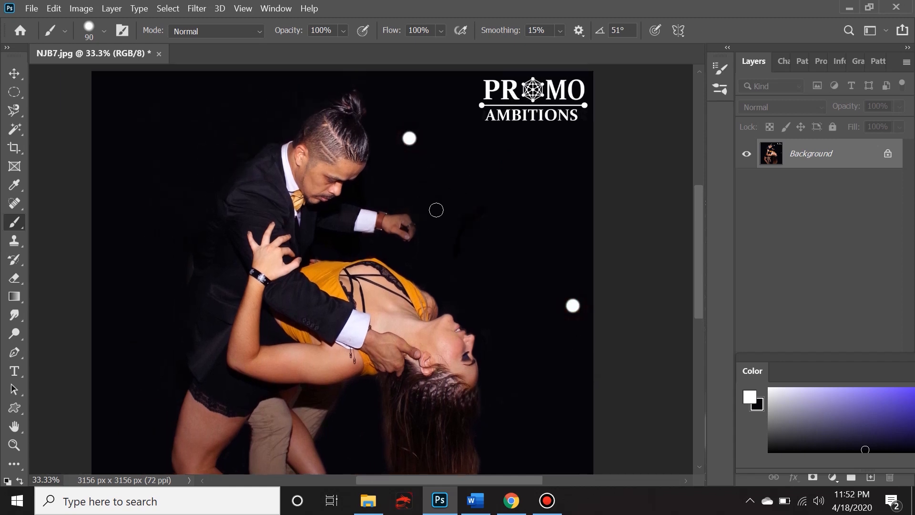
Step: Paint and undo white test marks and lines, then sample black from the backdrop
left_click_drag(408, 139, 583, 315)
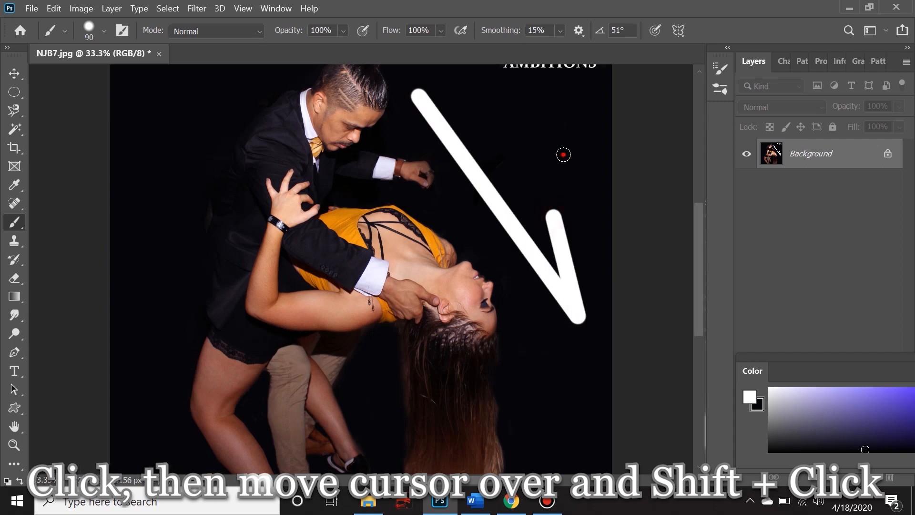
left_click(425, 91)
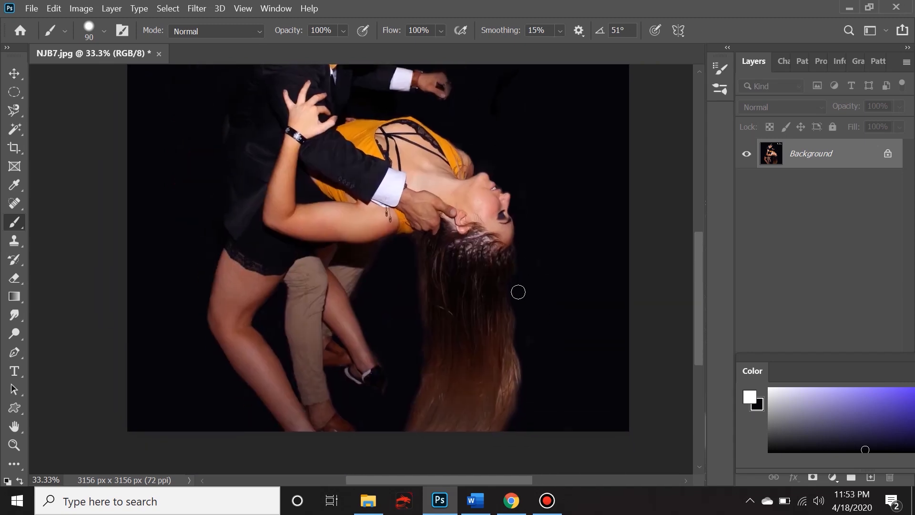
mouse_move(507, 326)
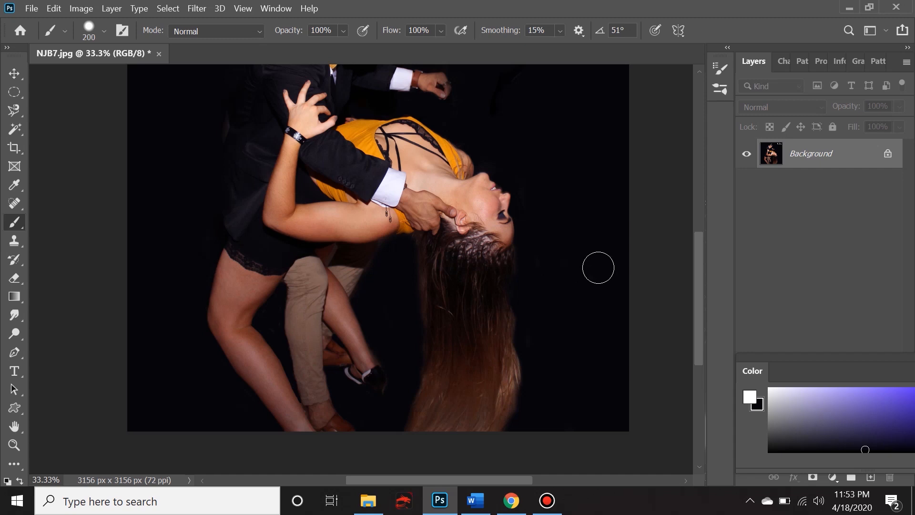
left_click(103, 31)
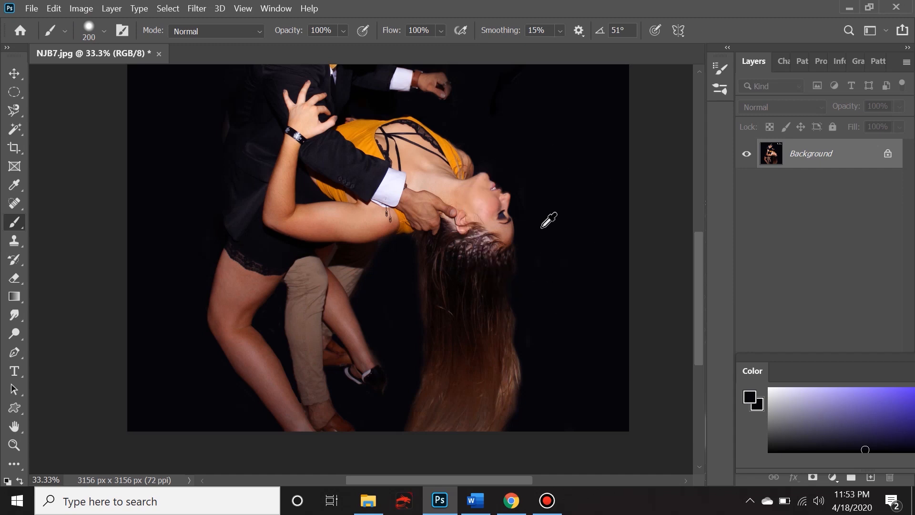
mouse_move(532, 255)
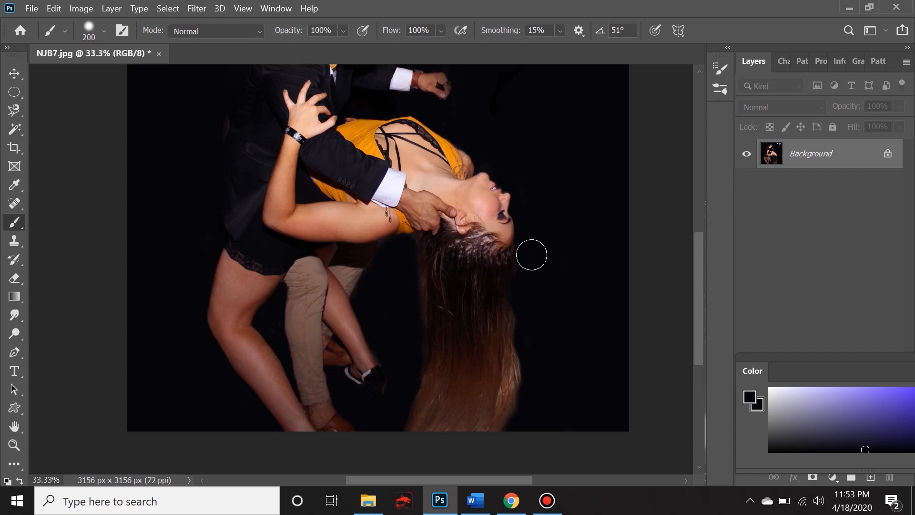
mouse_move(512, 465)
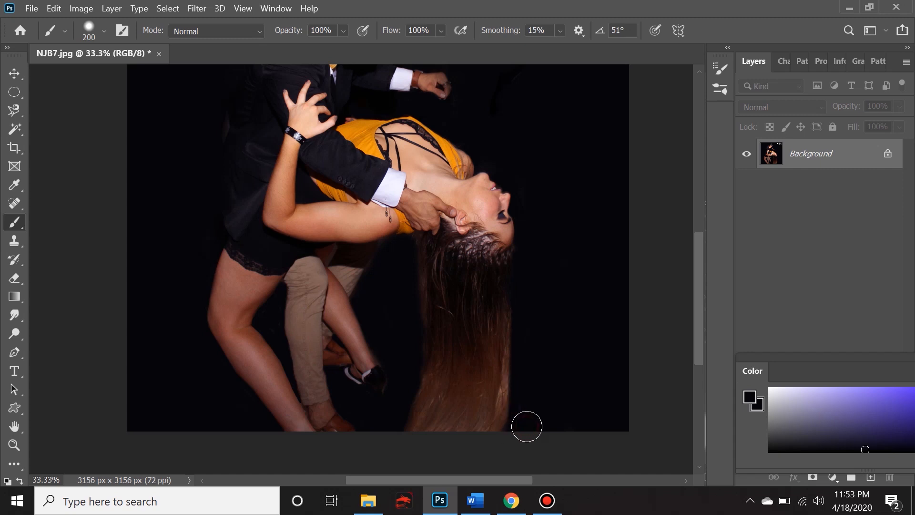
mouse_move(523, 340)
type("0")
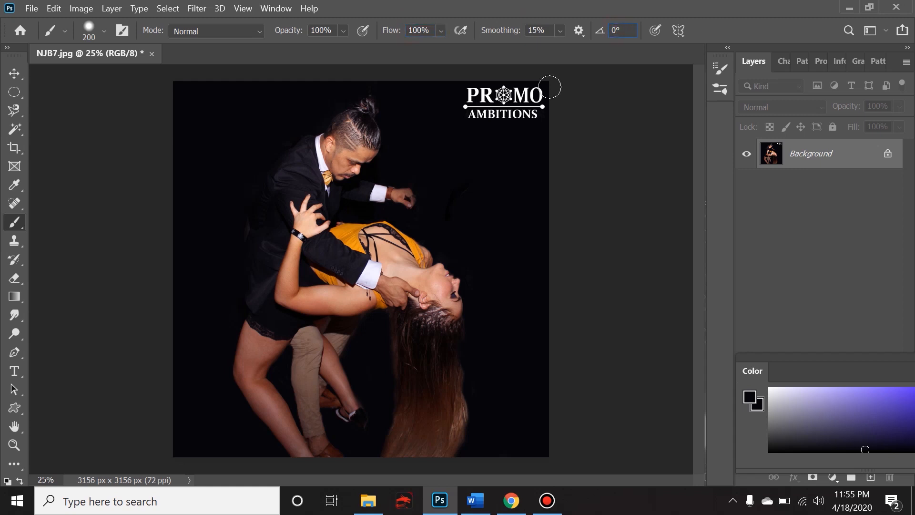
mouse_move(179, 66)
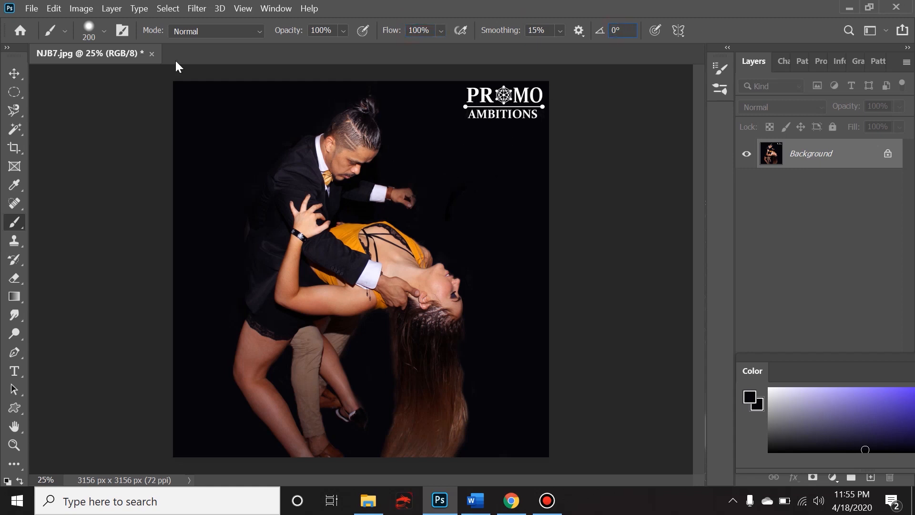
mouse_move(349, 218)
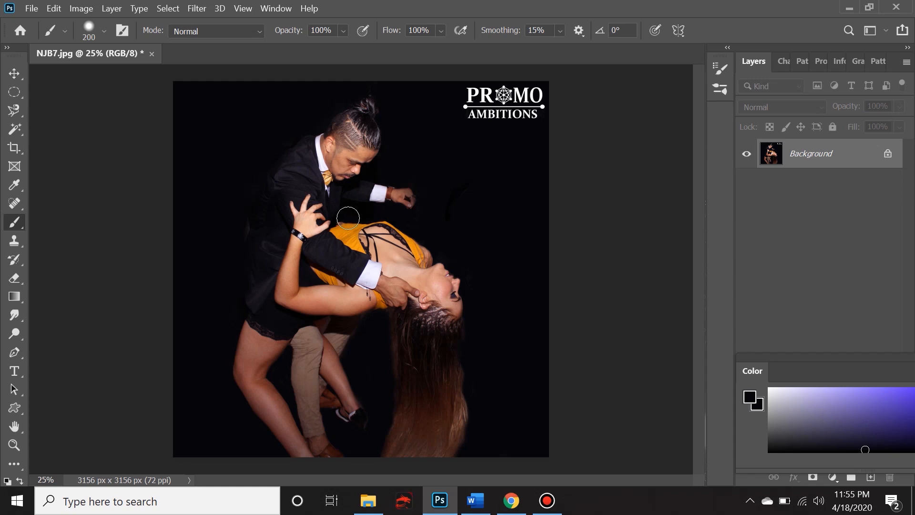
Step: Give the brush an irregular splatter tip at 700 px and −80°, painting white
key("f5")
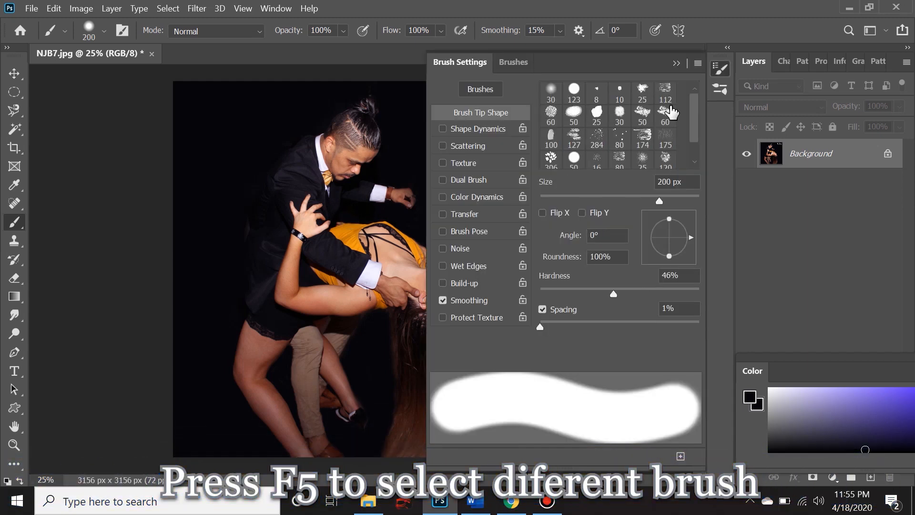
left_click(665, 116)
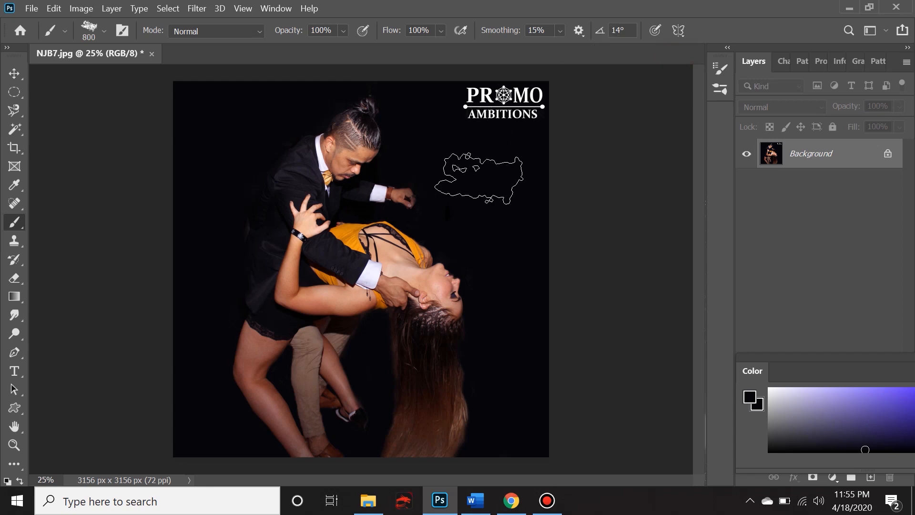
key("Right")
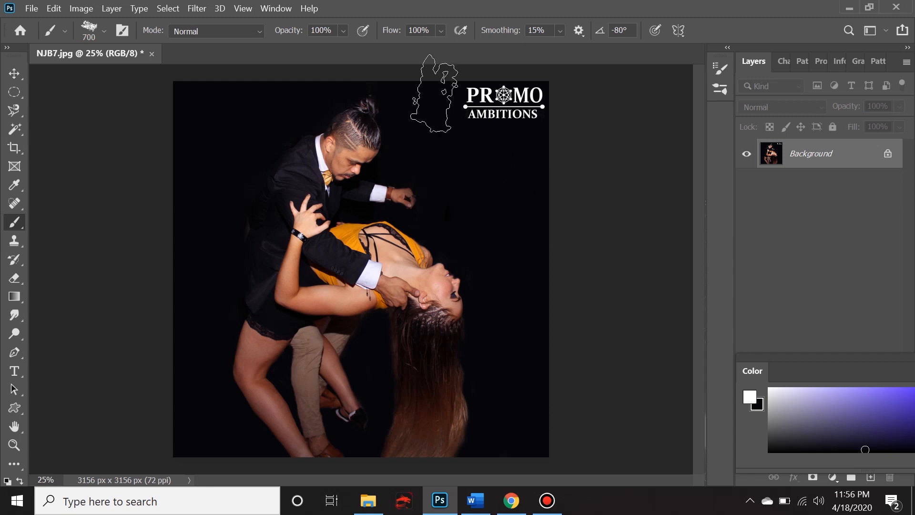
Step: Return to a round 200 px brush tip at 0° and view the symmetry options
left_click(107, 31)
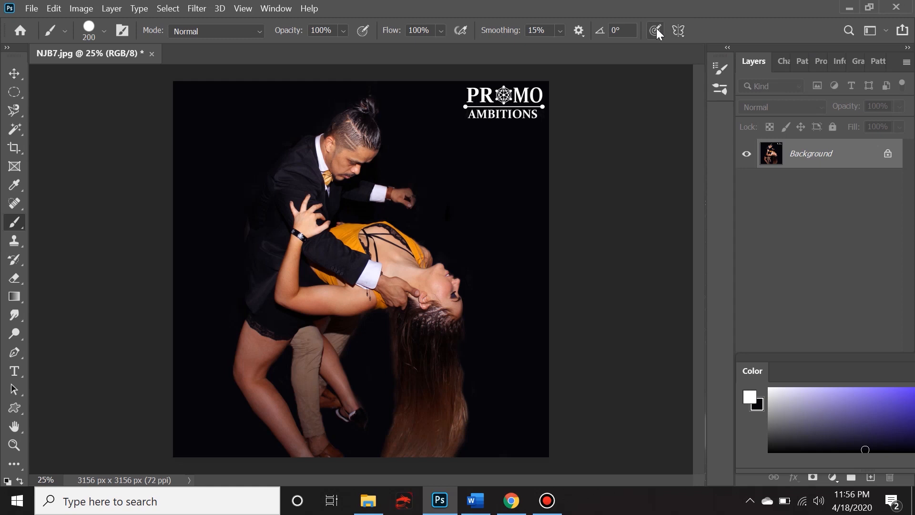
mouse_move(655, 30)
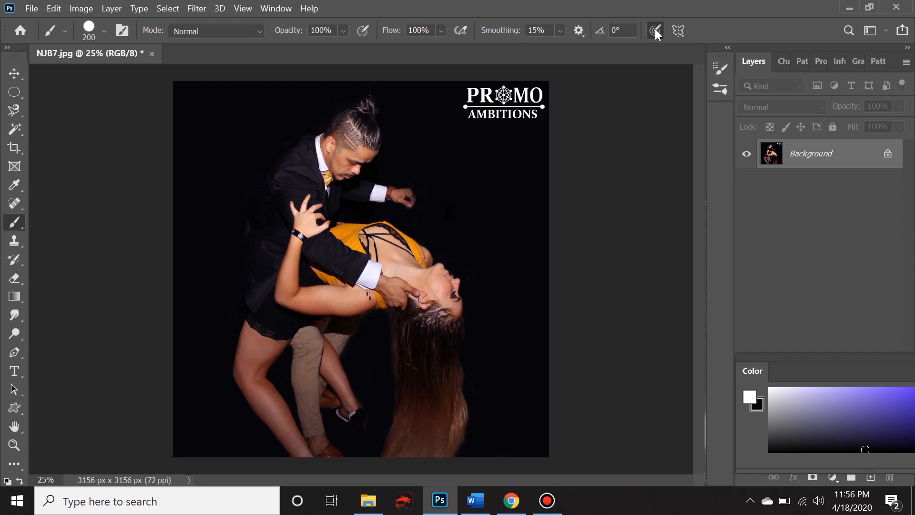
mouse_move(655, 30)
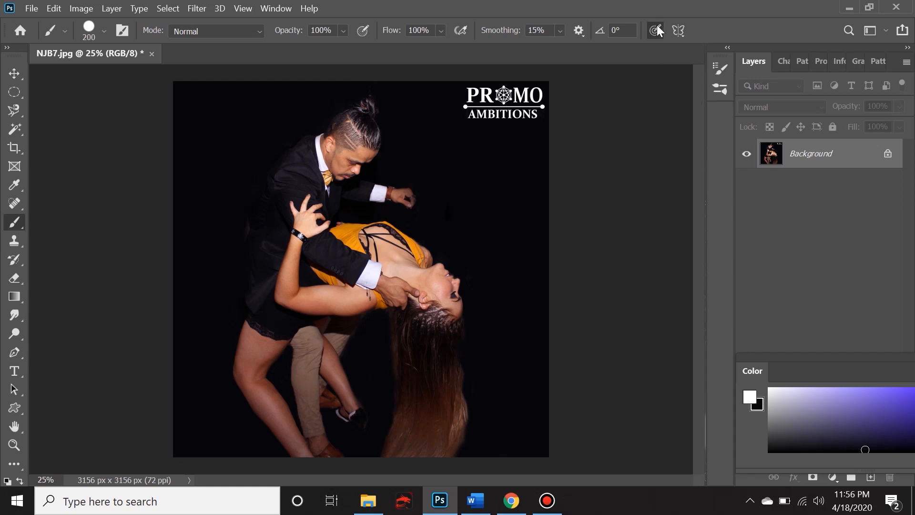
mouse_move(661, 37)
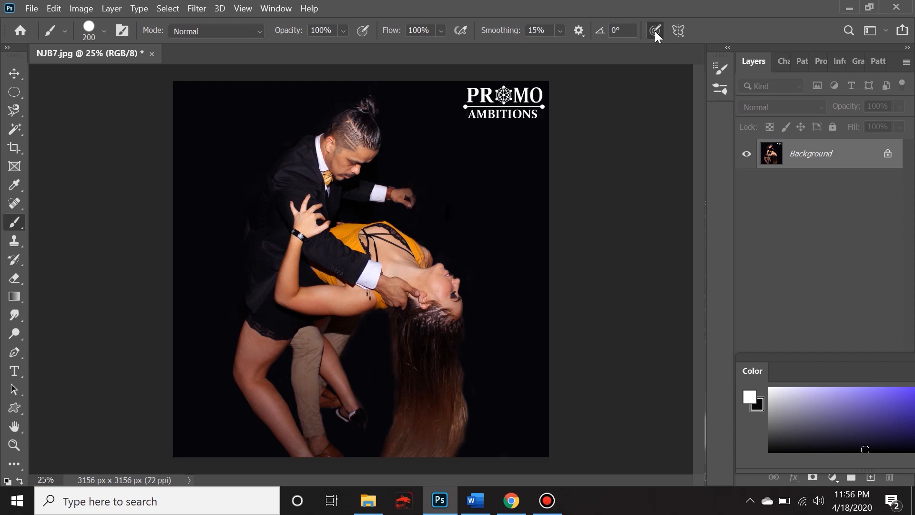
mouse_move(655, 30)
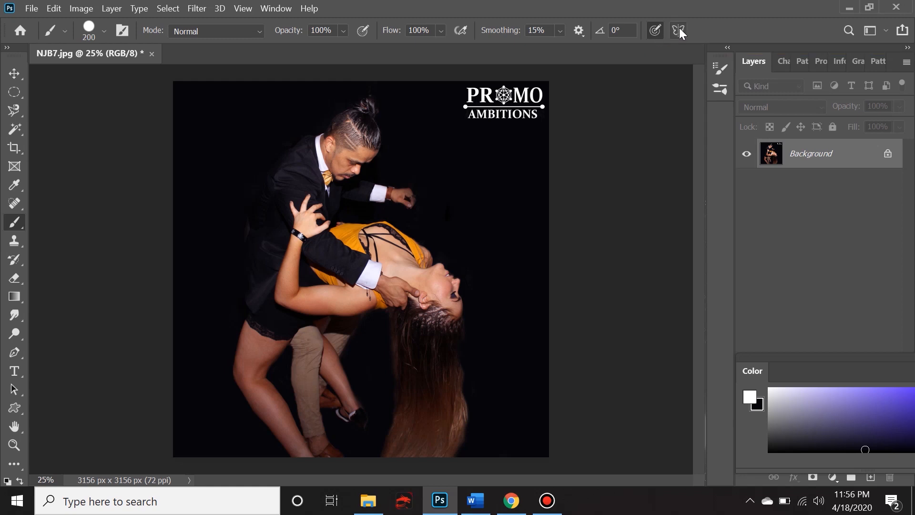
left_click(678, 30)
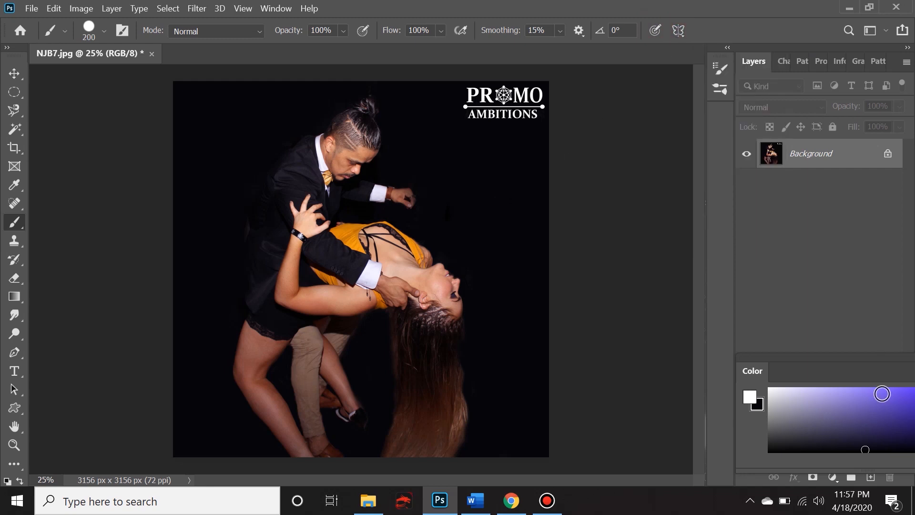
mouse_move(356, 195)
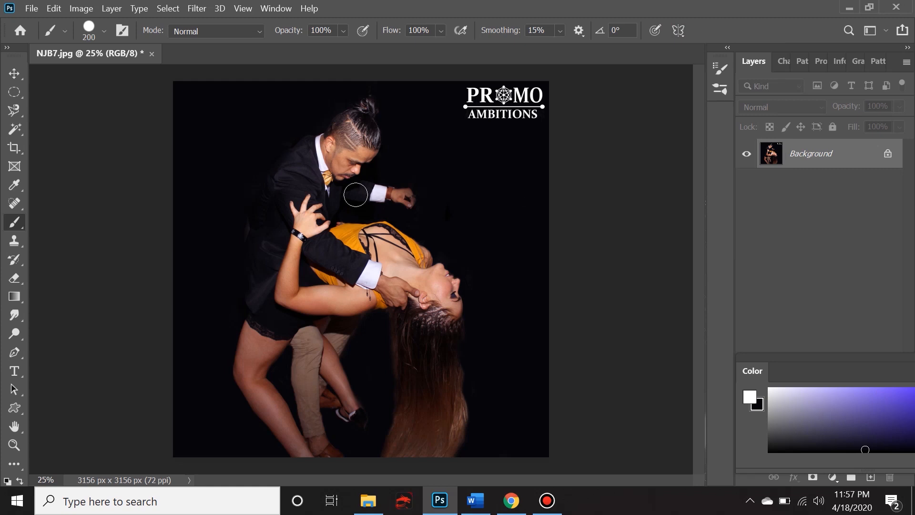
mouse_move(15, 148)
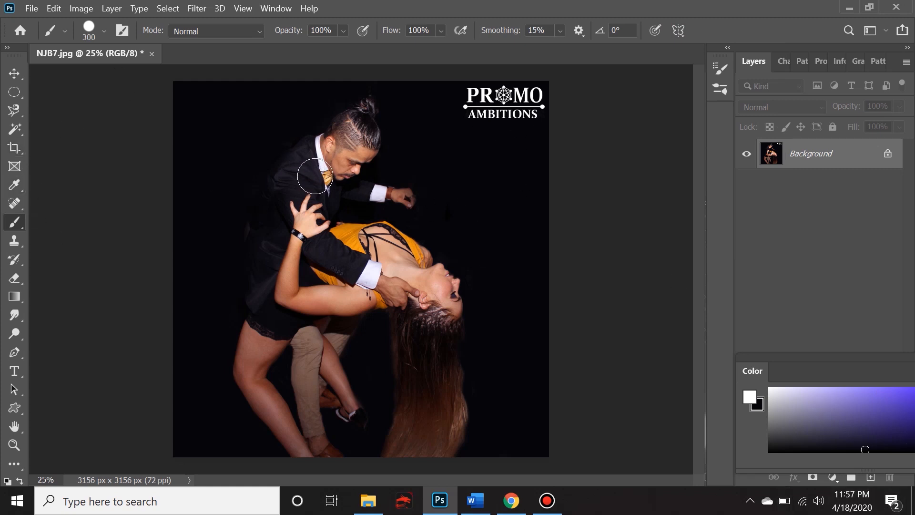
key("]")
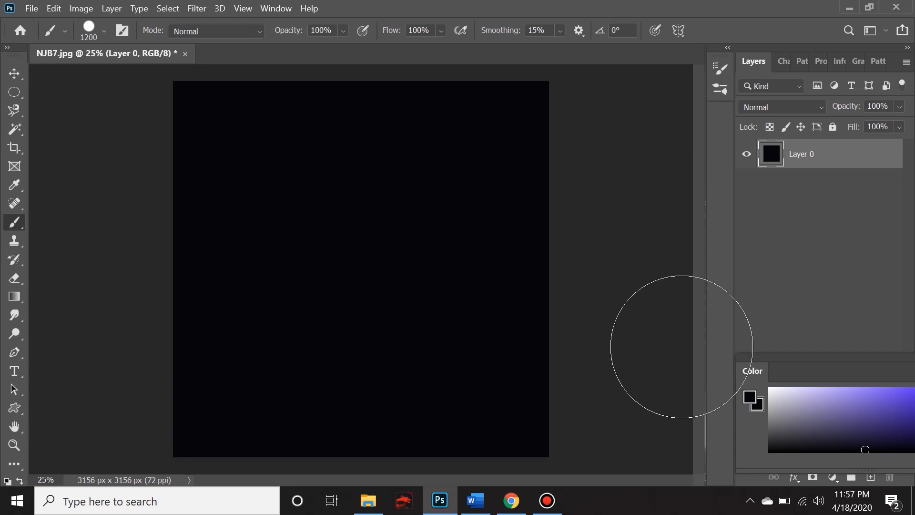
mouse_move(325, 303)
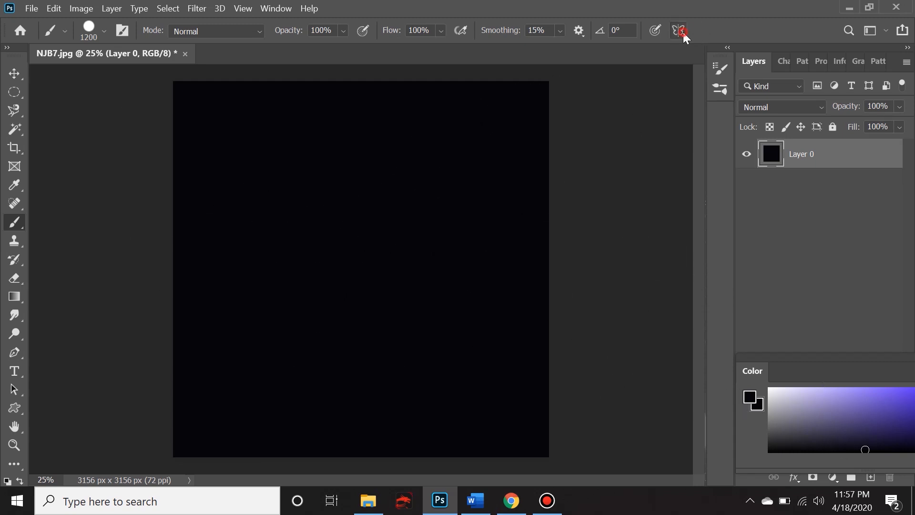
Step: Set up a diagonal symmetry guide, enlarged over the canvas and slightly rotated
left_click(677, 31)
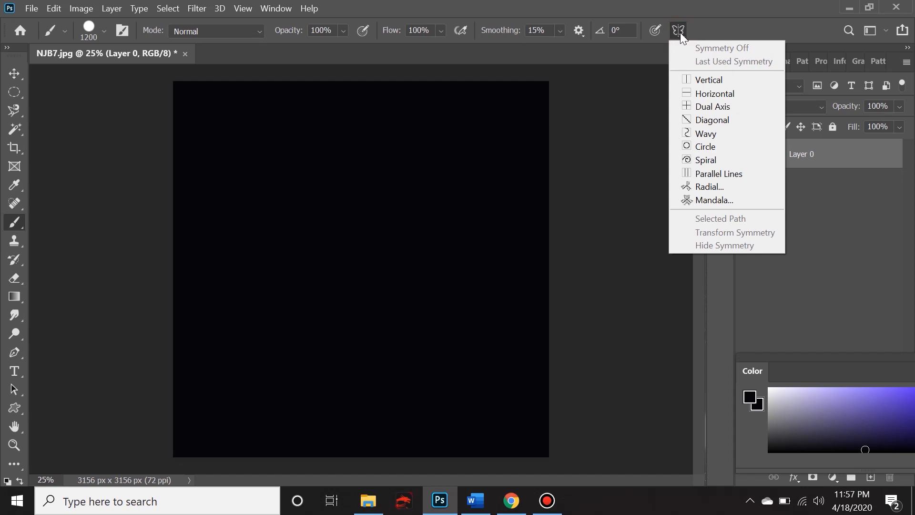
mouse_move(740, 109)
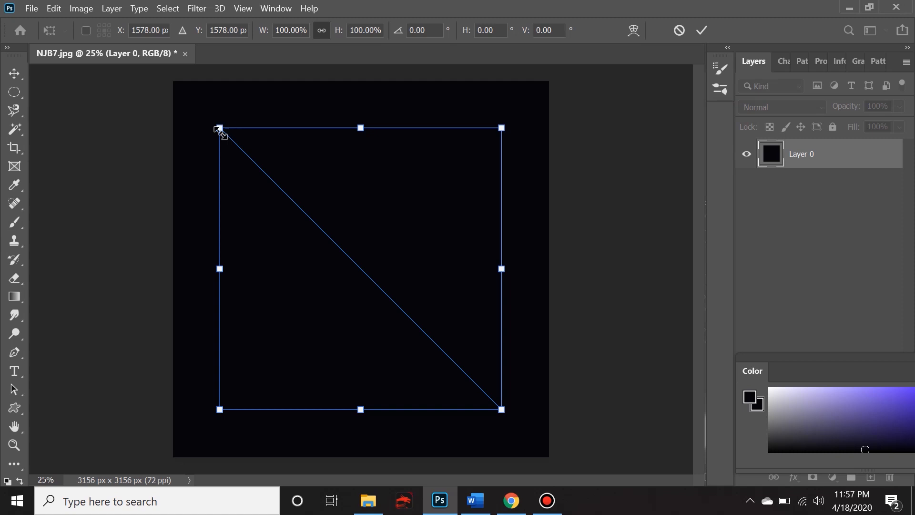
left_click_drag(219, 128, 183, 90)
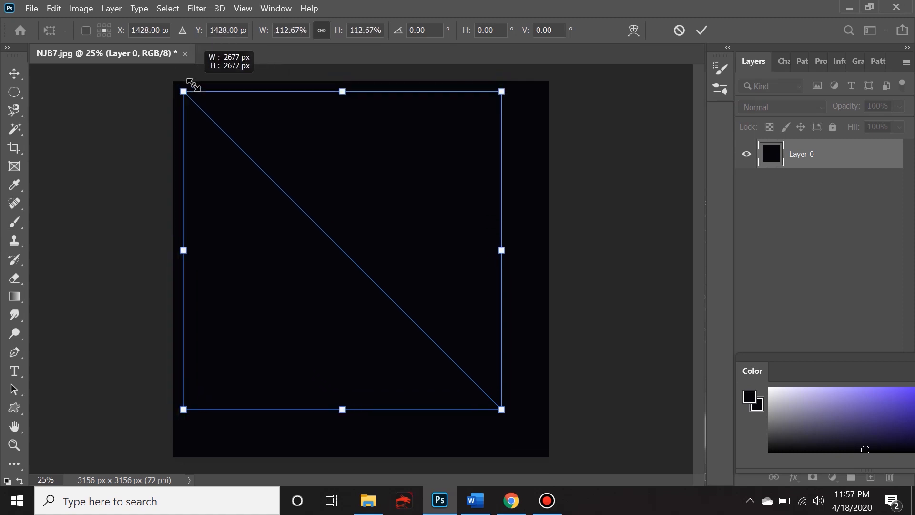
left_click_drag(500, 409, 537, 447)
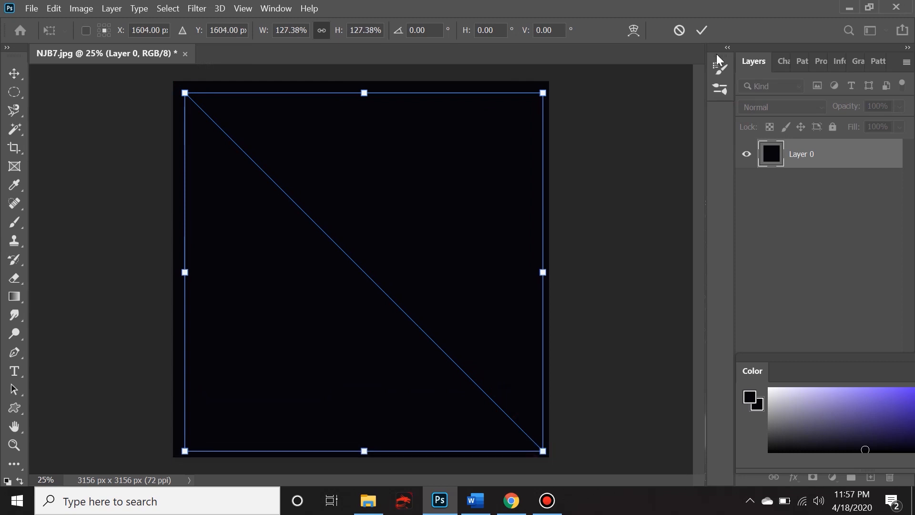
mouse_move(569, 467)
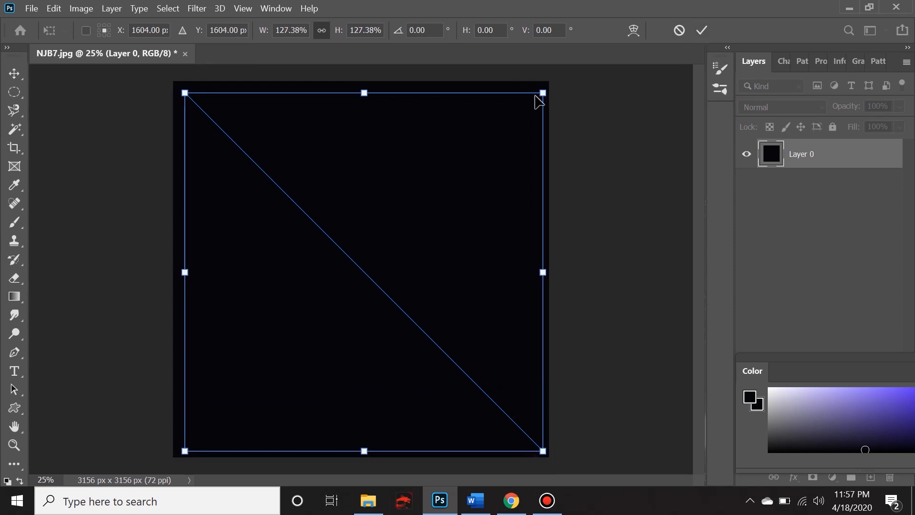
left_click_drag(541, 93, 538, 97)
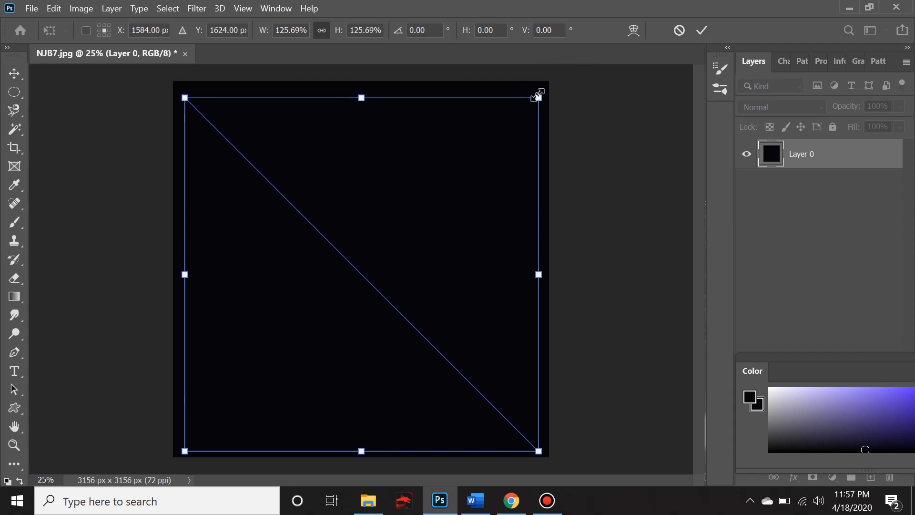
left_click_drag(538, 93, 554, 70)
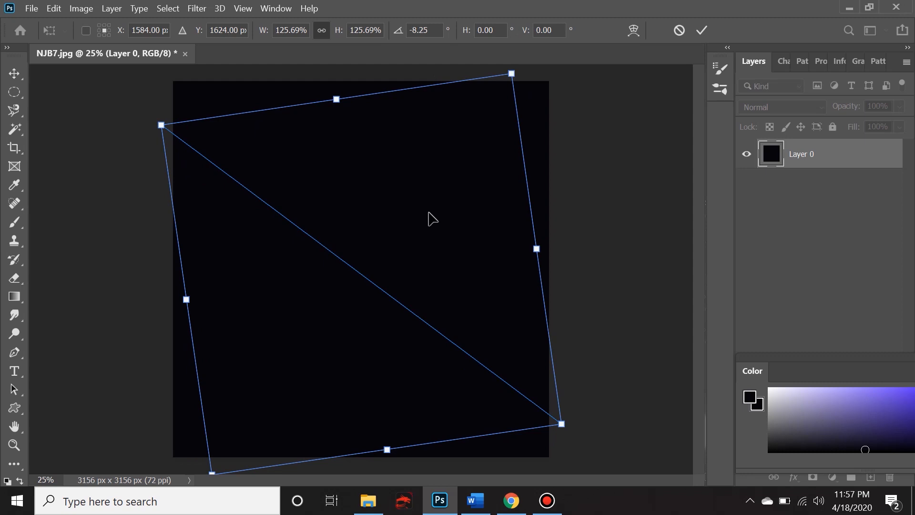
mouse_move(532, 415)
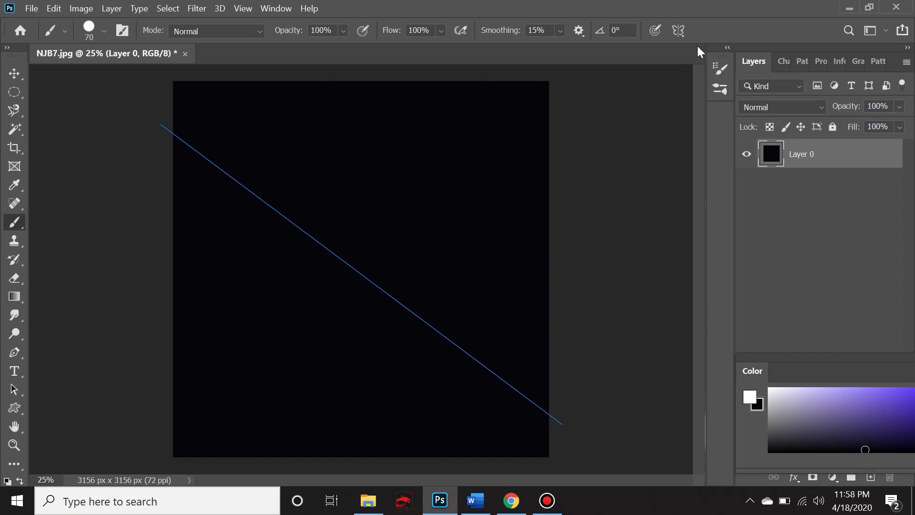
mouse_move(227, 171)
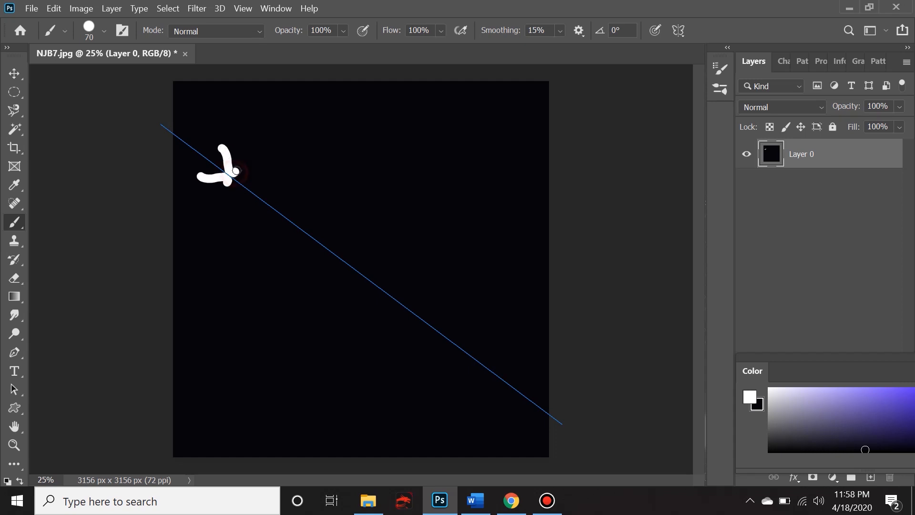
Step: Paint a mirrored white wavy outline with dots inside it
left_click_drag(234, 172, 248, 107)
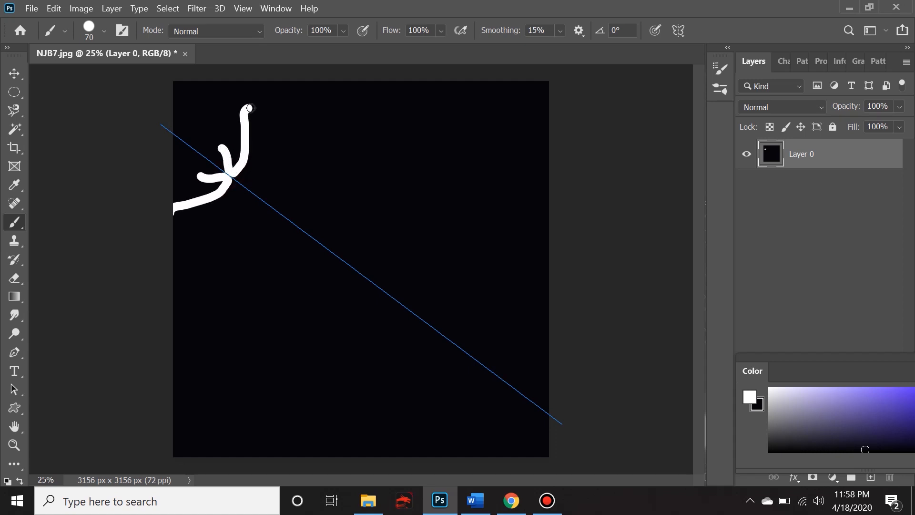
left_click_drag(245, 108, 277, 131)
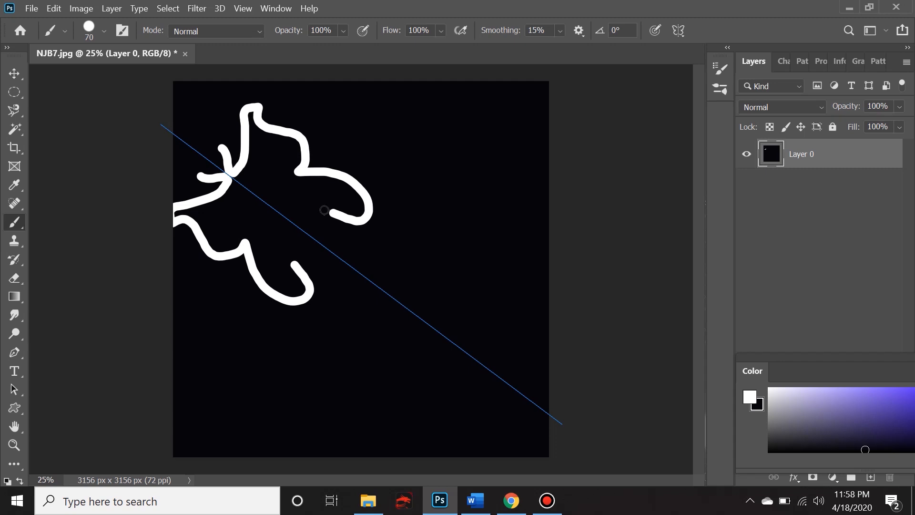
left_click_drag(324, 210, 285, 213)
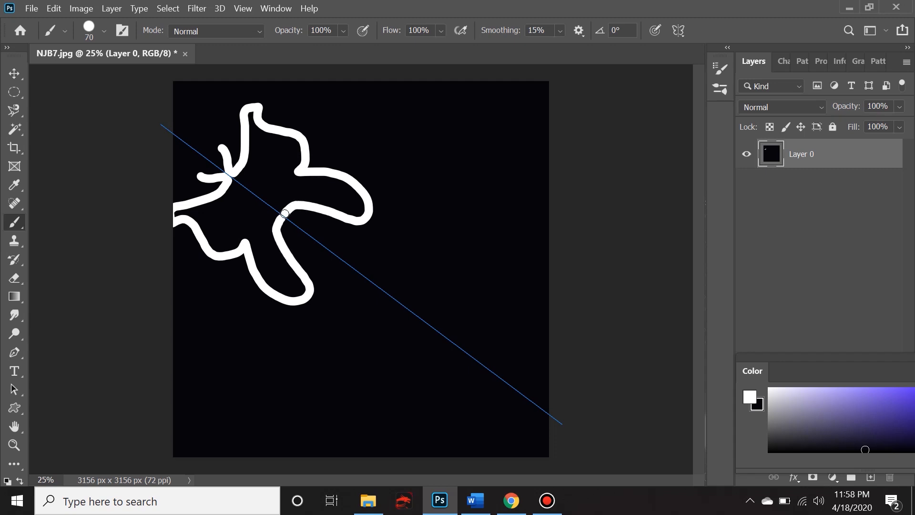
left_click_drag(284, 213, 307, 237)
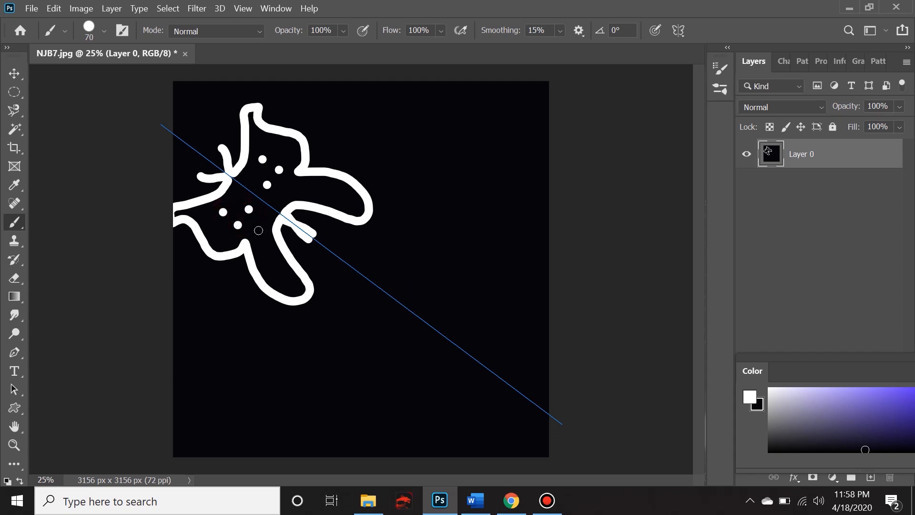
left_click_drag(259, 230, 337, 274)
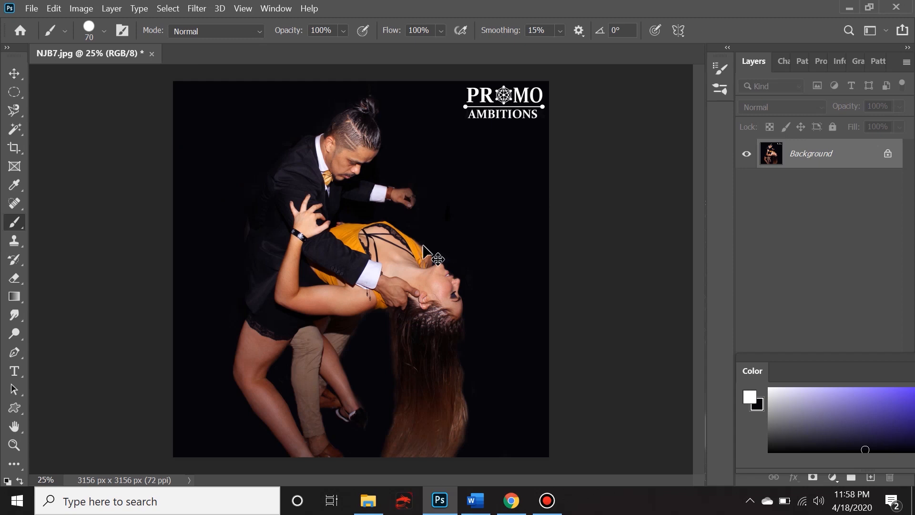
Step: Choose Radial symmetry with a 5-segment count for the black canvas
left_click(678, 30)
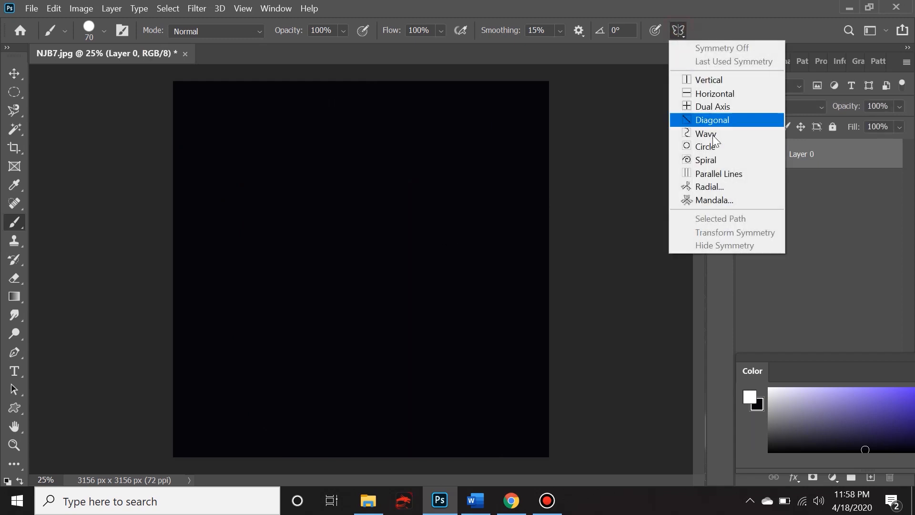
mouse_move(717, 186)
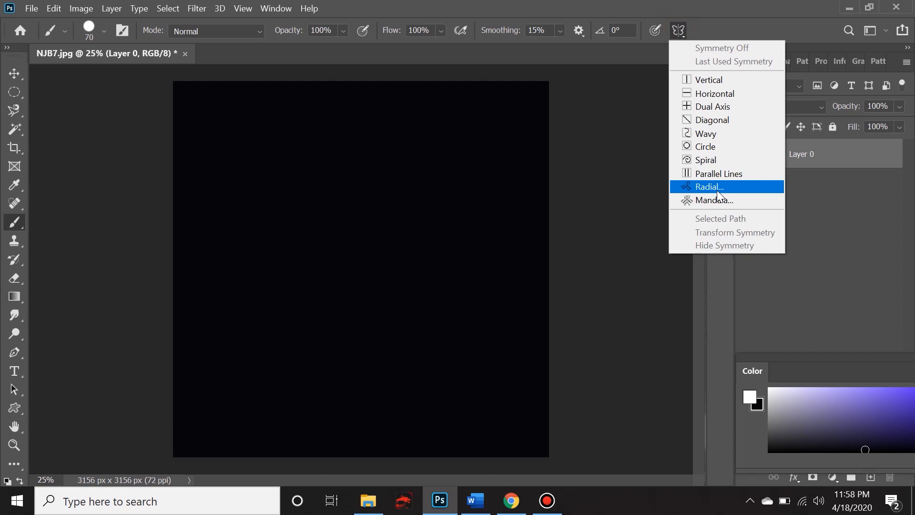
left_click(709, 187)
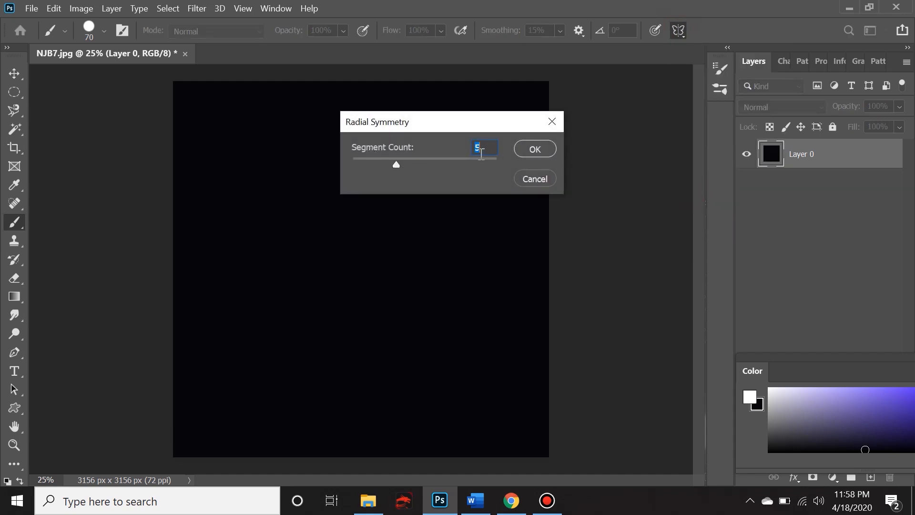
left_click(535, 149)
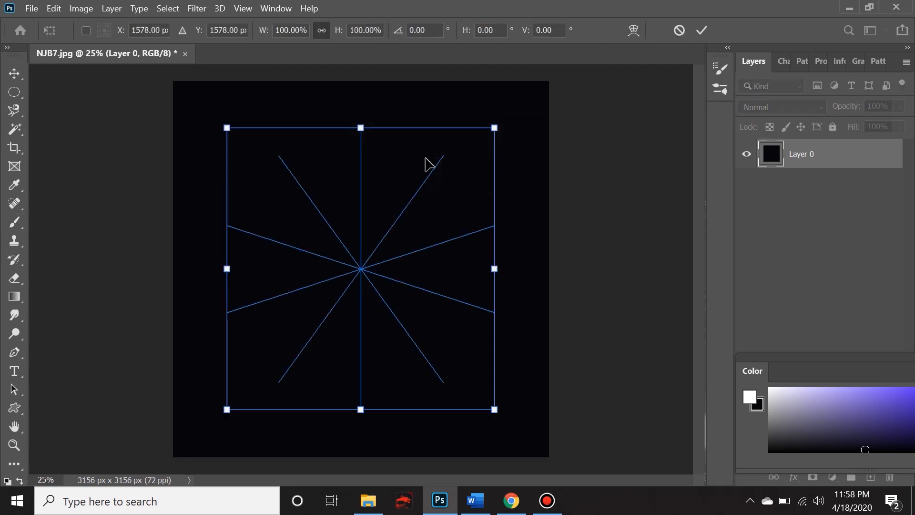
mouse_move(384, 220)
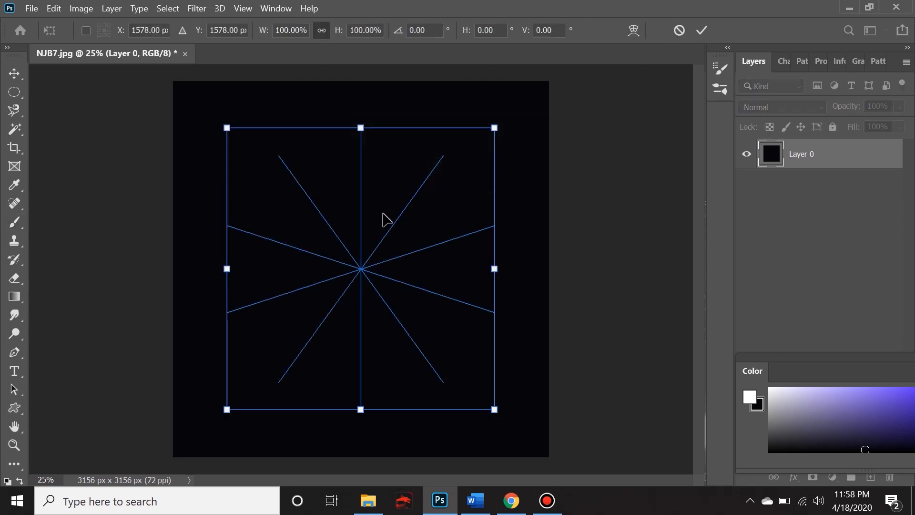
mouse_move(390, 338)
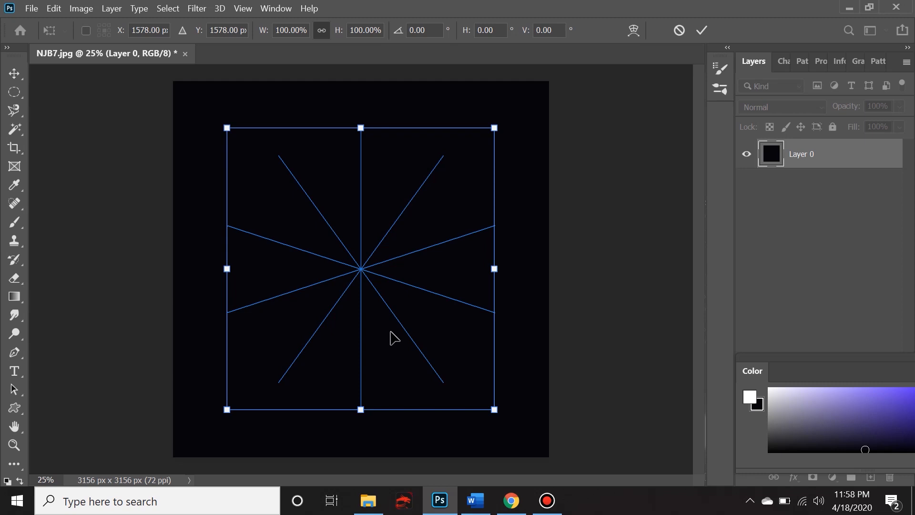
mouse_move(444, 321)
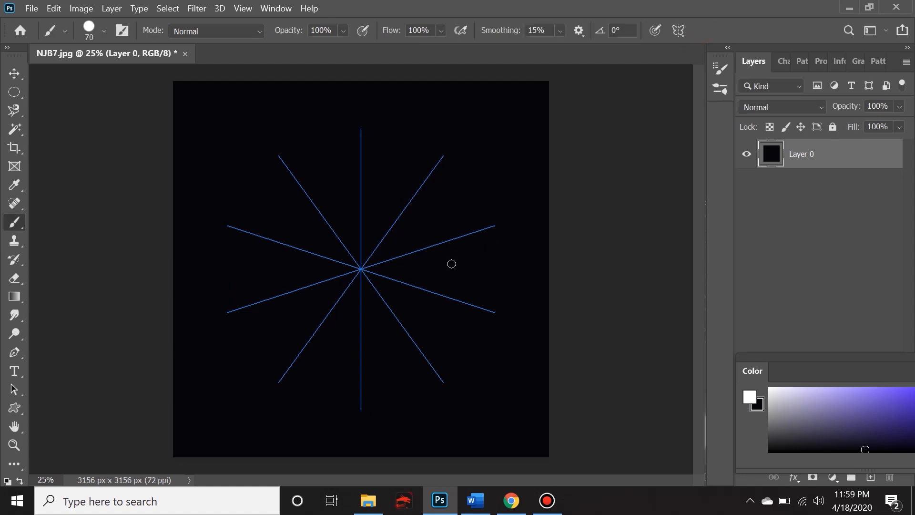
Step: Paint curved white arms outward from the radial symmetry centre, extending them into a swirl with dots
left_click(360, 269)
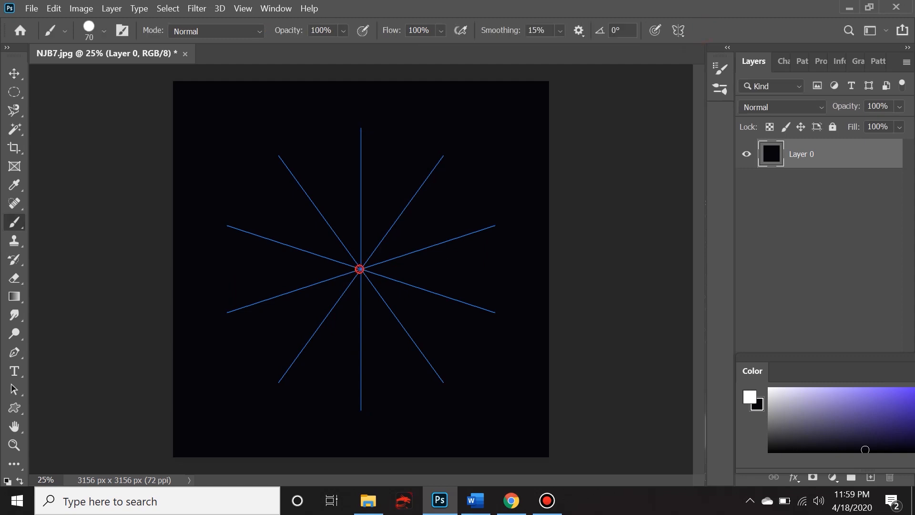
left_click_drag(359, 268, 401, 210)
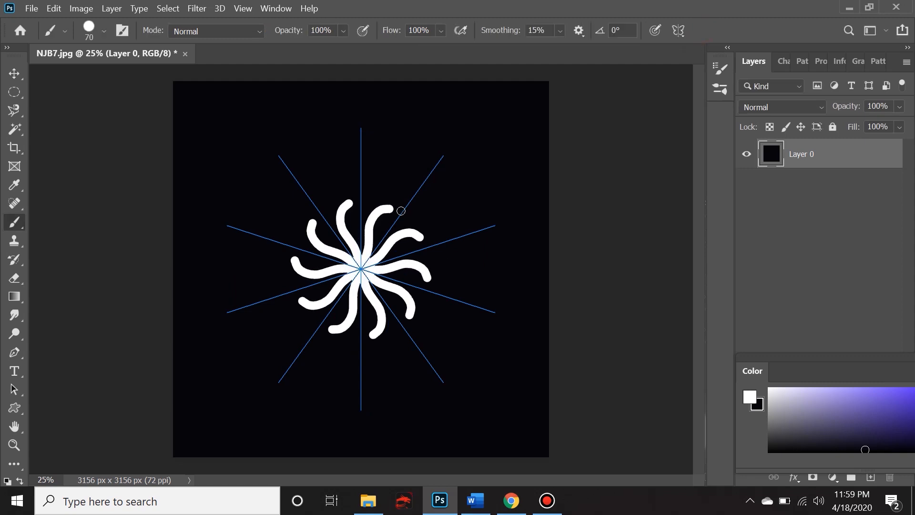
left_click_drag(401, 210, 471, 261)
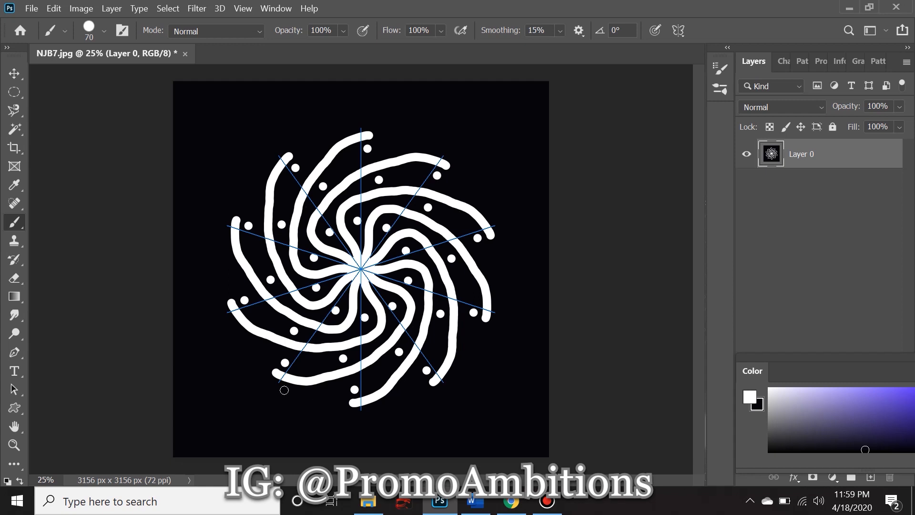
mouse_move(212, 369)
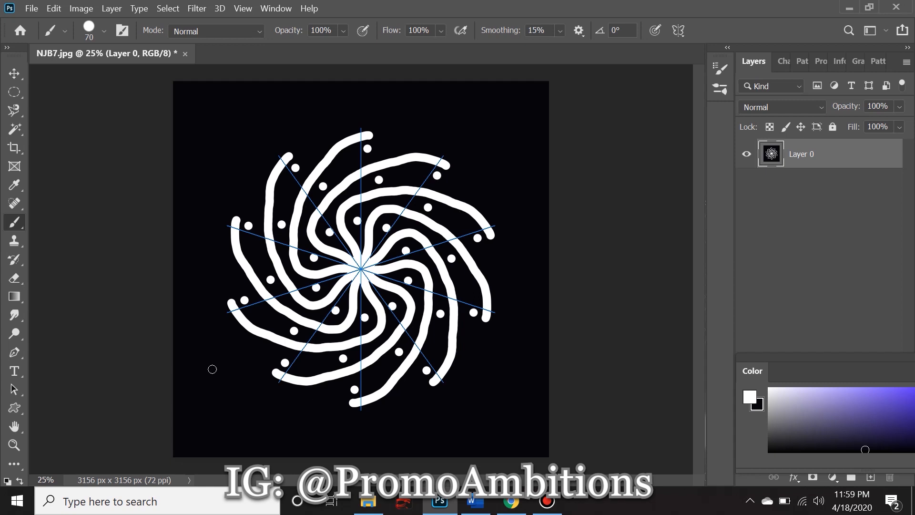
mouse_move(291, 284)
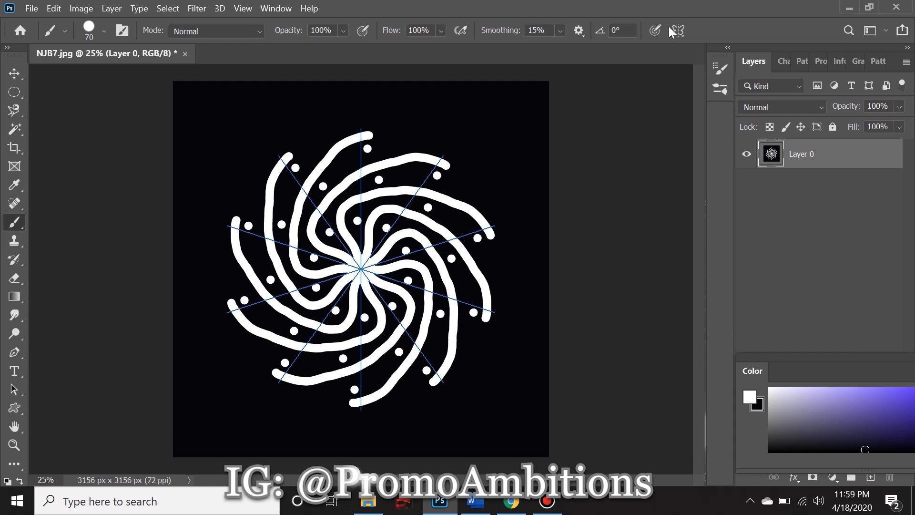
mouse_move(311, 283)
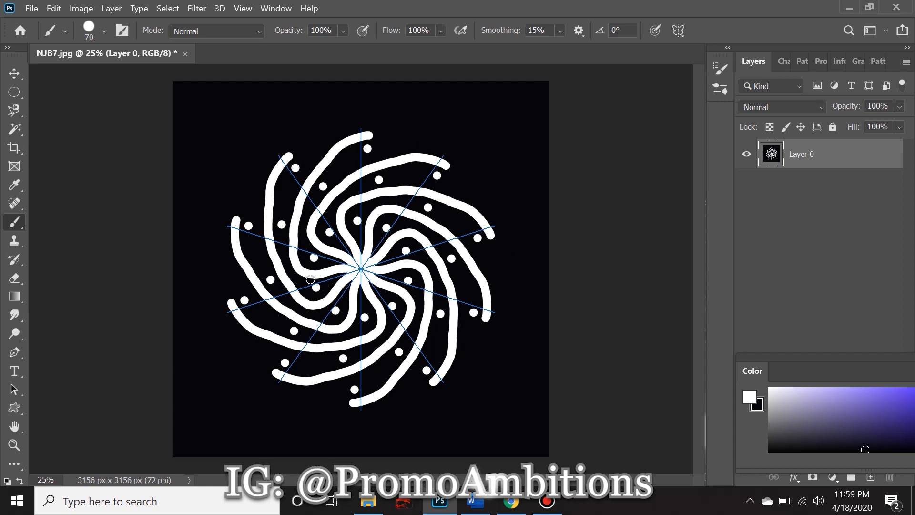
mouse_move(410, 241)
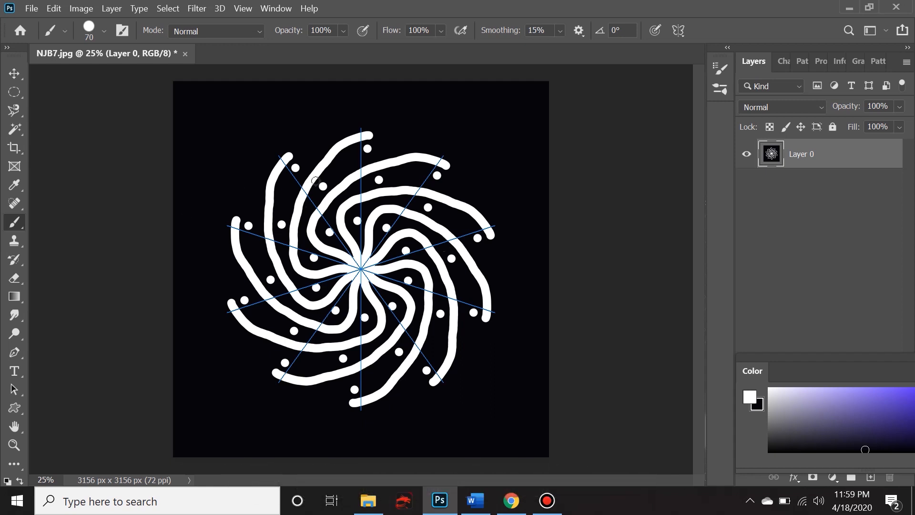
mouse_move(305, 388)
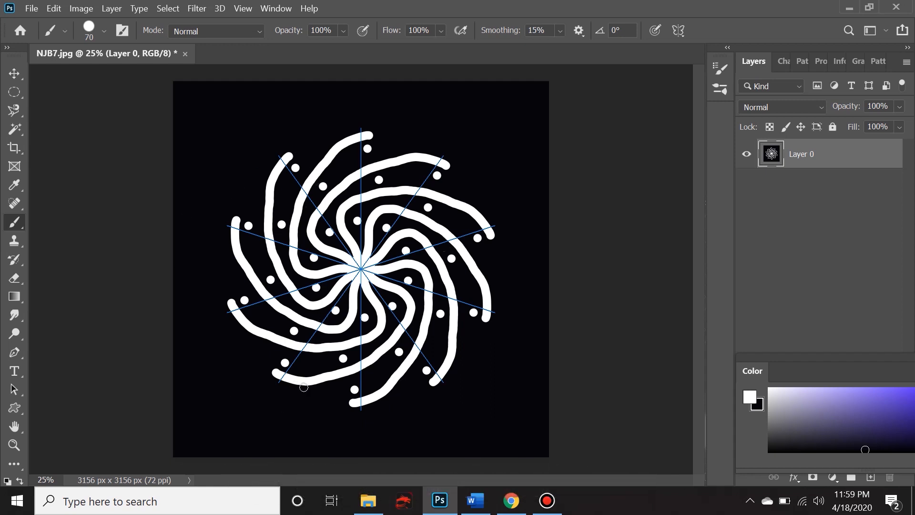
mouse_move(339, 101)
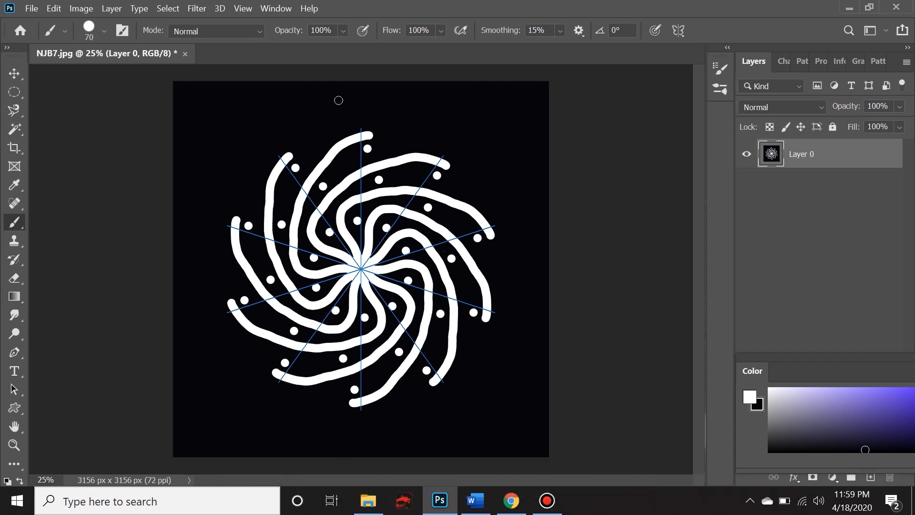
mouse_move(291, 124)
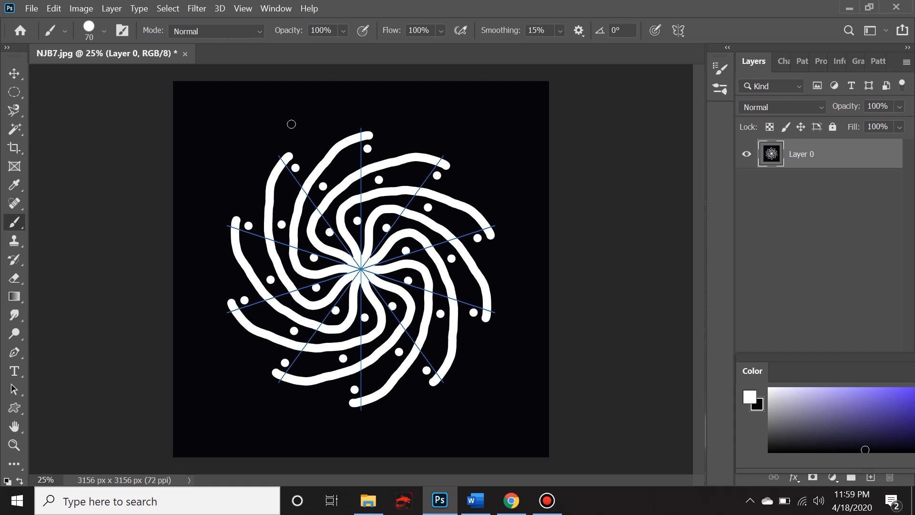
mouse_move(299, 126)
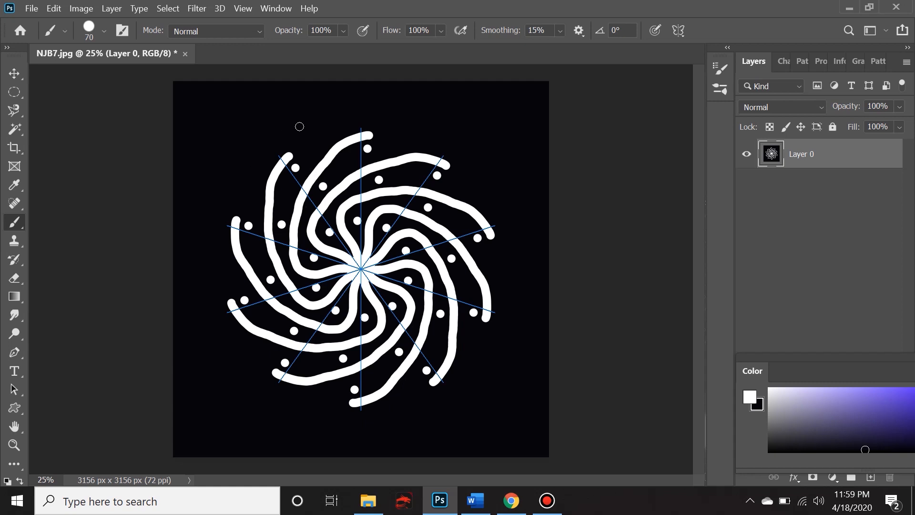
mouse_move(505, 165)
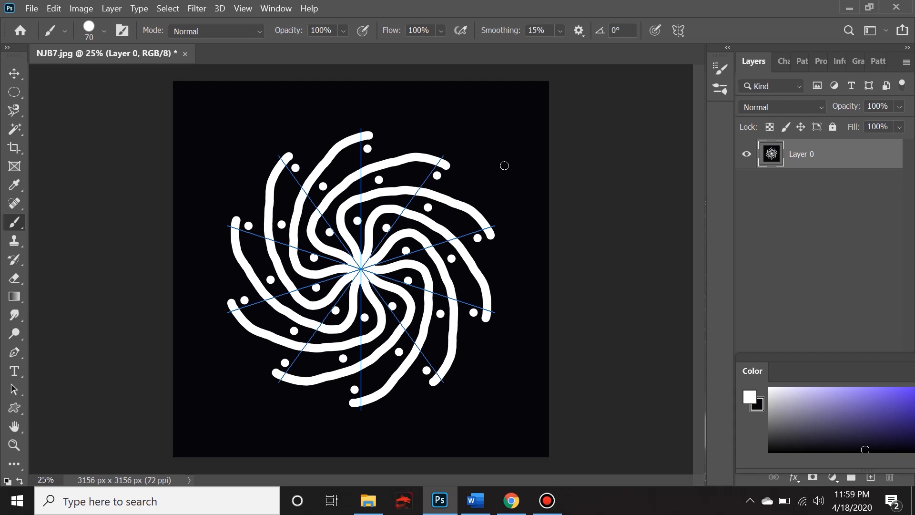
mouse_move(461, 397)
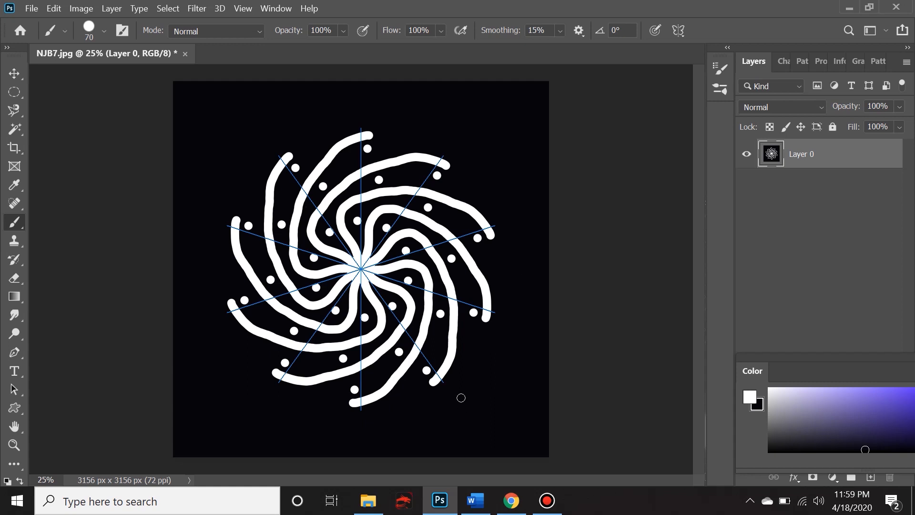
mouse_move(257, 464)
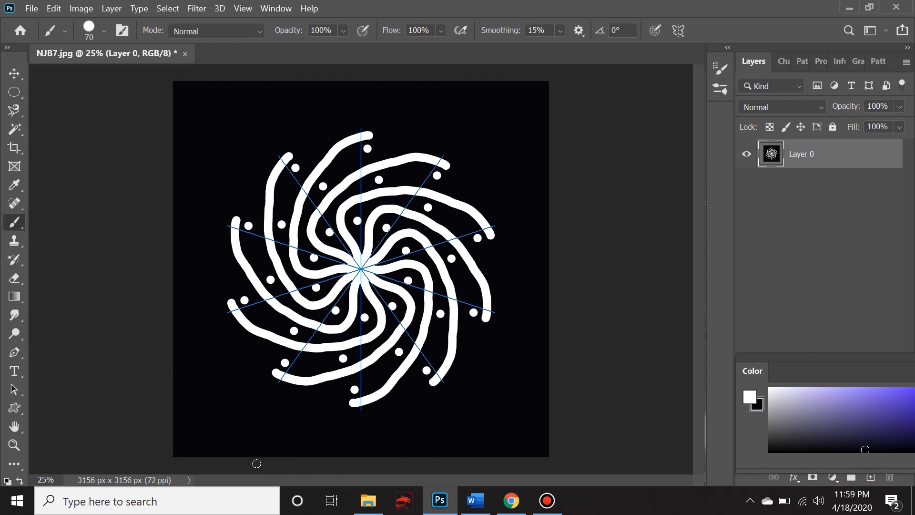
mouse_move(212, 178)
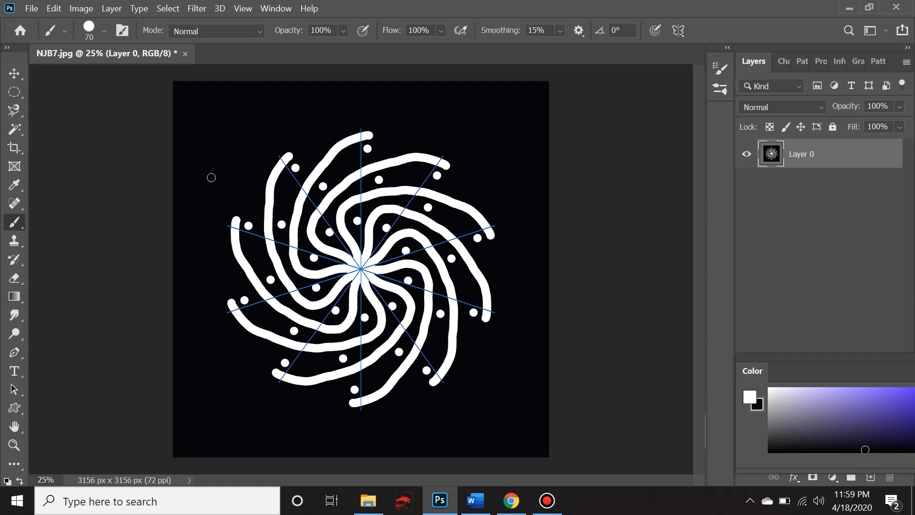
mouse_move(238, 190)
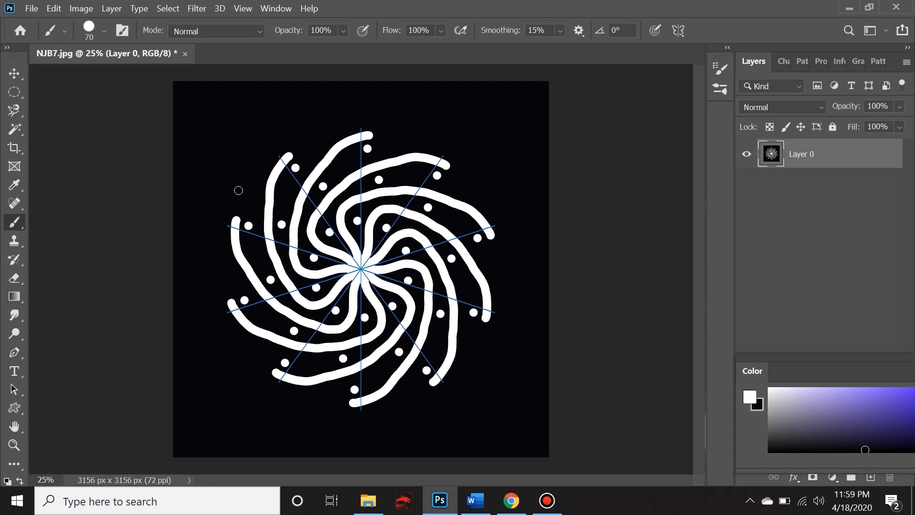
mouse_move(471, 184)
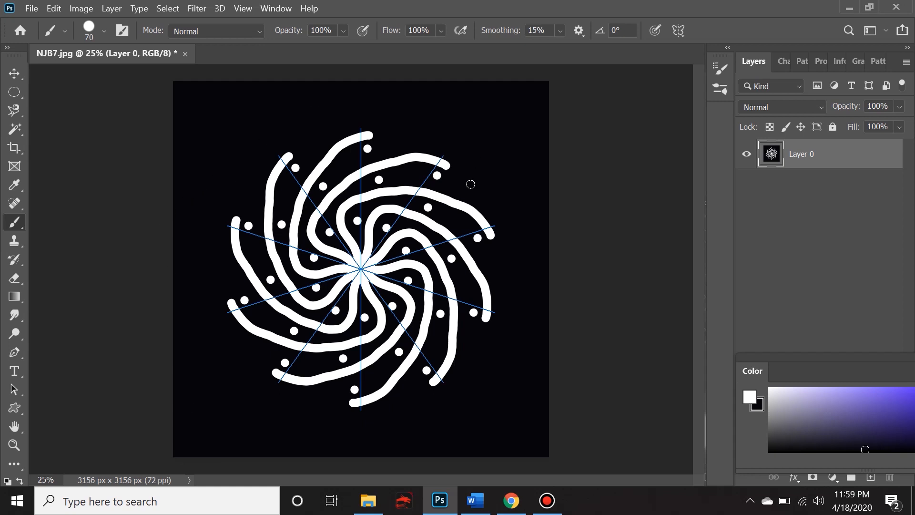
mouse_move(508, 295)
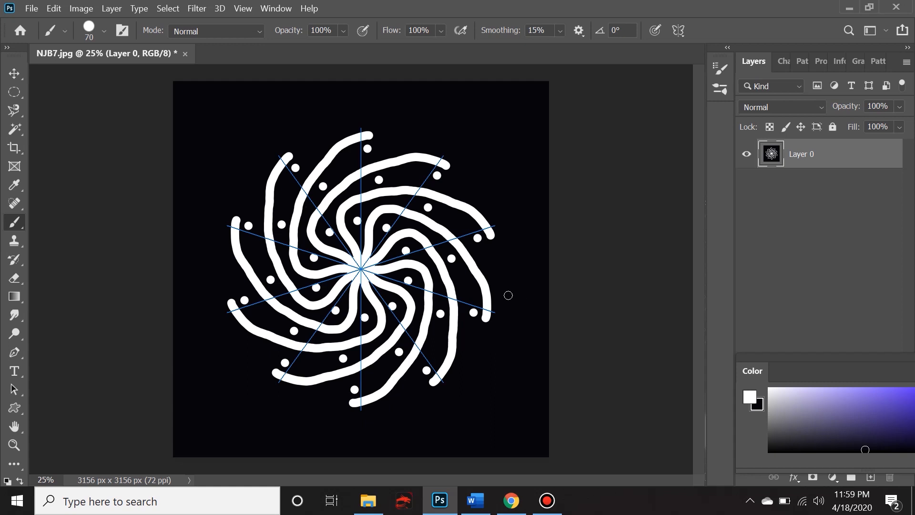
mouse_move(412, 414)
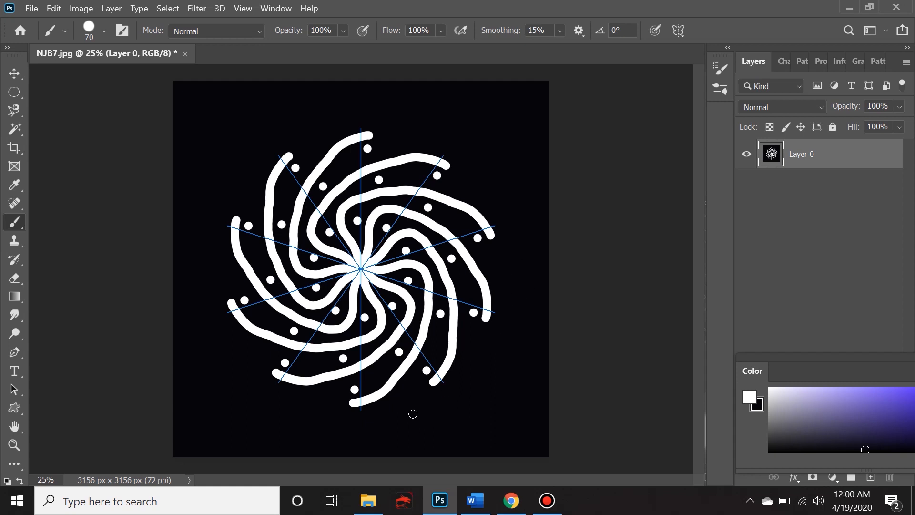
mouse_move(416, 413)
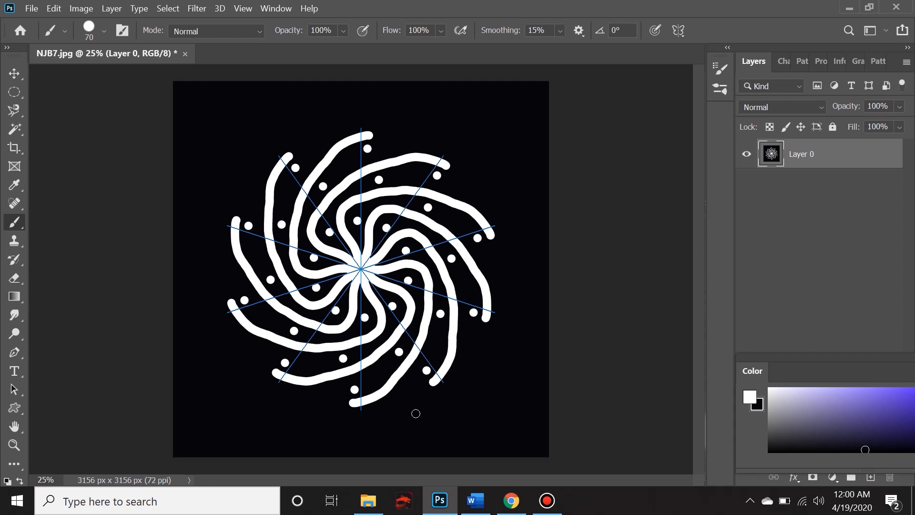
mouse_move(422, 417)
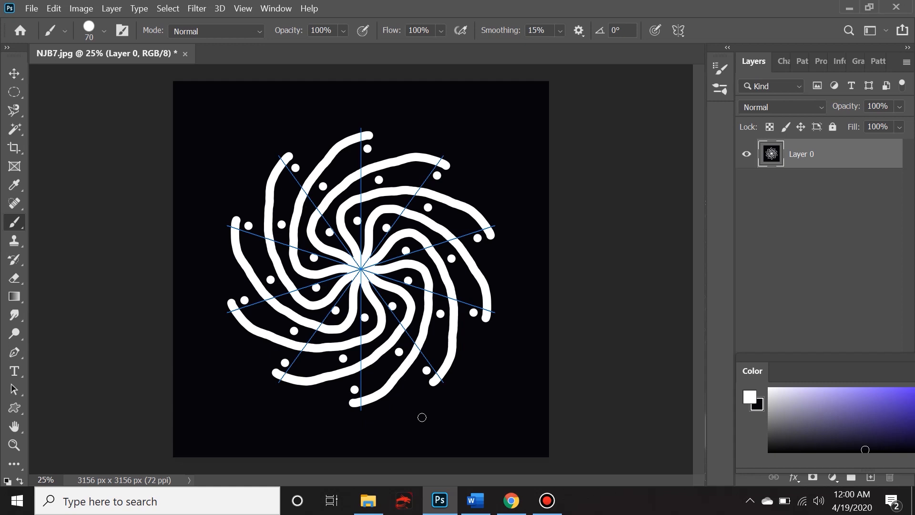
mouse_move(413, 393)
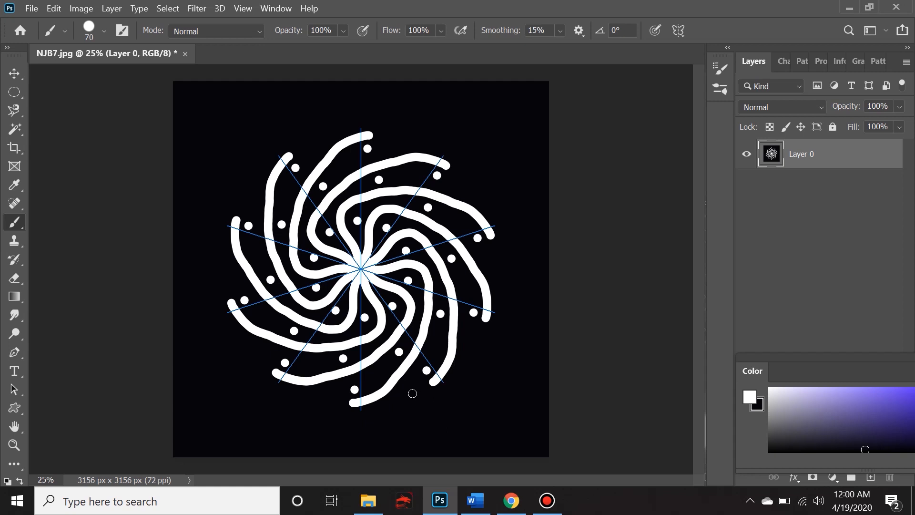
mouse_move(257, 353)
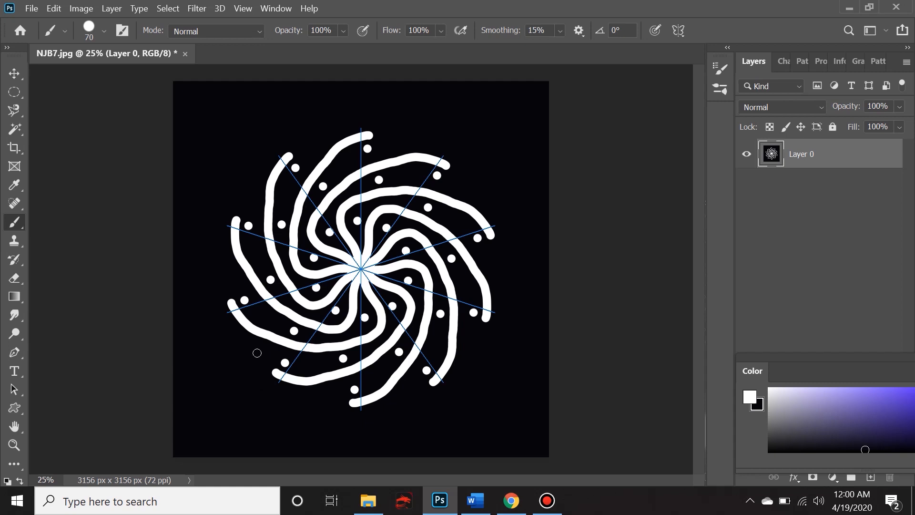
mouse_move(212, 276)
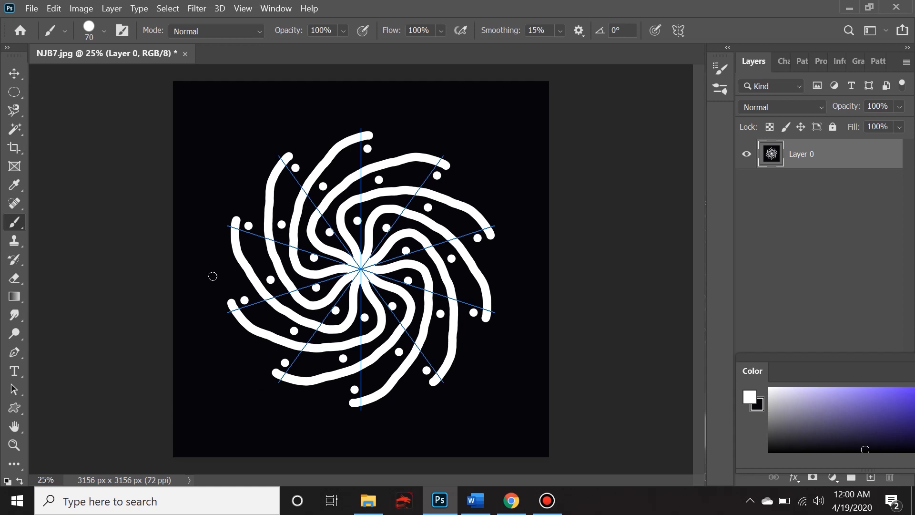
mouse_move(221, 215)
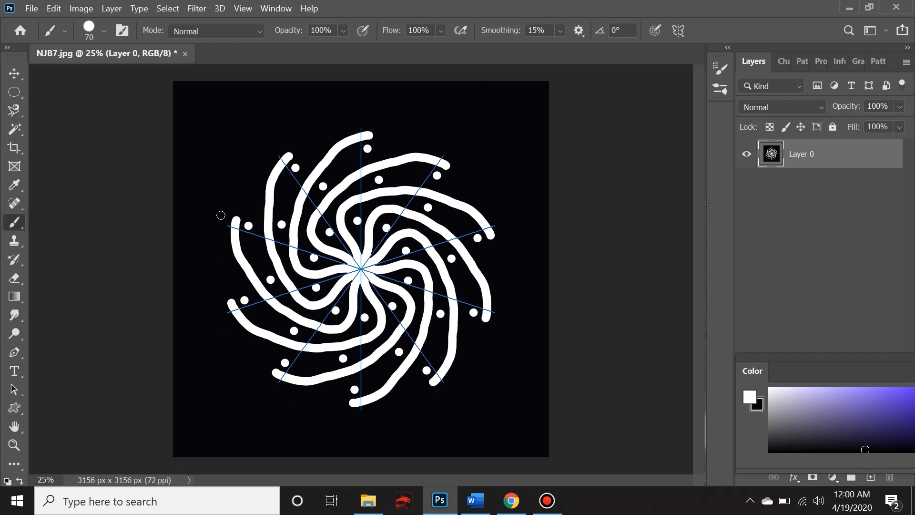
mouse_move(240, 200)
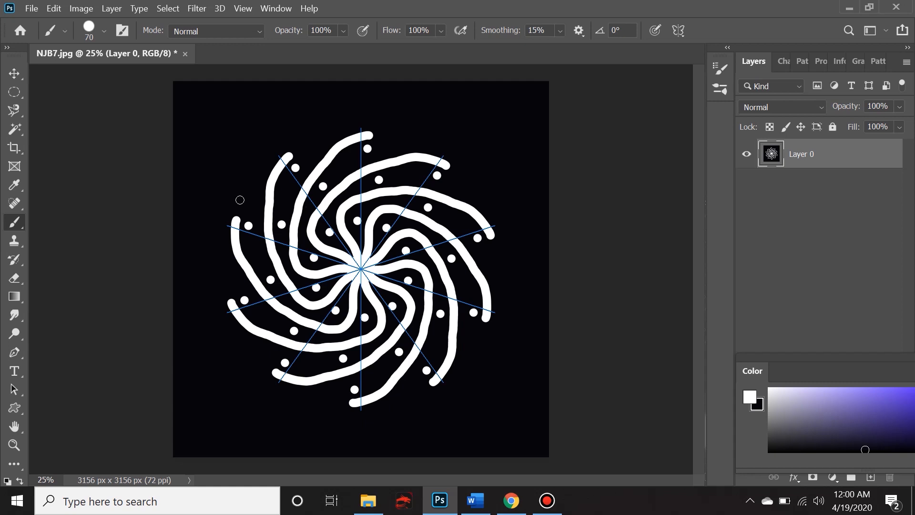
mouse_move(432, 139)
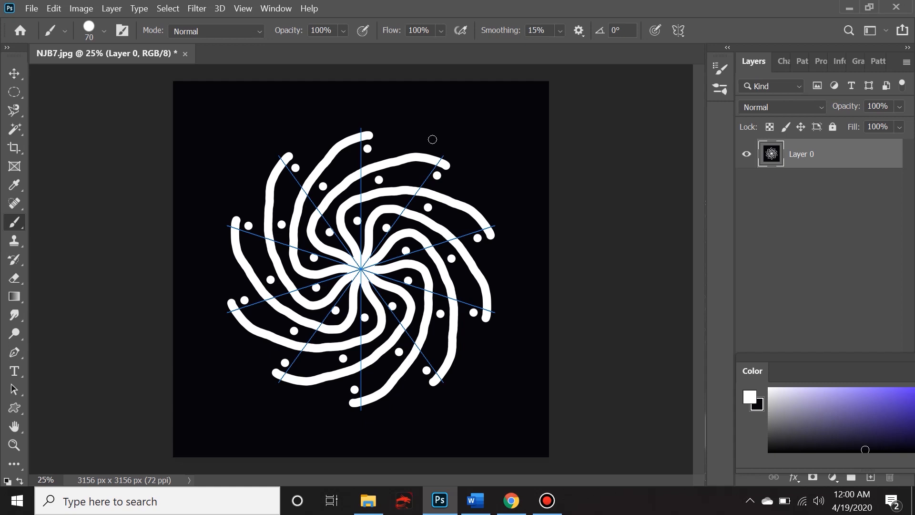
mouse_move(456, 145)
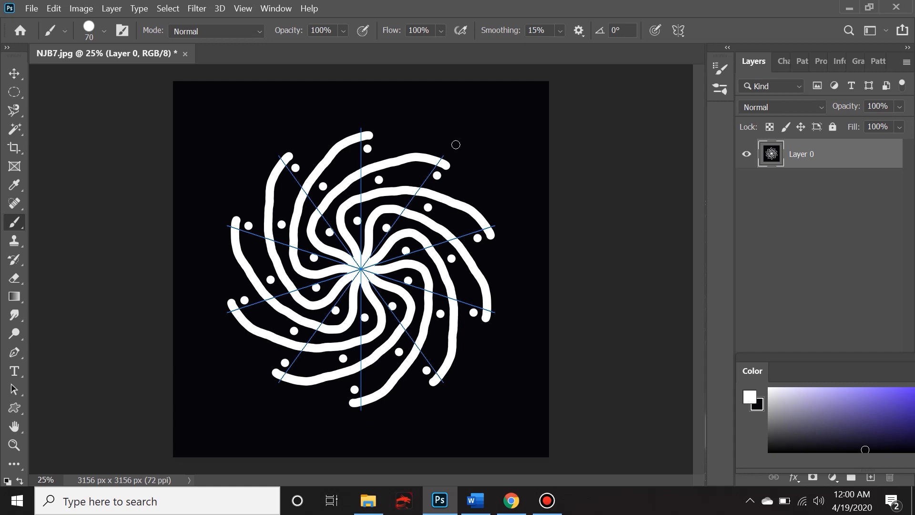
mouse_move(469, 190)
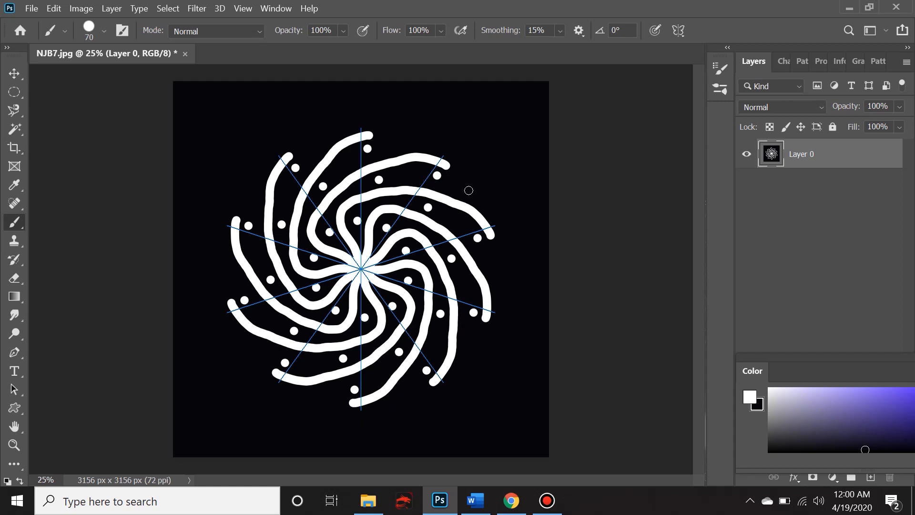